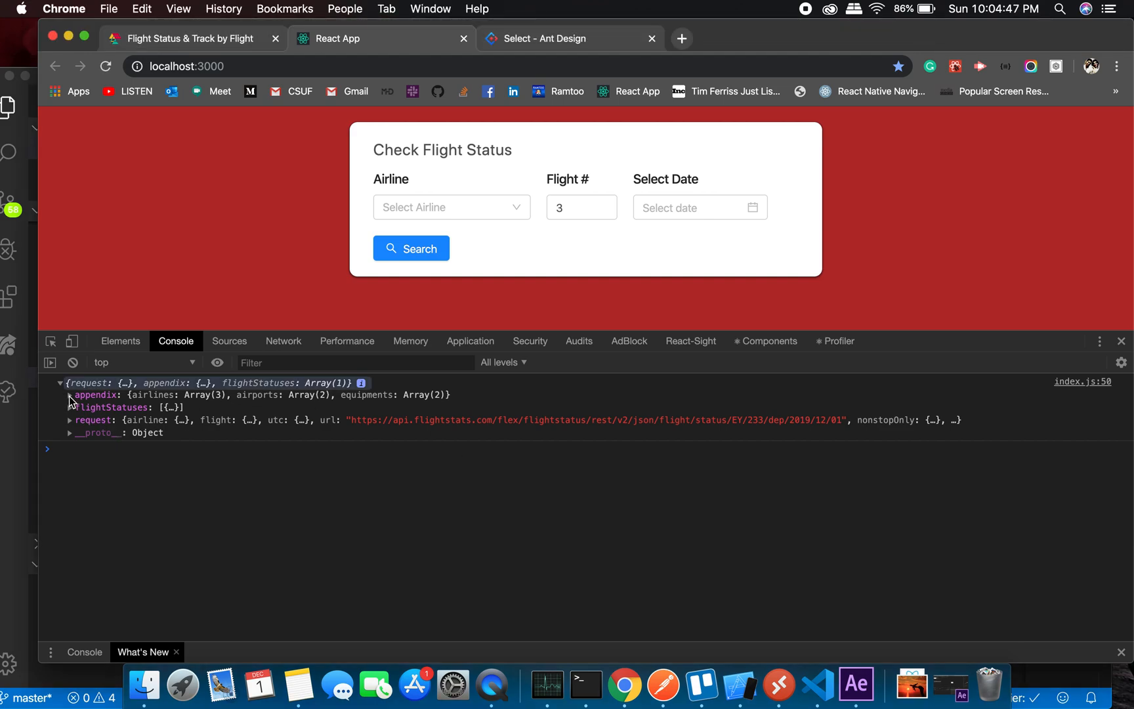
Expand the logged response down to the first flight status record's operationalTimes
{"action": "left_click", "coordinate": [70, 395]}
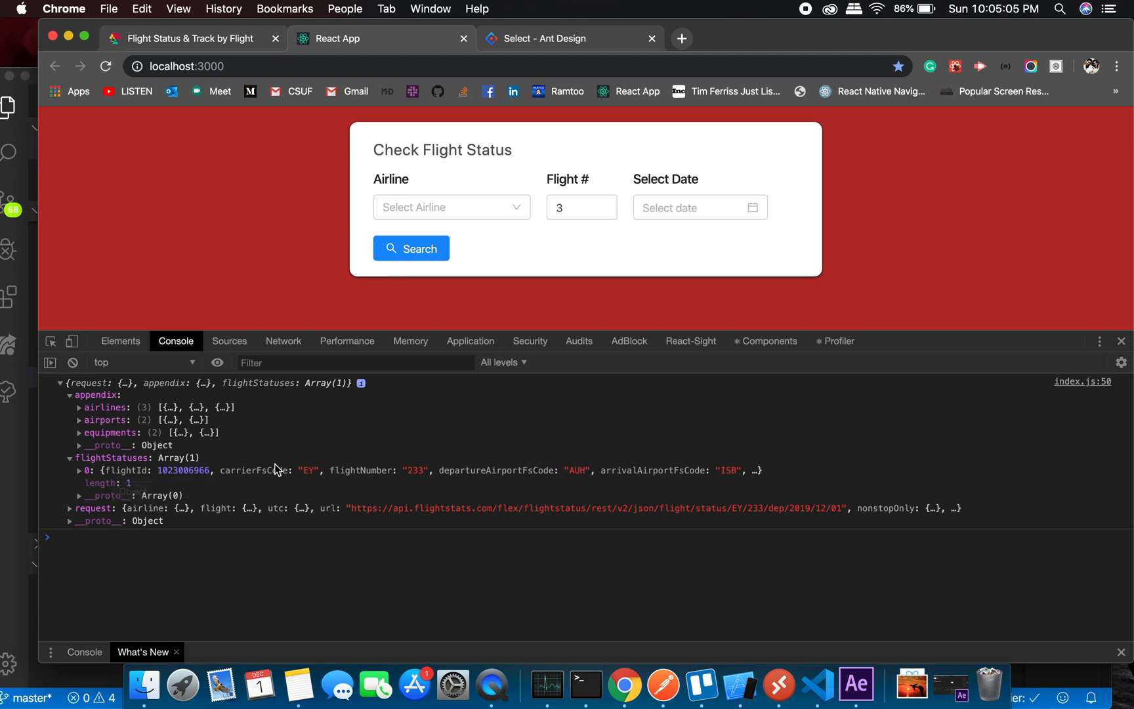
{"action": "left_click", "coordinate": [78, 470]}
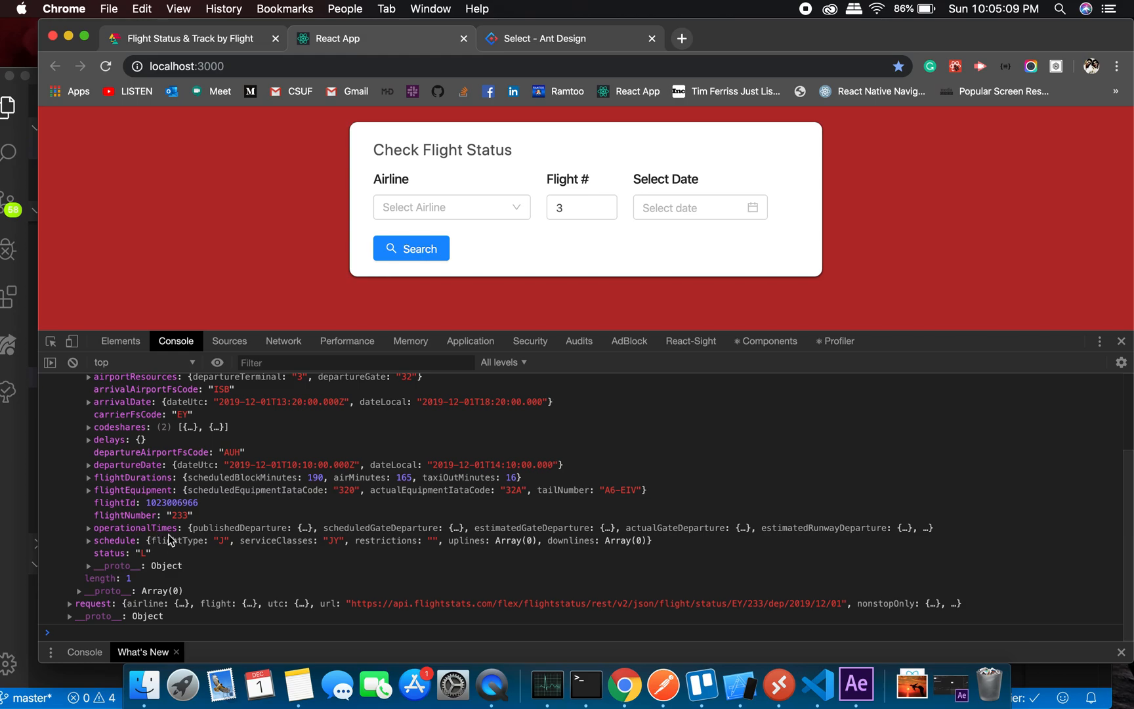
{"action": "mouse_move", "coordinate": [65, 546]}
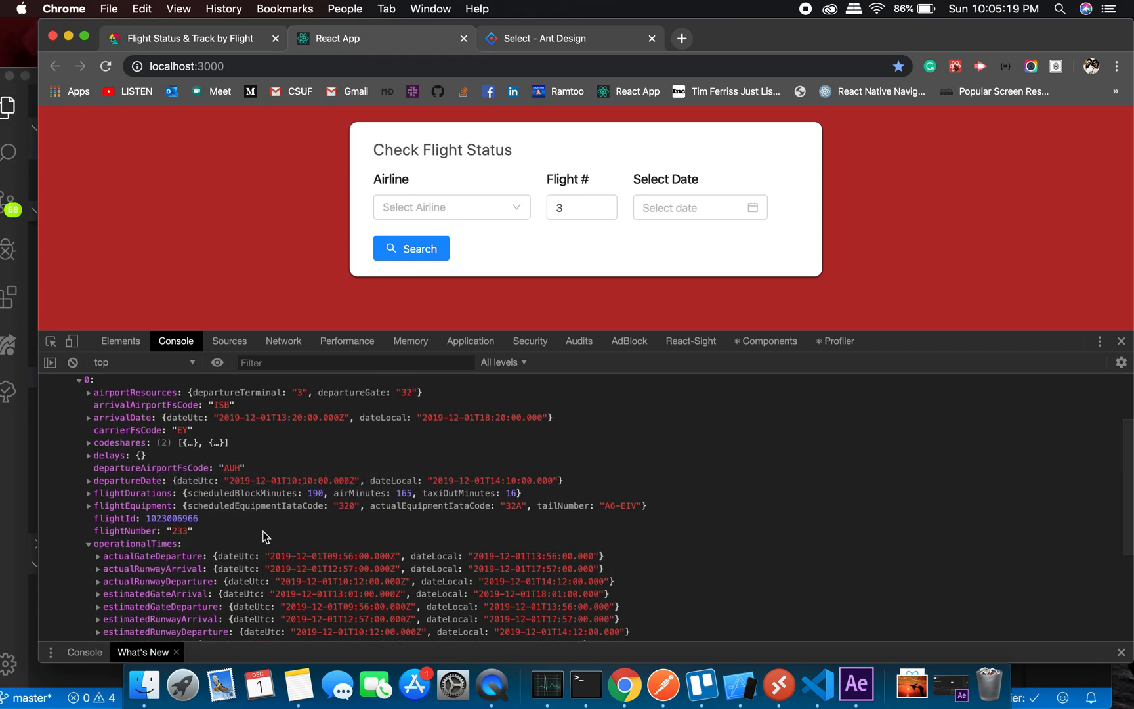
{"action": "scroll", "scroll_direction": "down", "scroll_amount": 3}
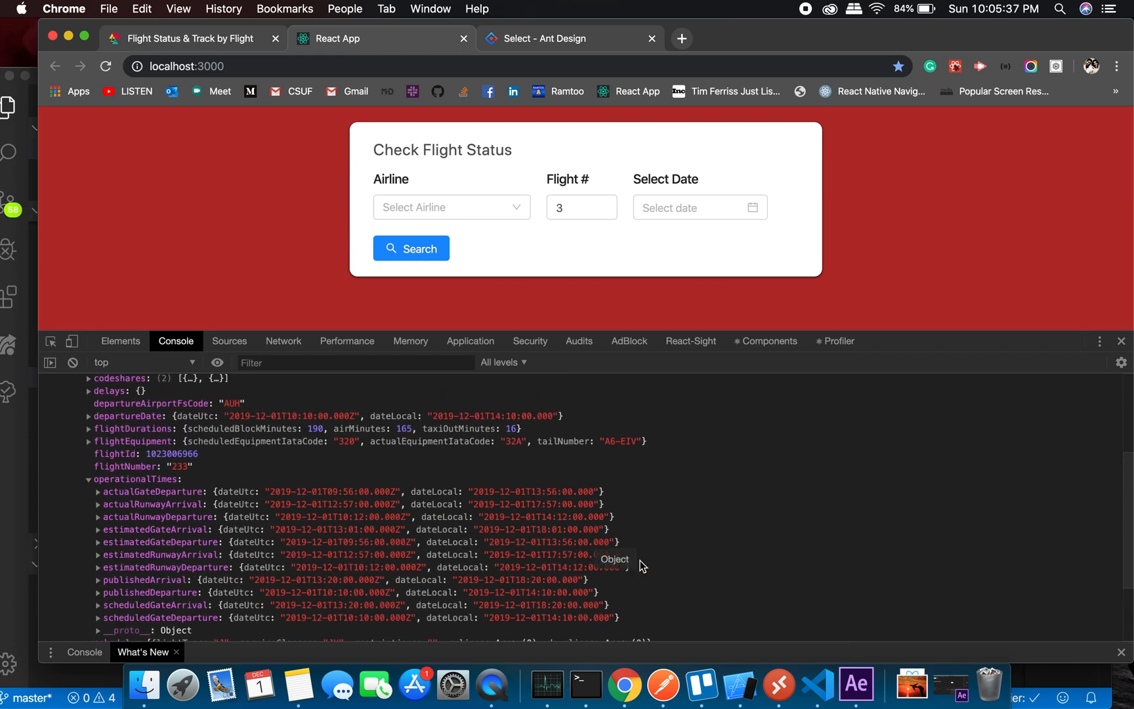
{"action": "mouse_move", "coordinate": [821, 683]}
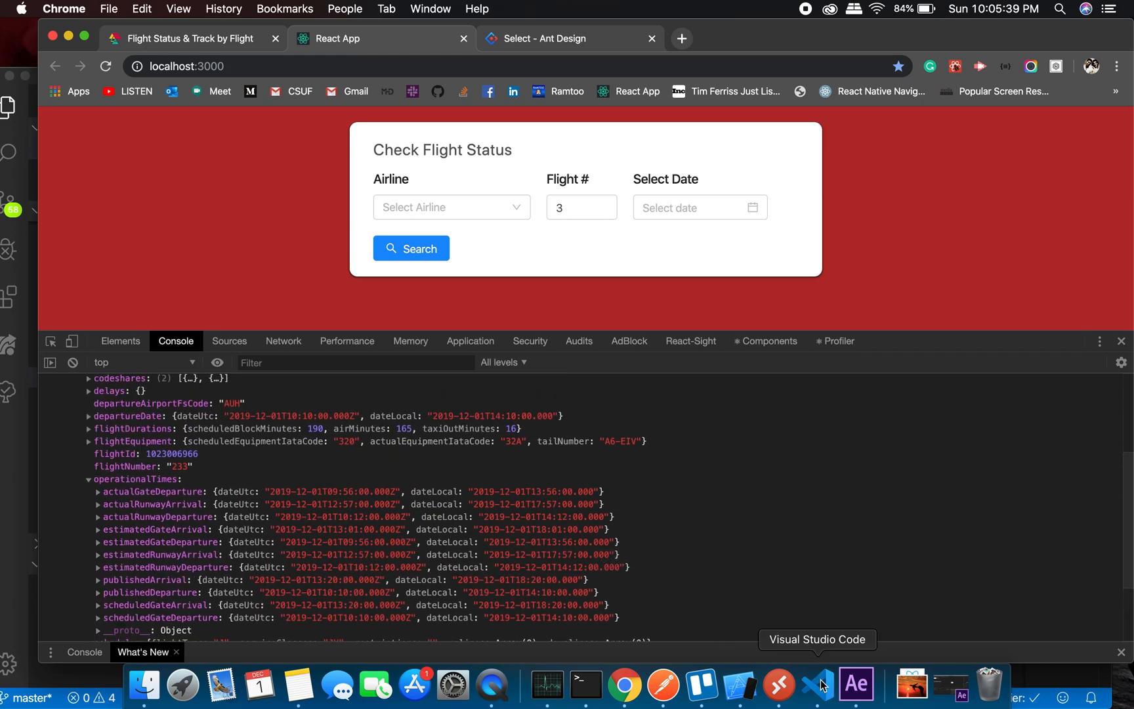
Add a JSON.stringify(data) expression in the SearchPage JSX below the search form
{"action": "left_click", "coordinate": [821, 684]}
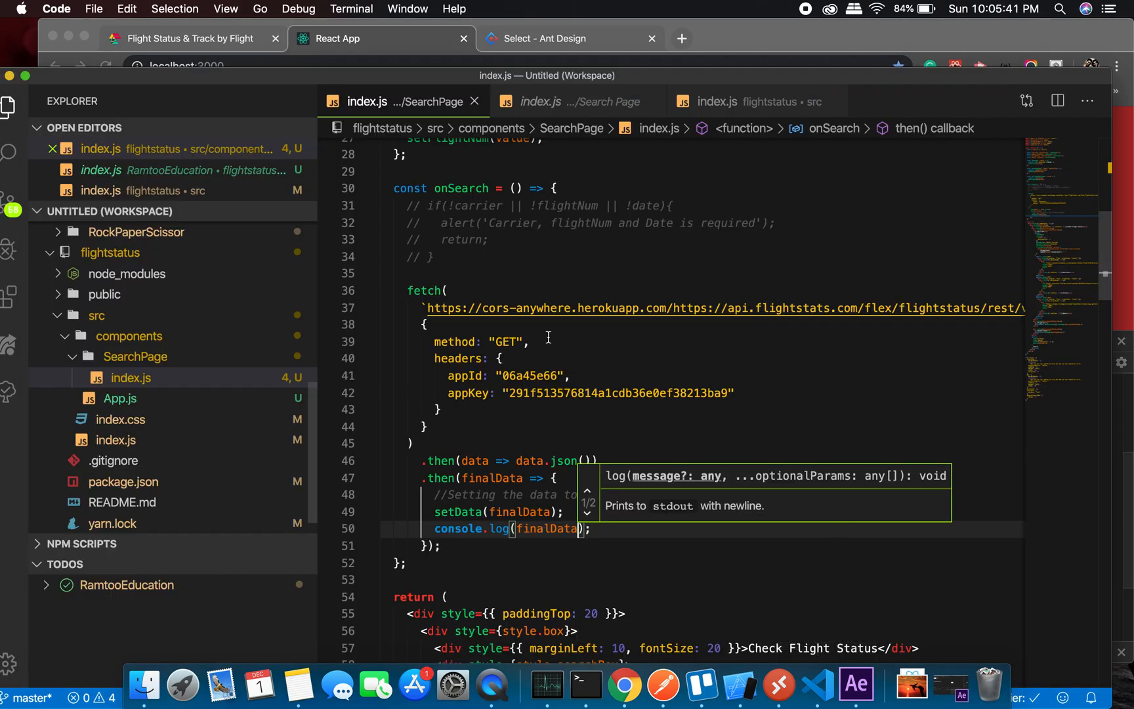
{"action": "scroll", "scroll_direction": "down", "scroll_amount": 3}
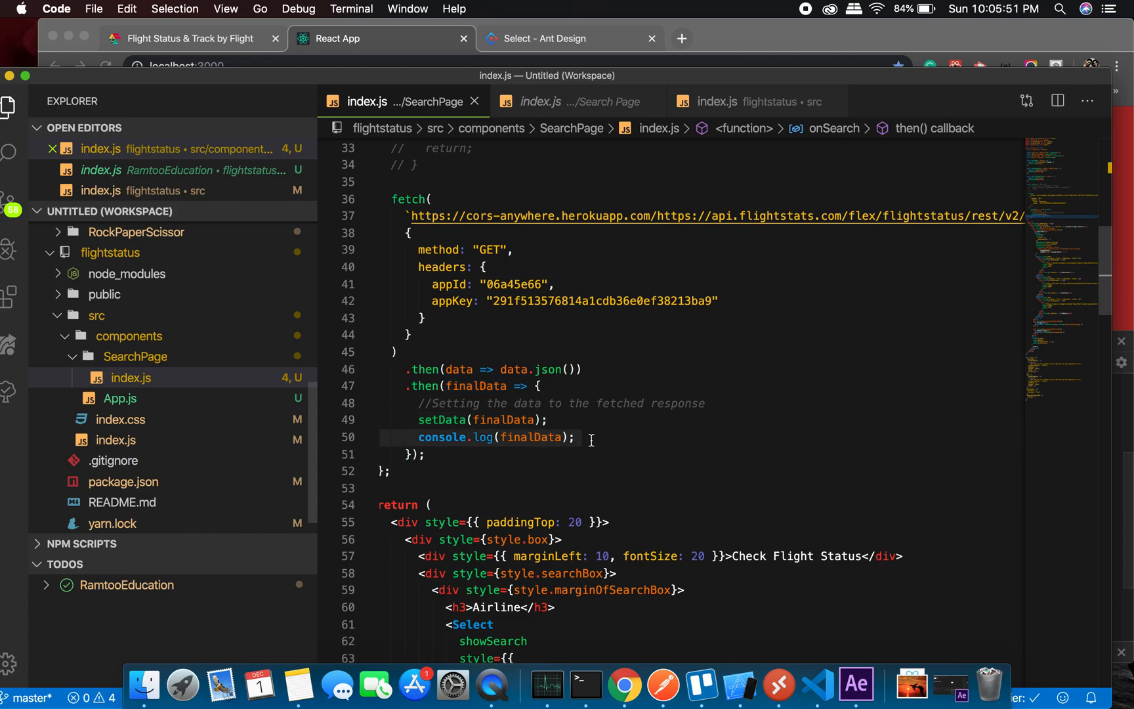
{"action": "scroll", "scroll_direction": "down", "scroll_amount": 3}
{"action": "type", "text": "{"}
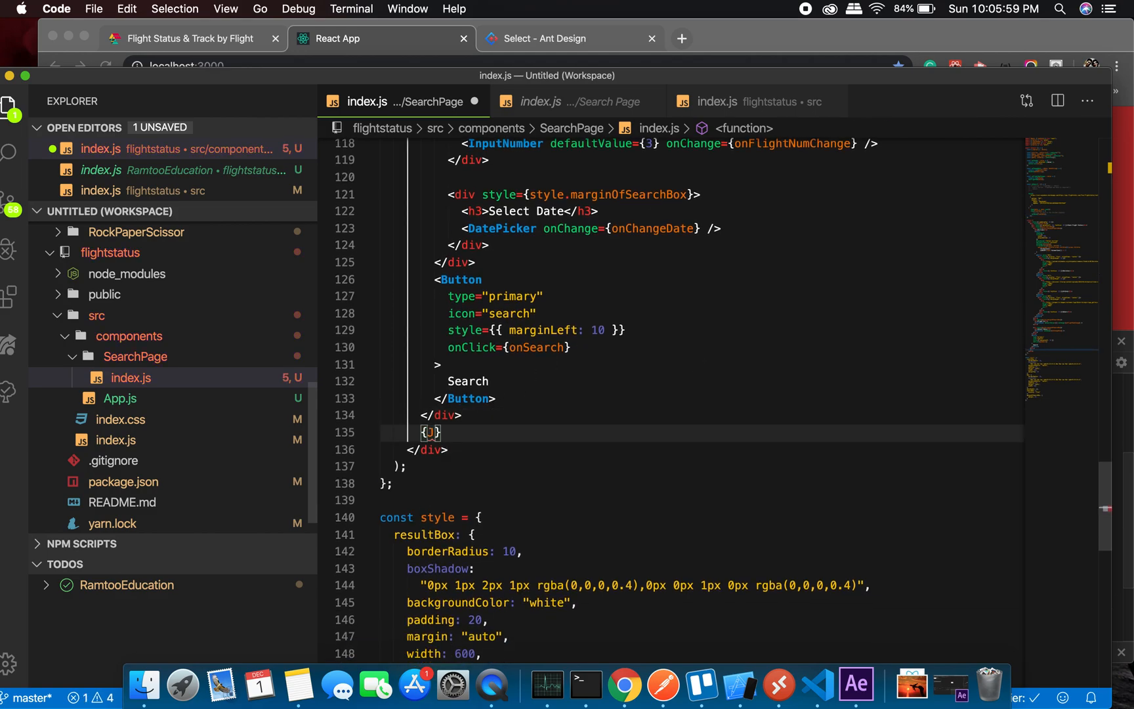
{"action": "type", "text": "JSON.strig"}
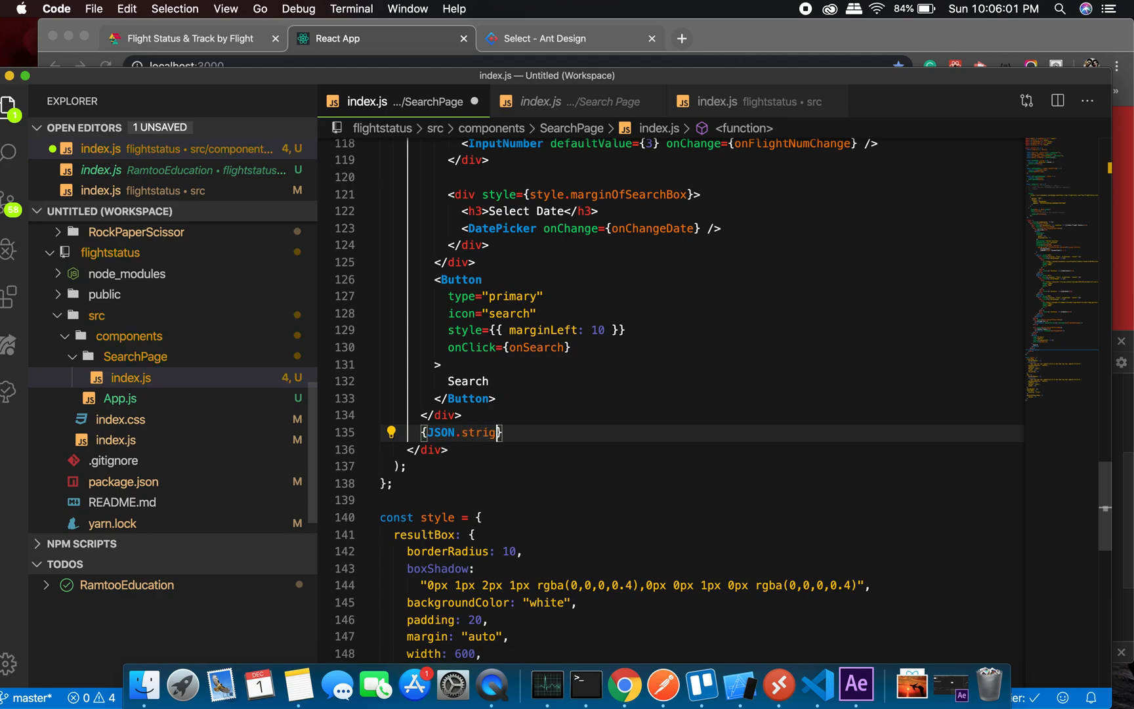
{"action": "type", "text": "ify()"}
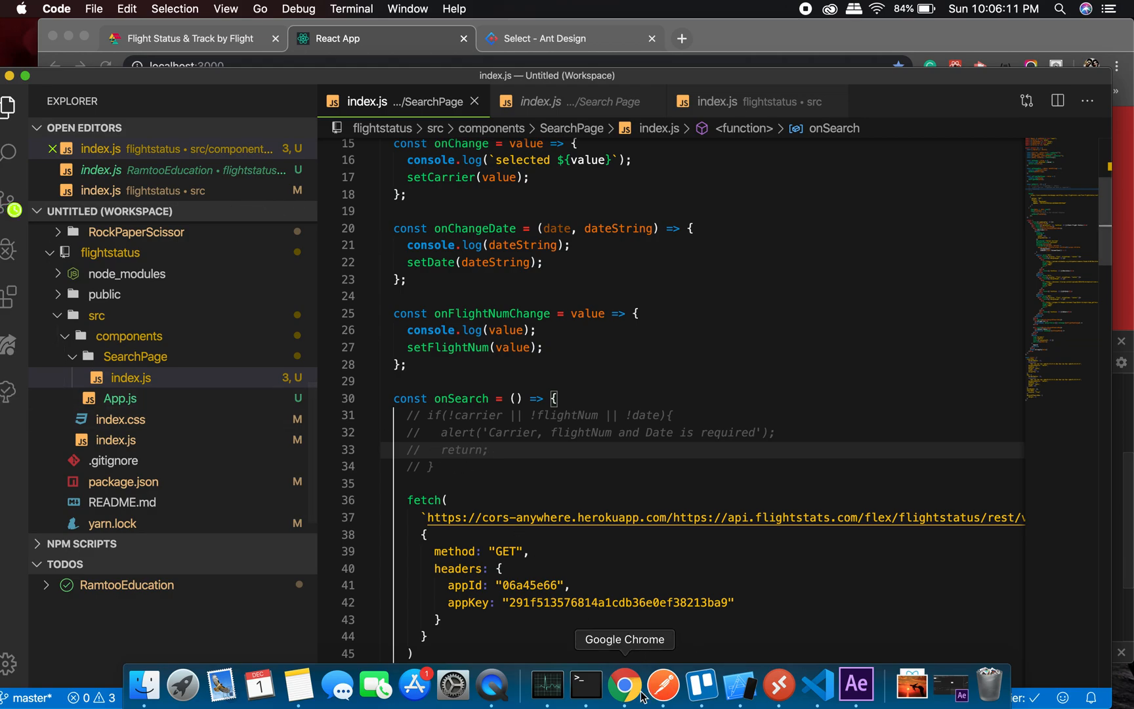
Run the search so raw flight JSON shows on the page, then pick Emirates as airline
{"action": "left_click", "coordinate": [624, 683]}
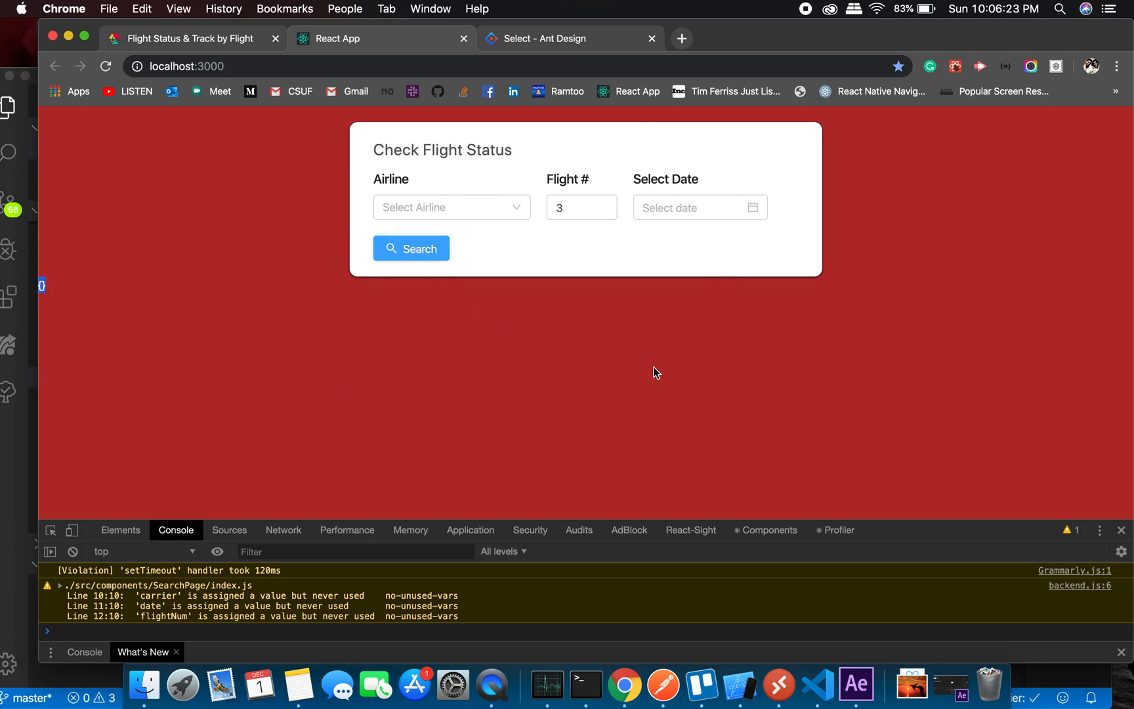
{"action": "left_click", "coordinate": [411, 248]}
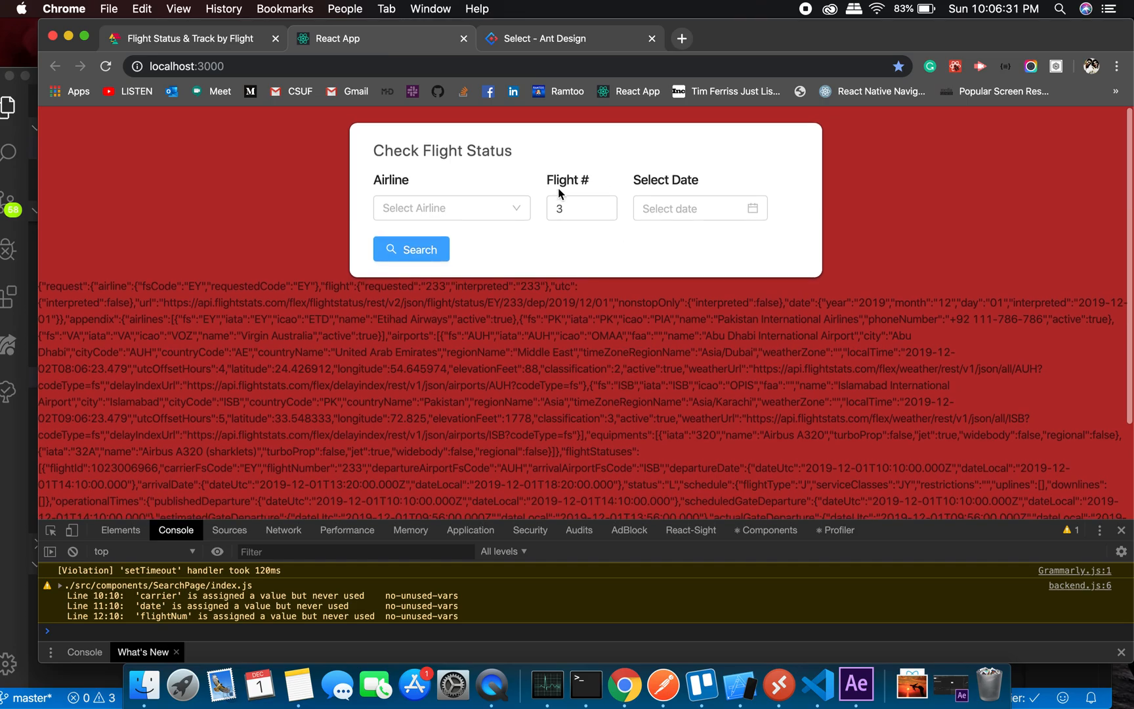
{"action": "left_click", "coordinate": [451, 207]}
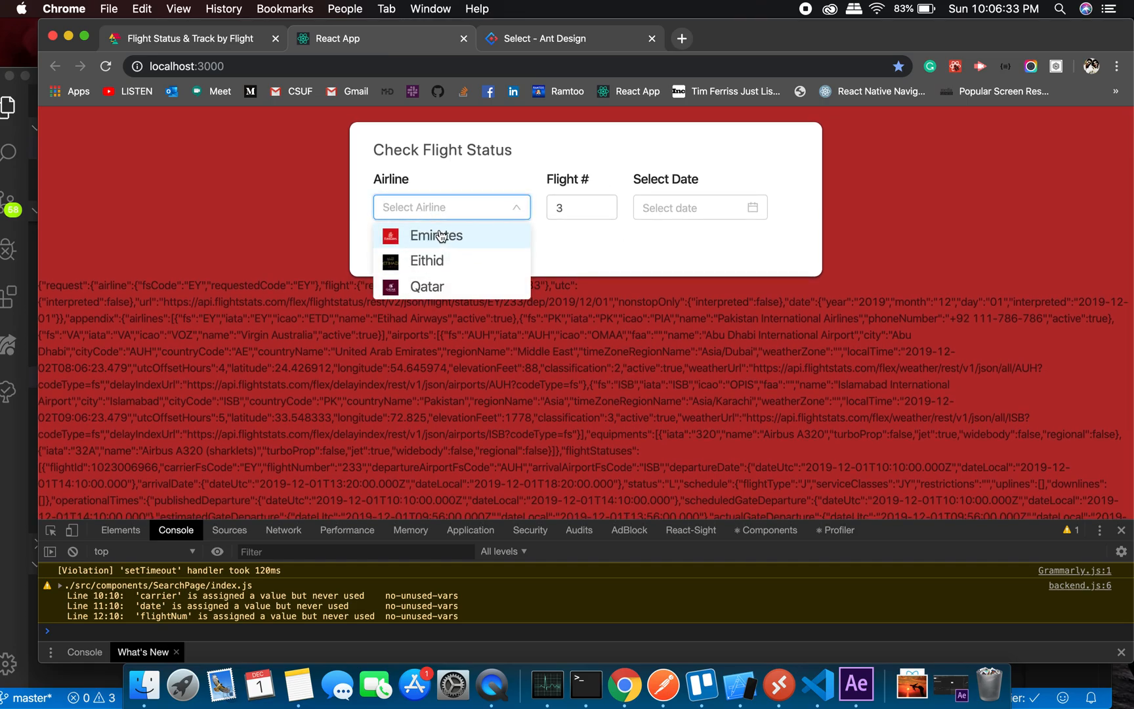
{"action": "left_click", "coordinate": [437, 235]}
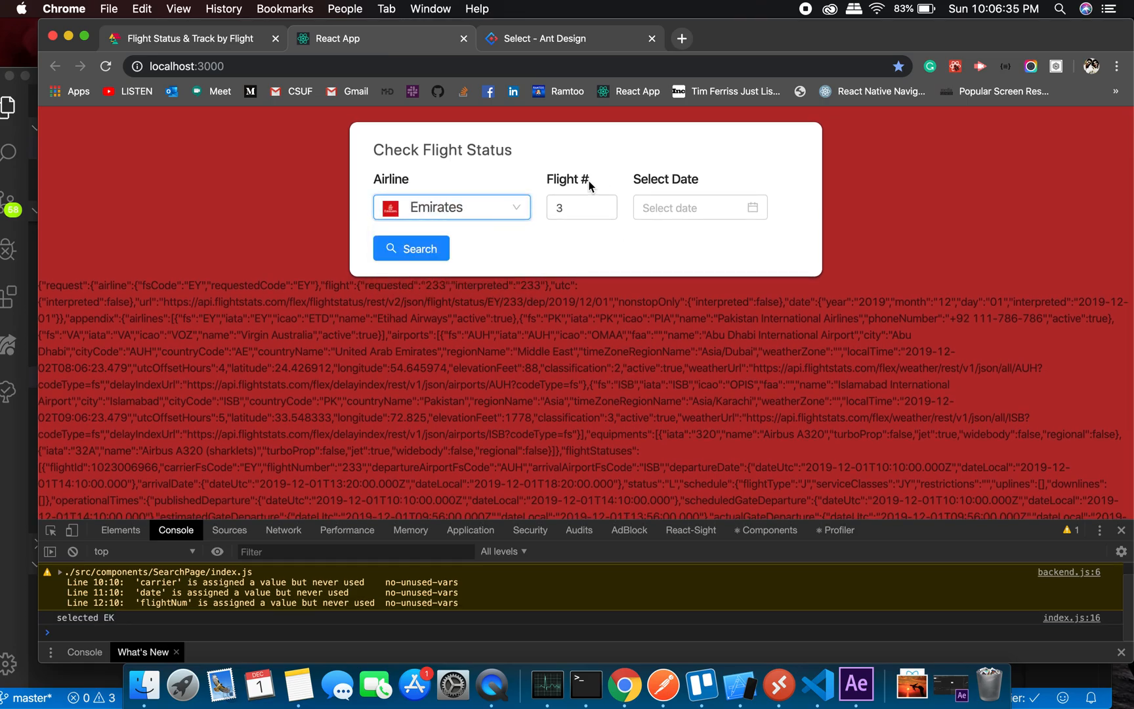
{"action": "left_click", "coordinate": [579, 207]}
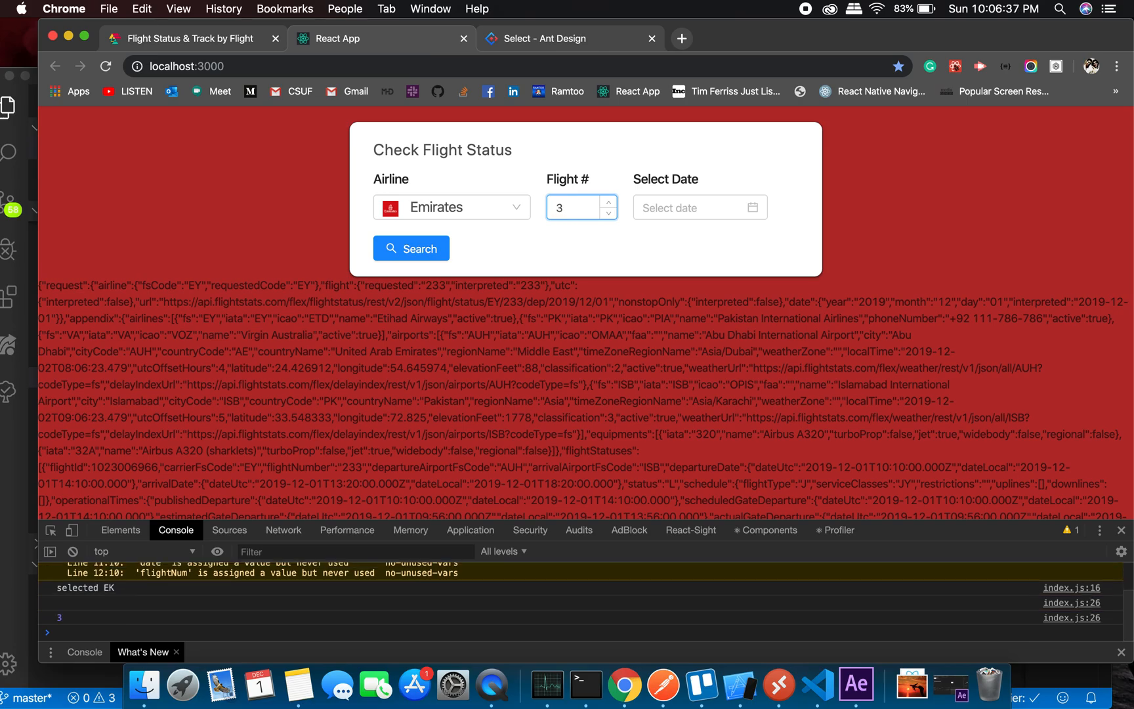
{"action": "left_click", "coordinate": [815, 682]}
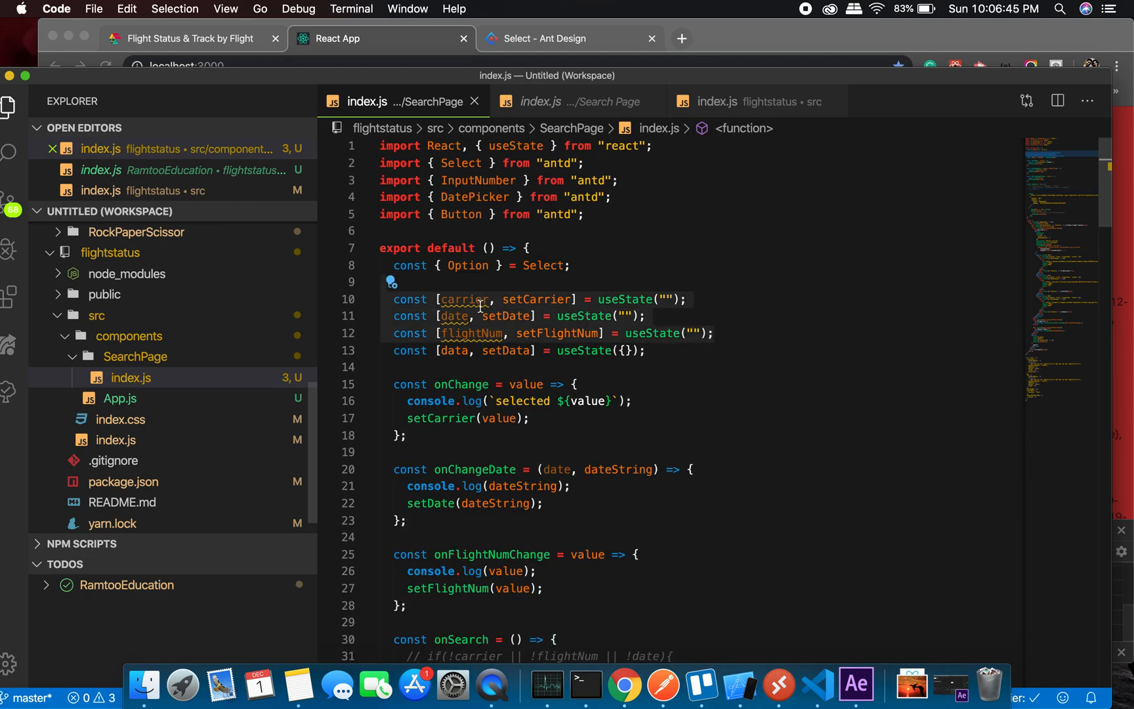
Uncomment the required-field check in onSearch and label it '//Base case checking'
{"action": "scroll", "scroll_direction": "down", "scroll_amount": 3}
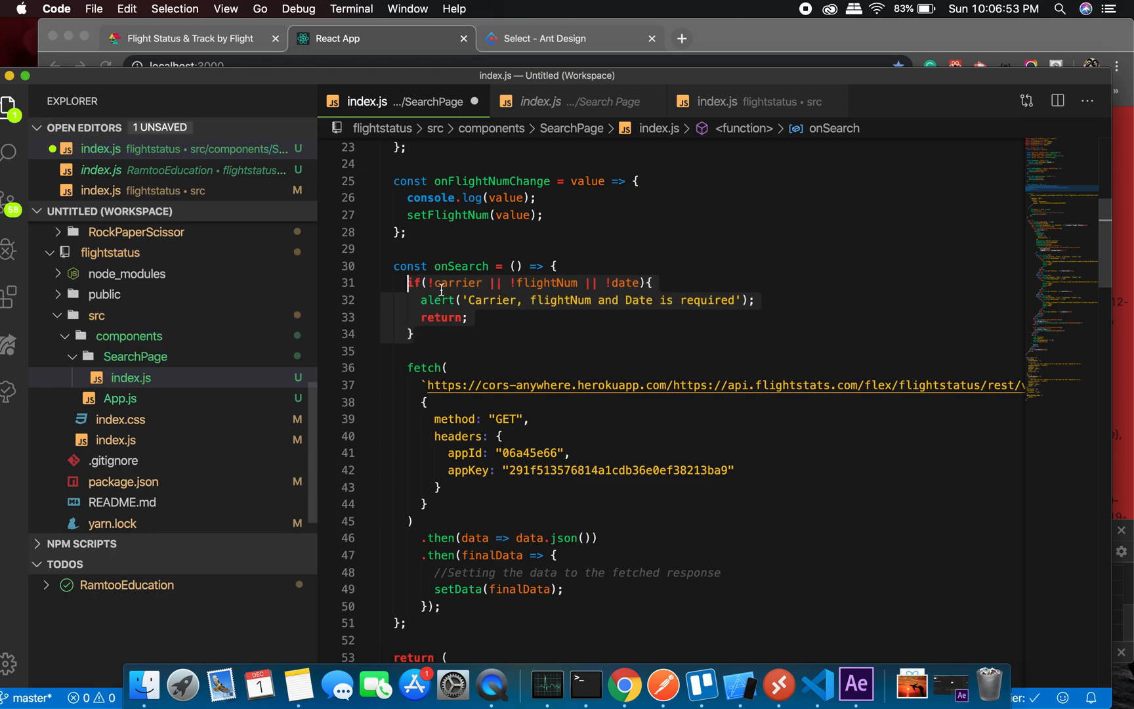
{"action": "type", "text": "//"}
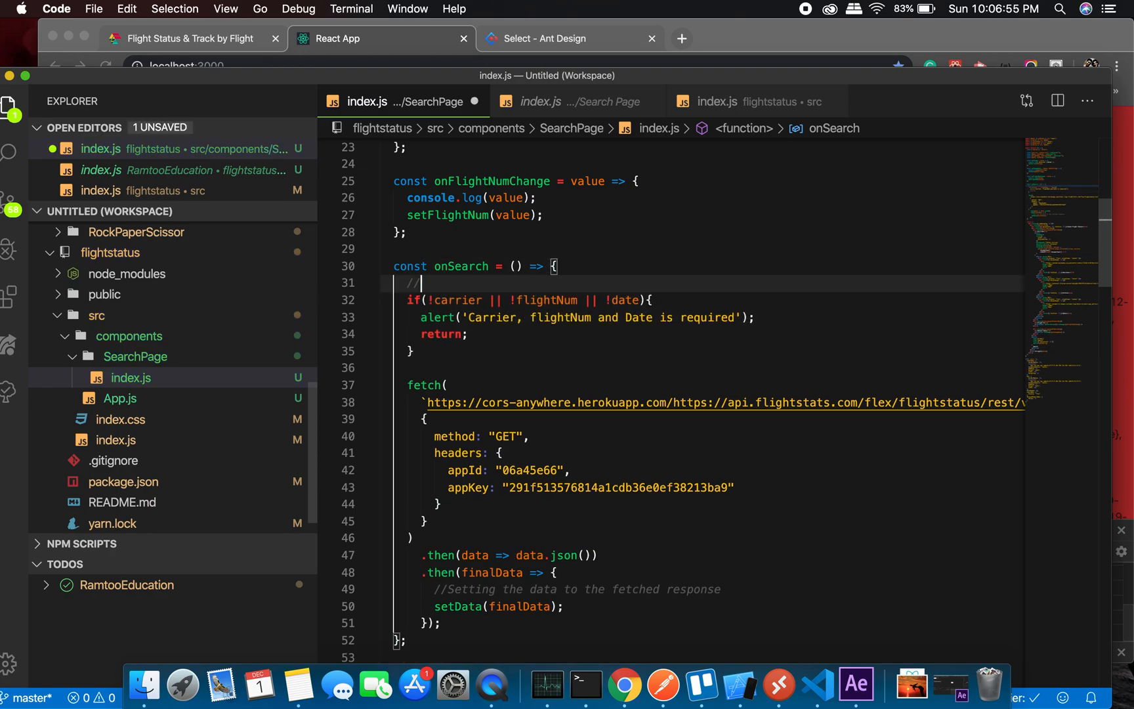
{"action": "type", "text": "Based"}
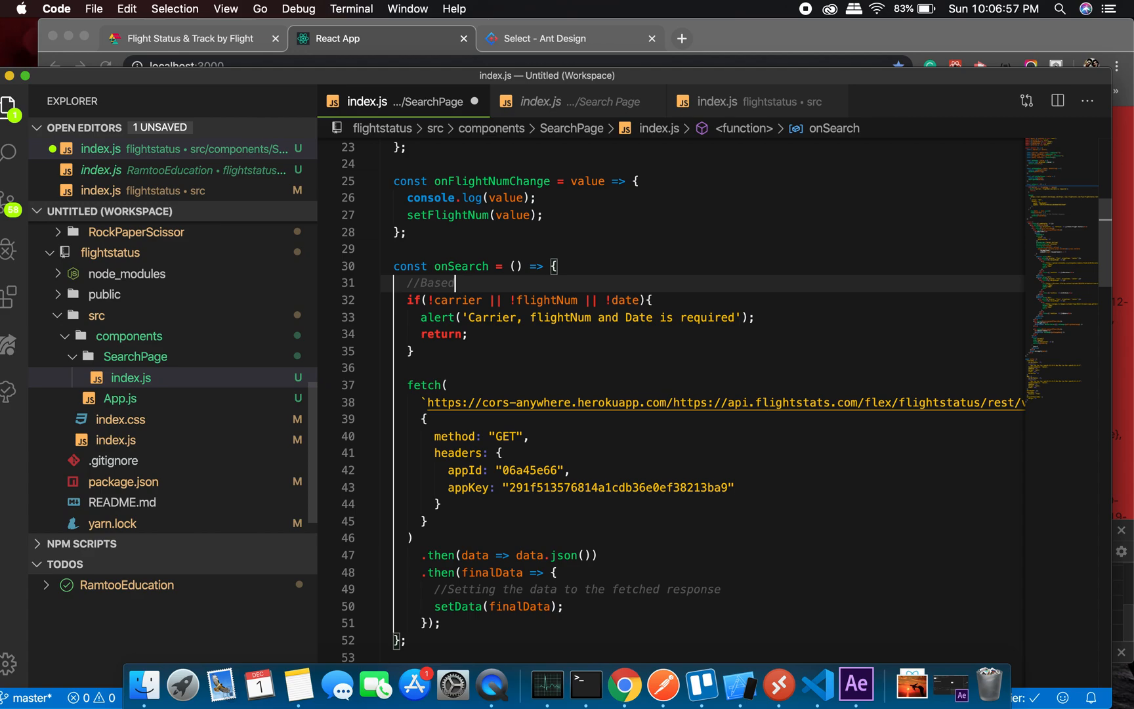
{"action": "type", "text": "case che"}
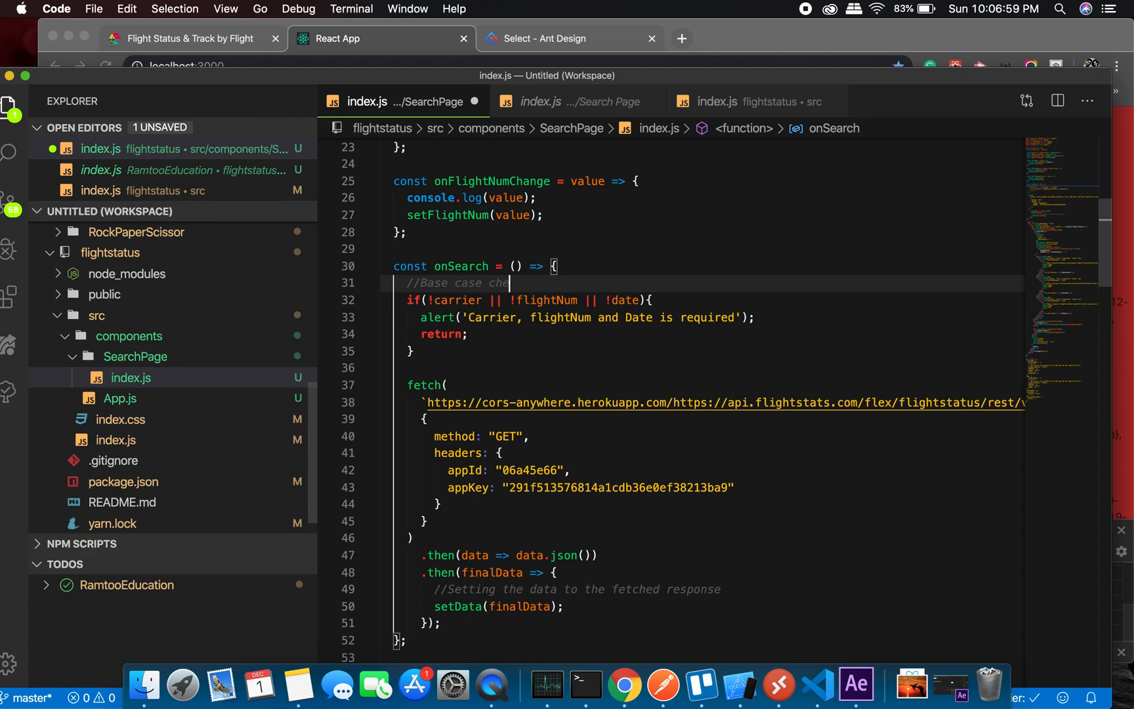
{"action": "type", "text": "cking"}
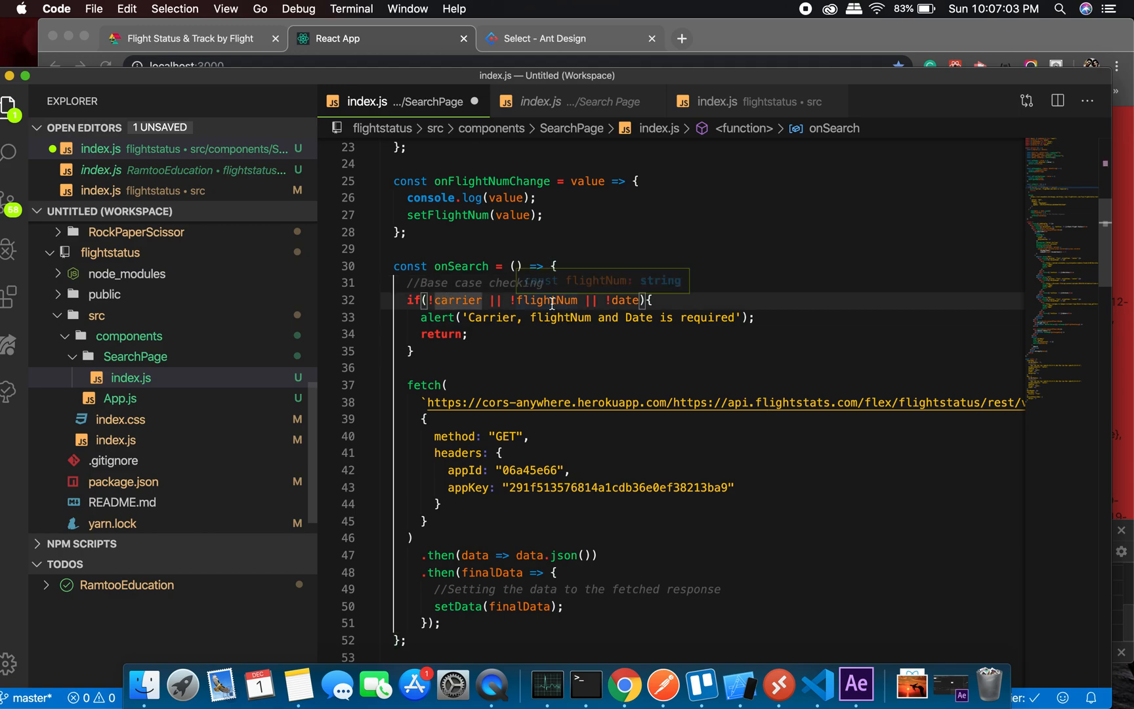
{"action": "mouse_move", "coordinate": [634, 300]}
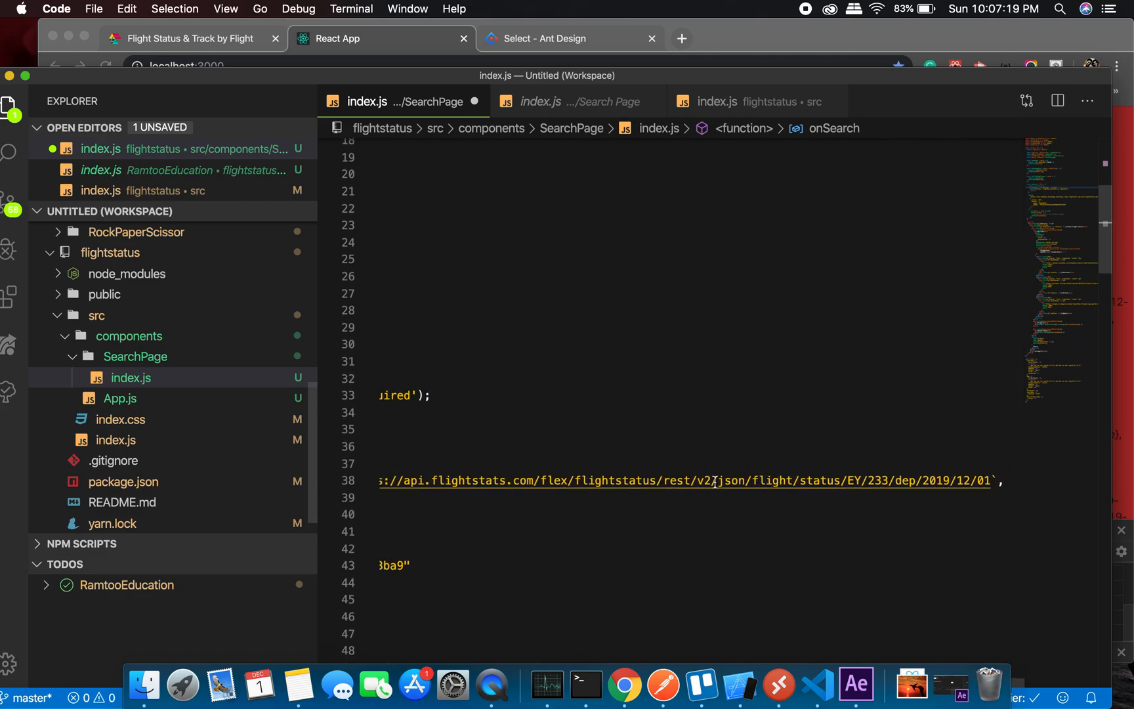
{"action": "mouse_move", "coordinate": [549, 481]}
{"action": "type", "text": "${car"}
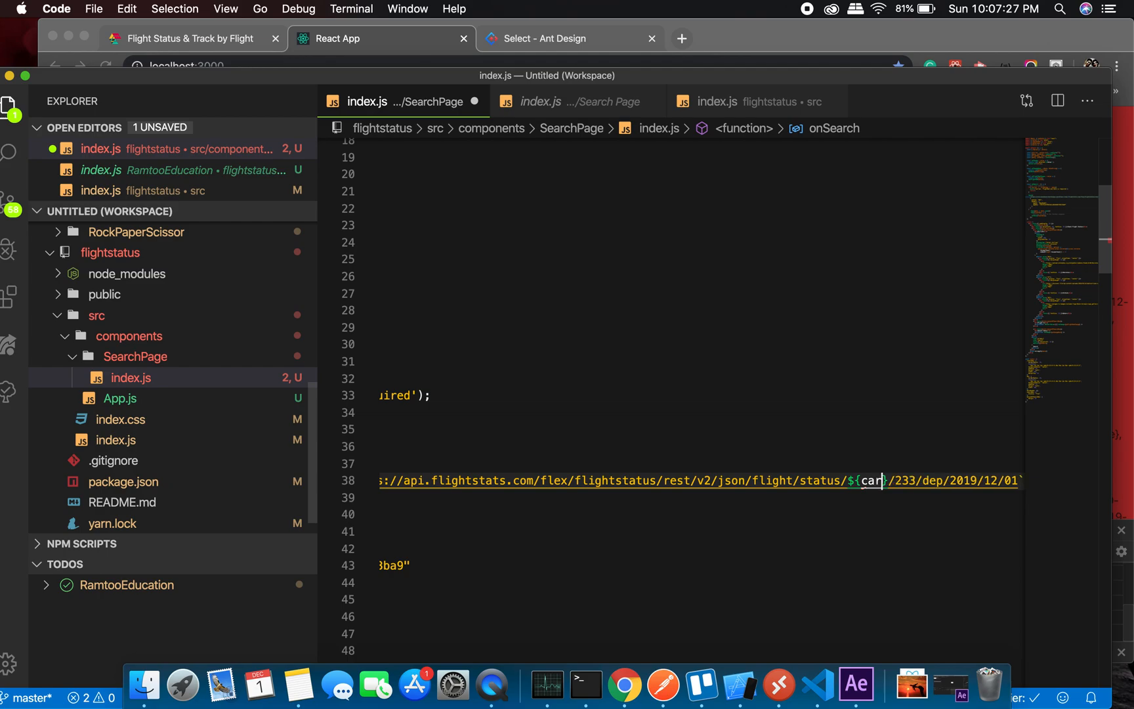
Replace the hardcoded EY code in the fetch URL with ${carrier}
{"action": "type", "text": "rier"}
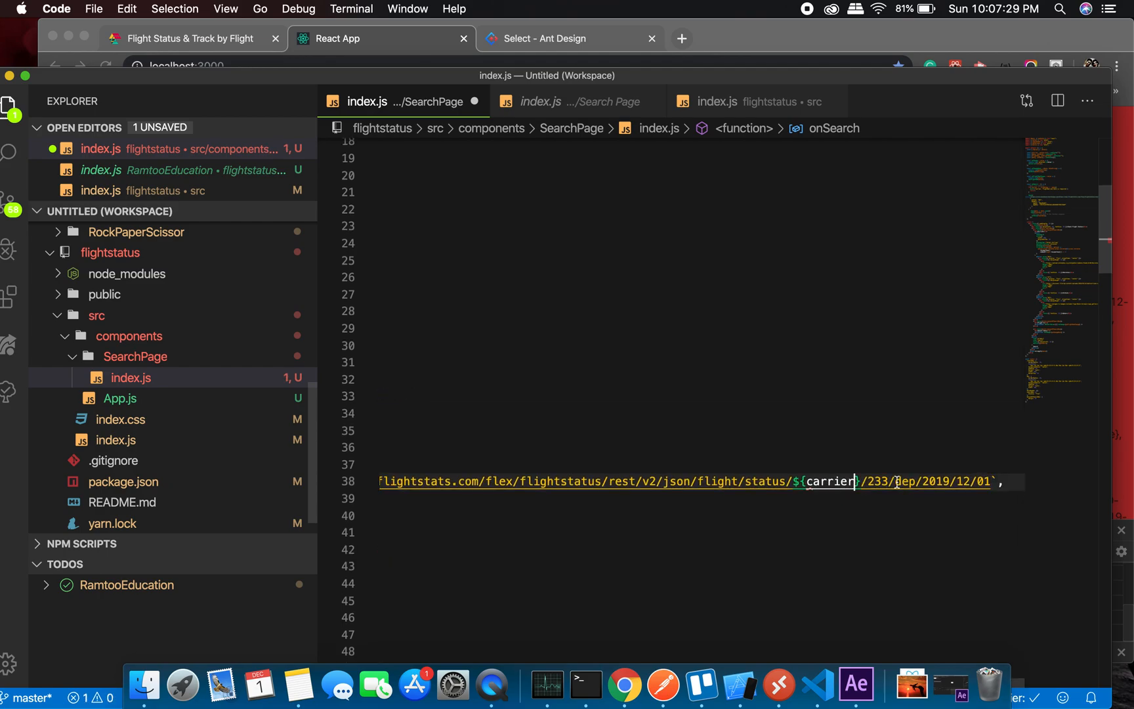
{"action": "type", "text": "${"}
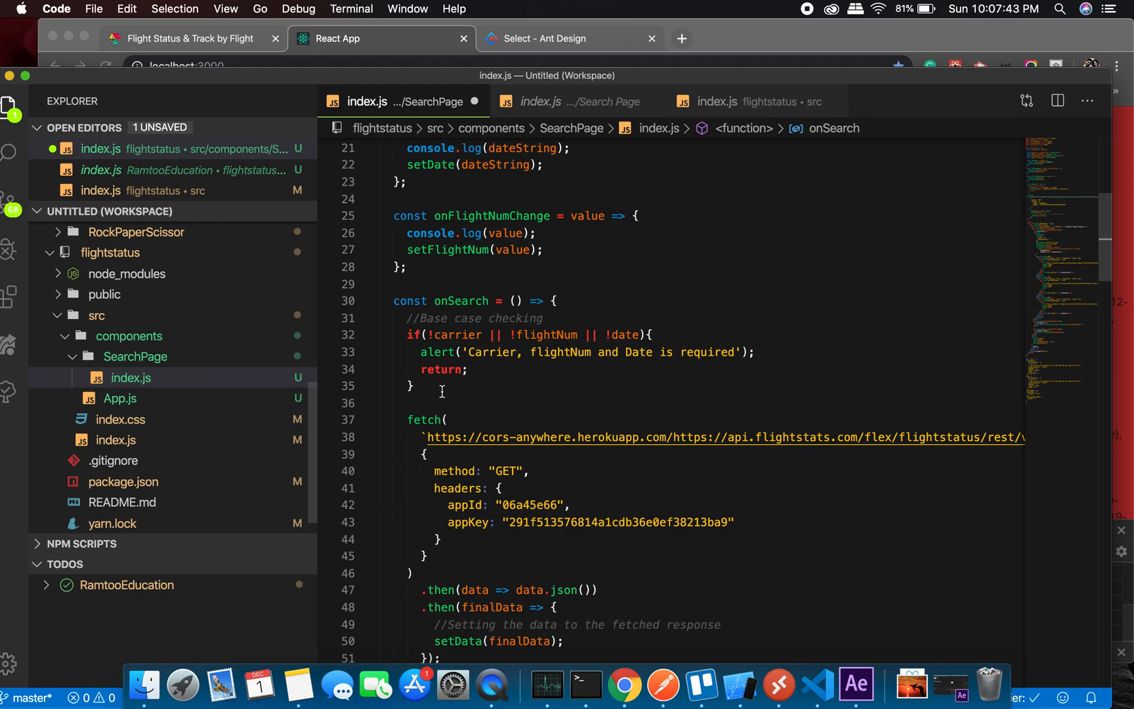
Add the comment '// 2019-12-11 -> 2019/12/11' above the date handling in onSearch
{"action": "type", "text": "///"}
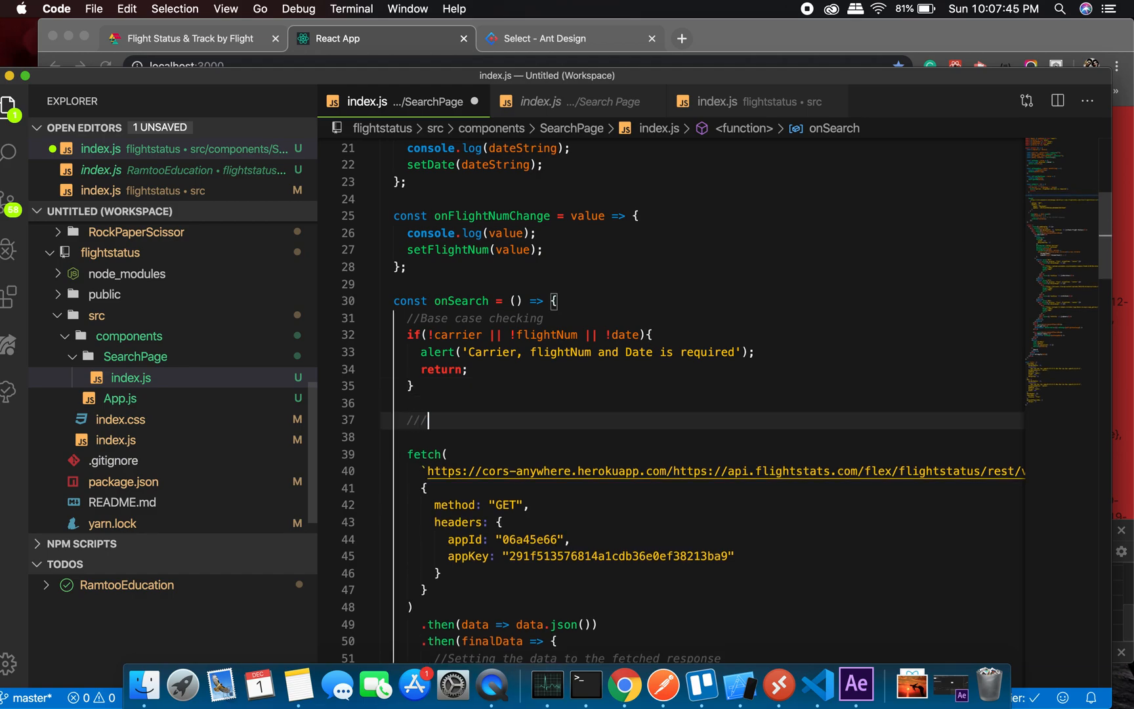
{"action": "type", "text": "2019"}
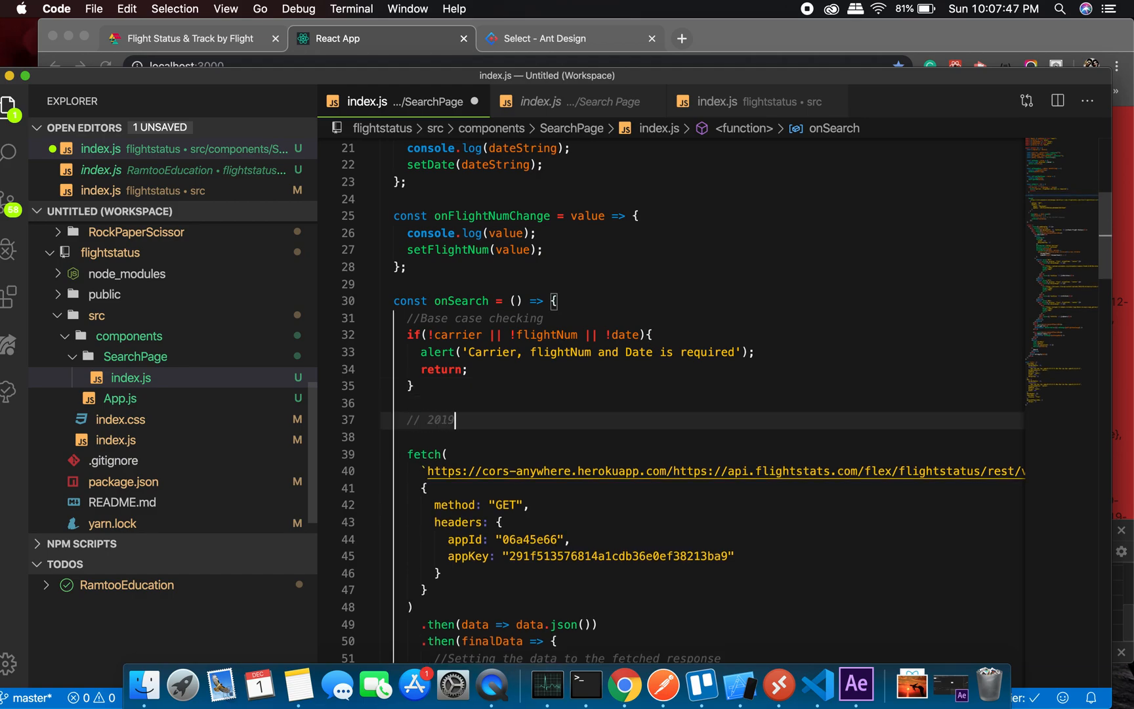
{"action": "type", "text": "-12"}
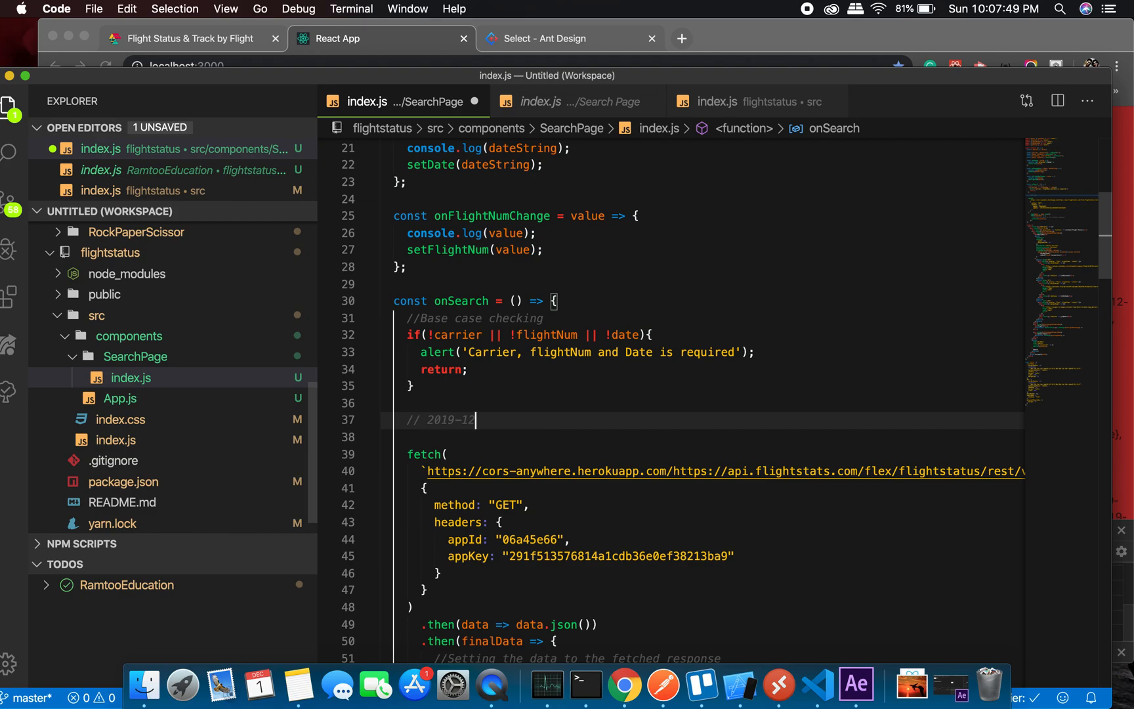
{"action": "type", "text": "-11"}
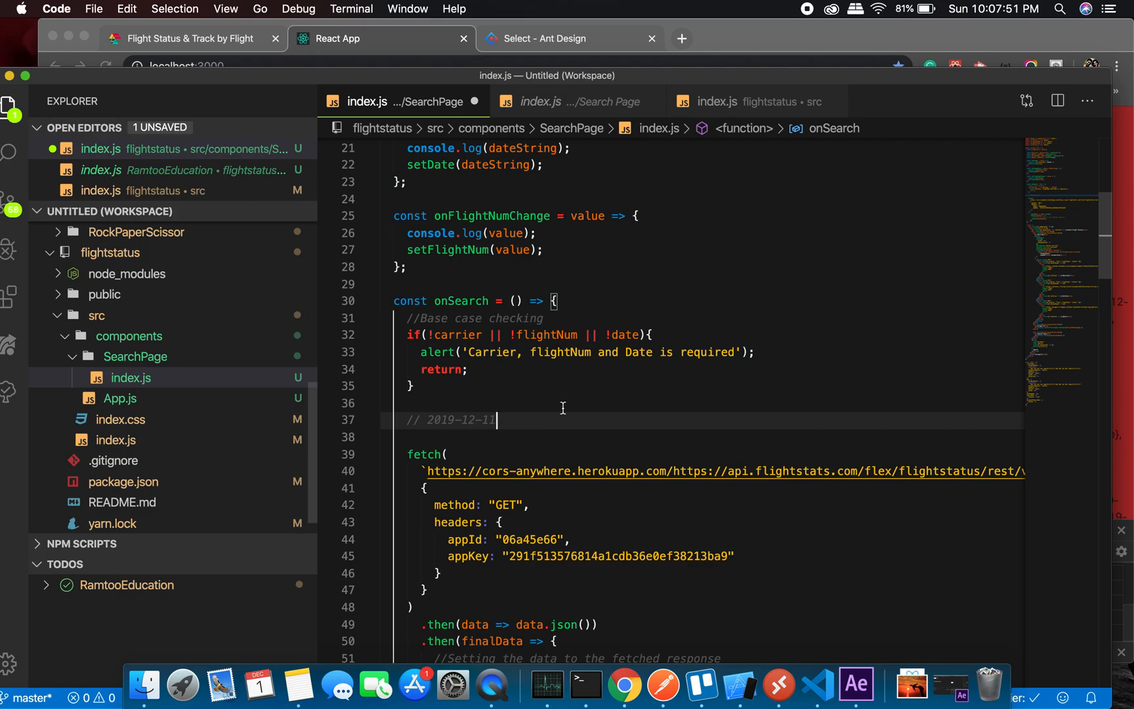
{"action": "type", "text": "->"}
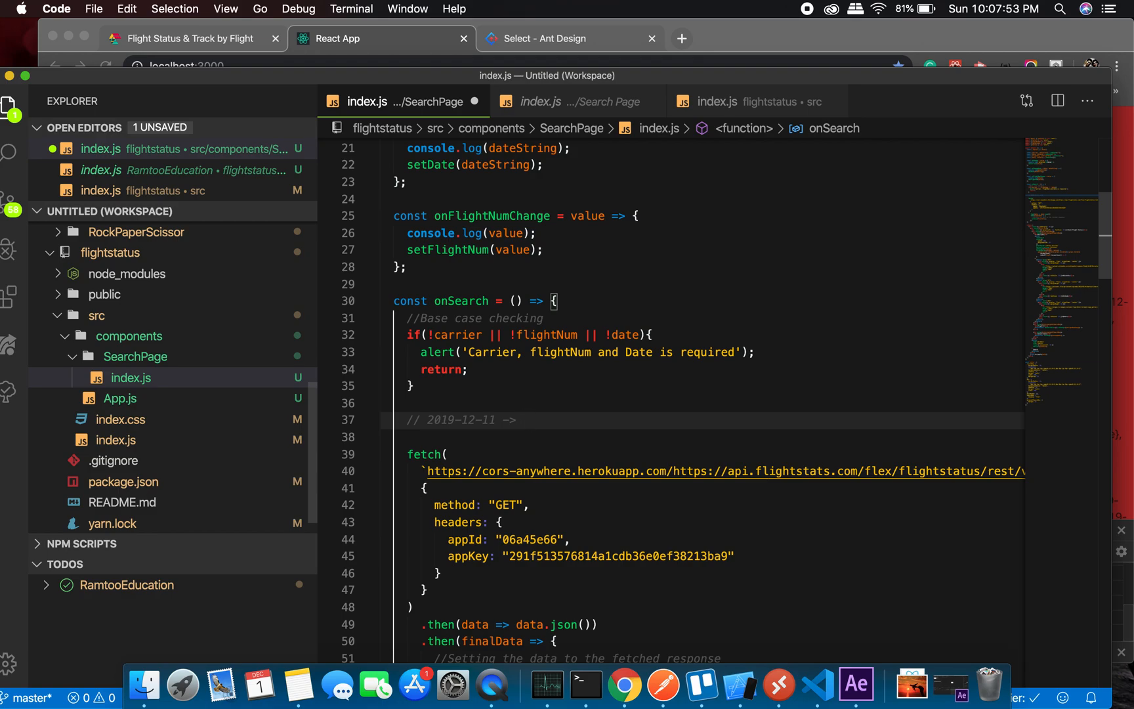
{"action": "type", "text": "2019"}
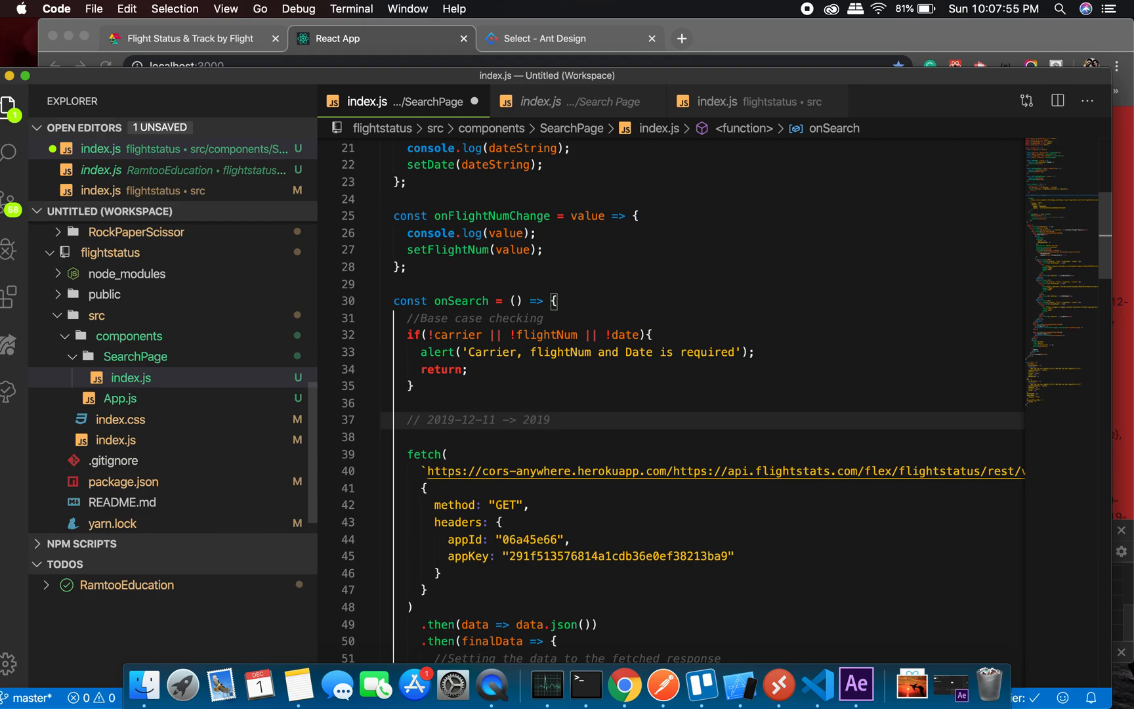
{"action": "type", "text": "12/"}
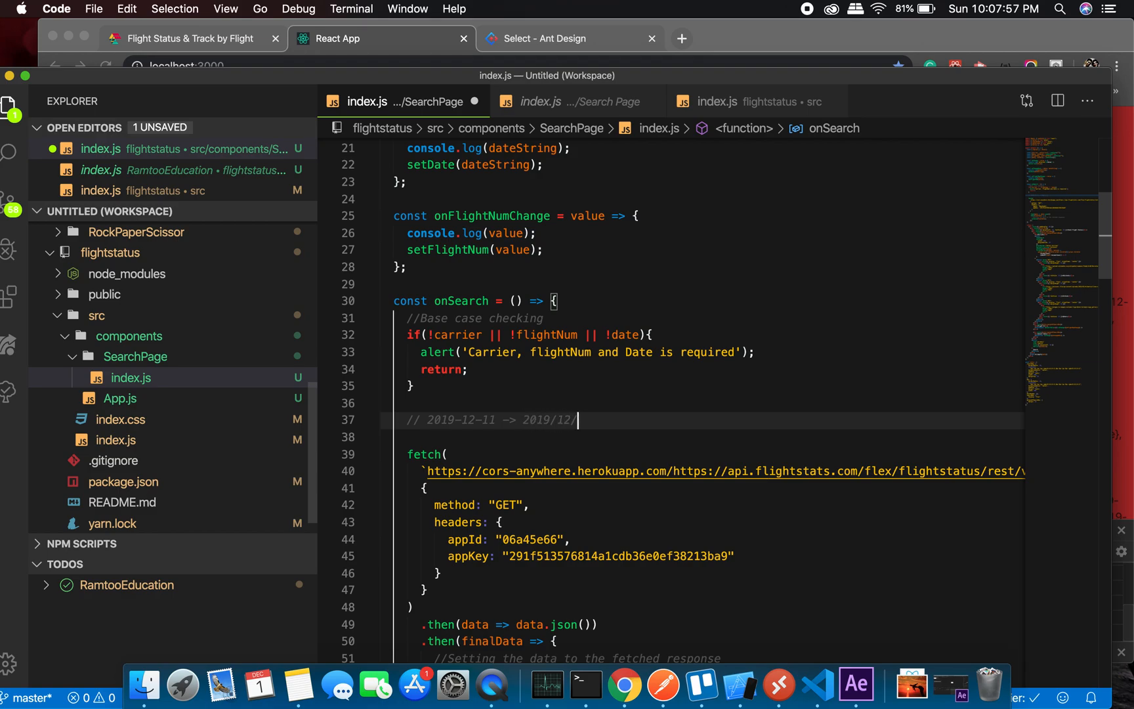
{"action": "type", "text": "11"}
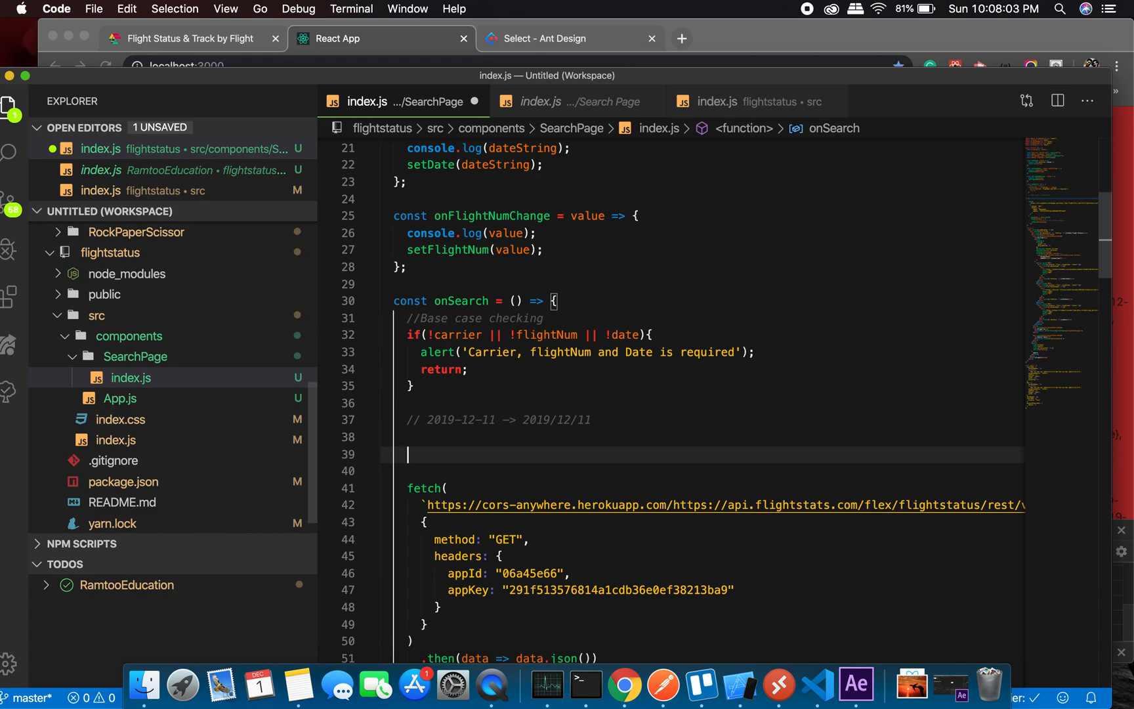
Declare var formattedDate = data.replace('-','/'); in onSearch
{"action": "type", "text": "var"}
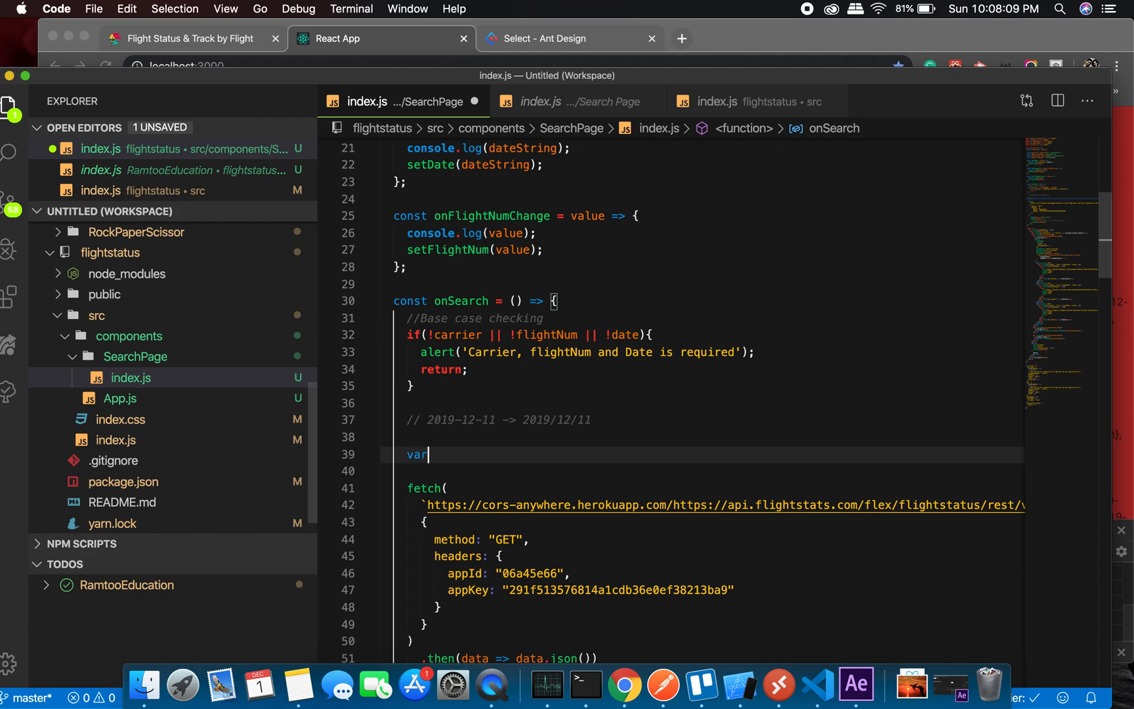
{"action": "type", "text": "f"}
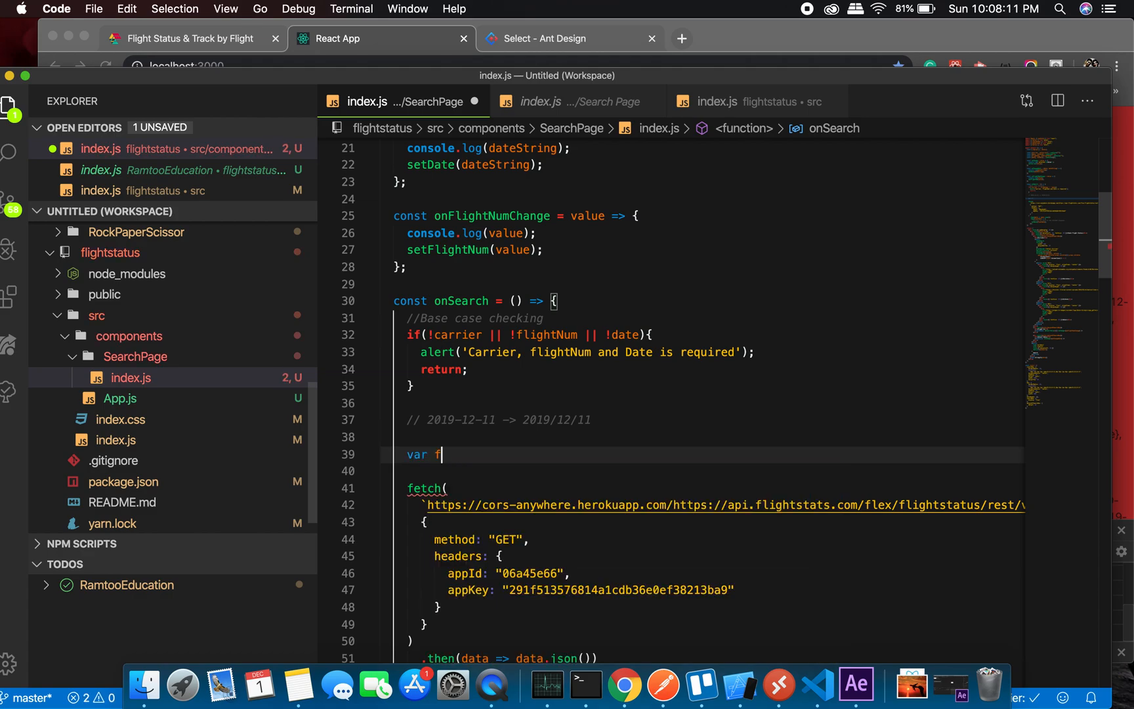
{"action": "type", "text": "ormatt"}
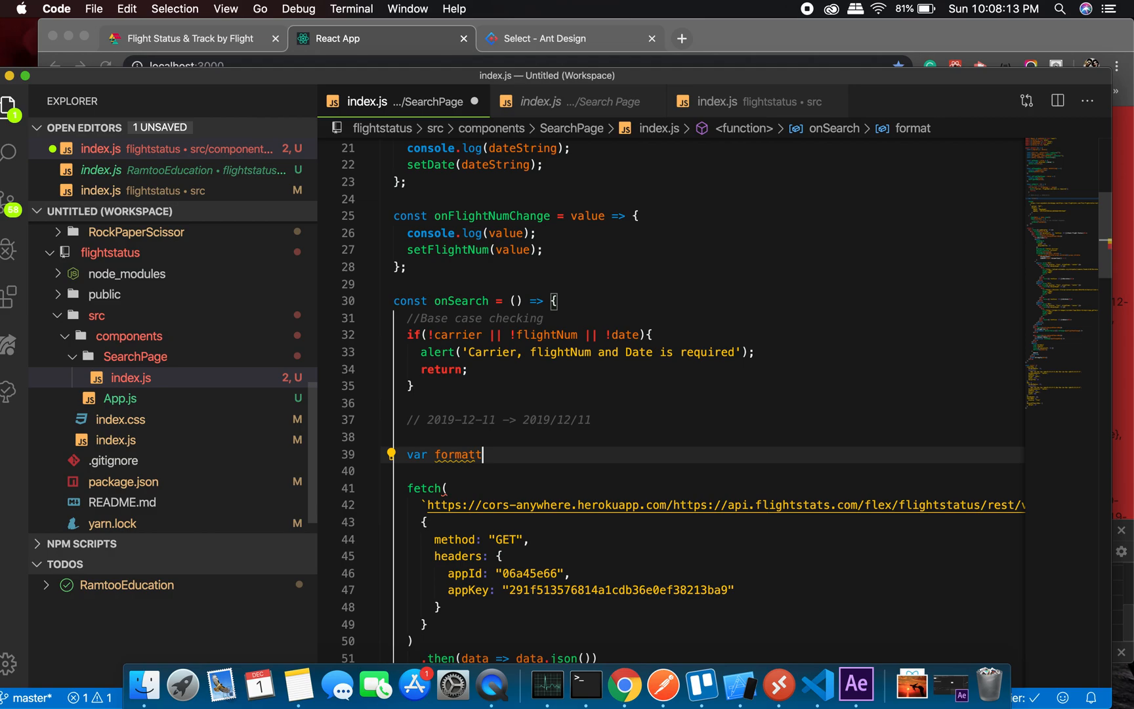
{"action": "type", "text": "edDat"}
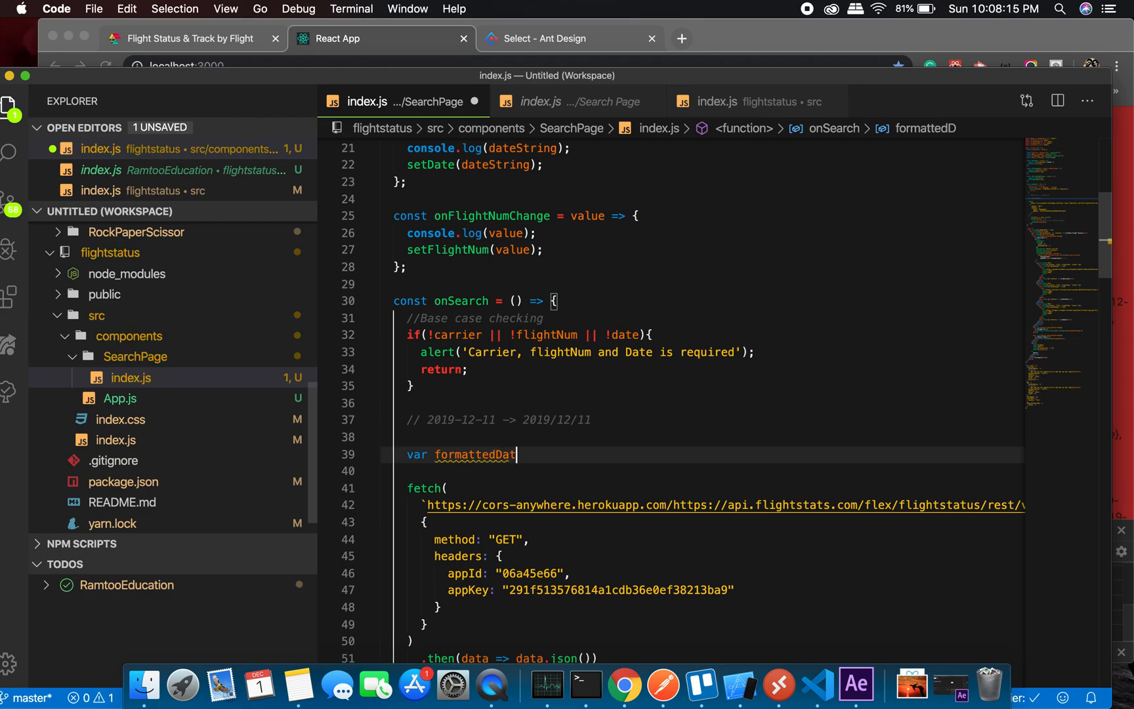
{"action": "type", "text": "e ="}
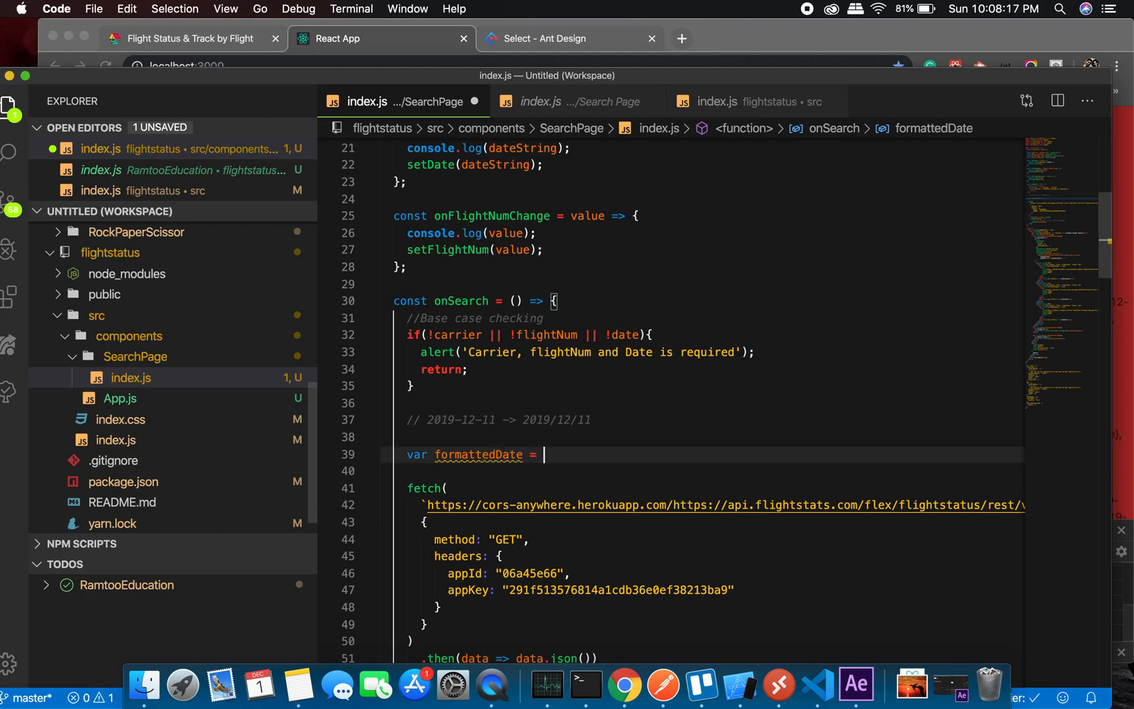
{"action": "type", "text": "data.replace("}
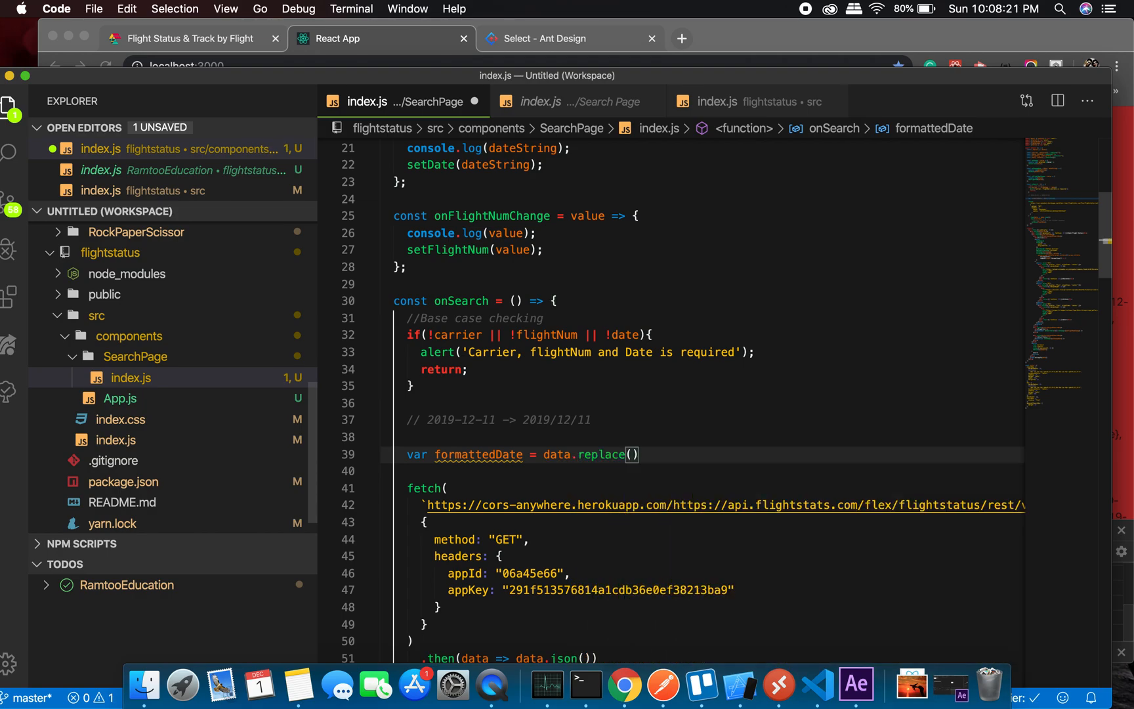
{"action": "type", "text": "'-',"}
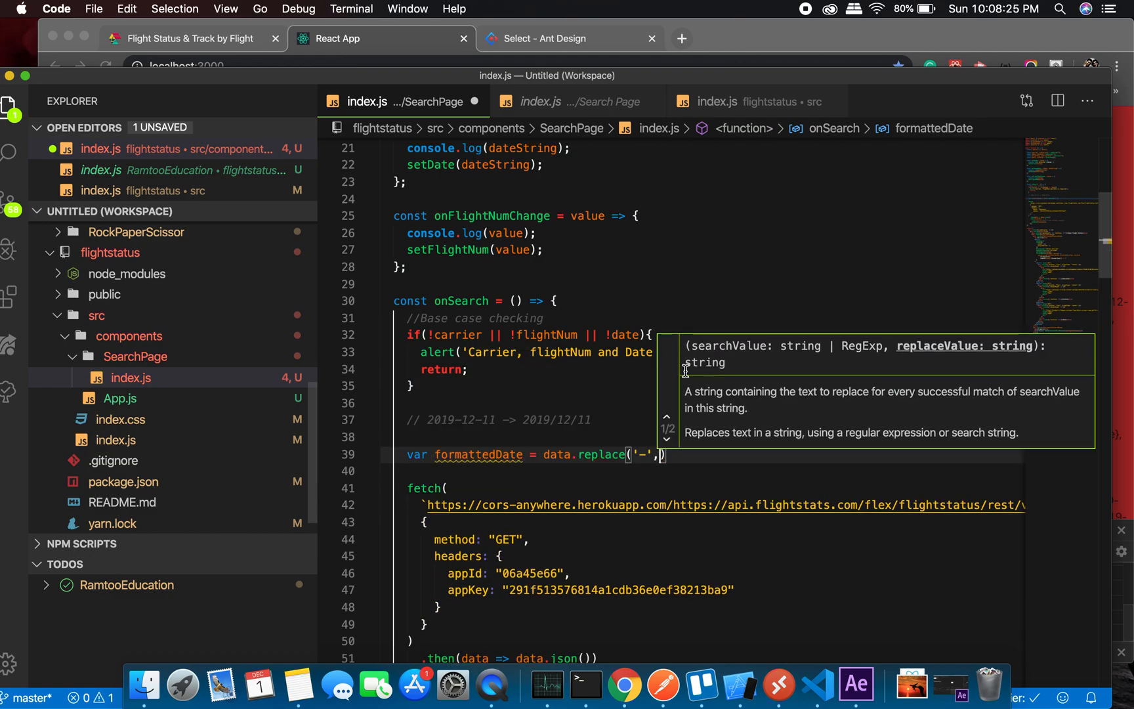
{"action": "type", "text": "/'"}
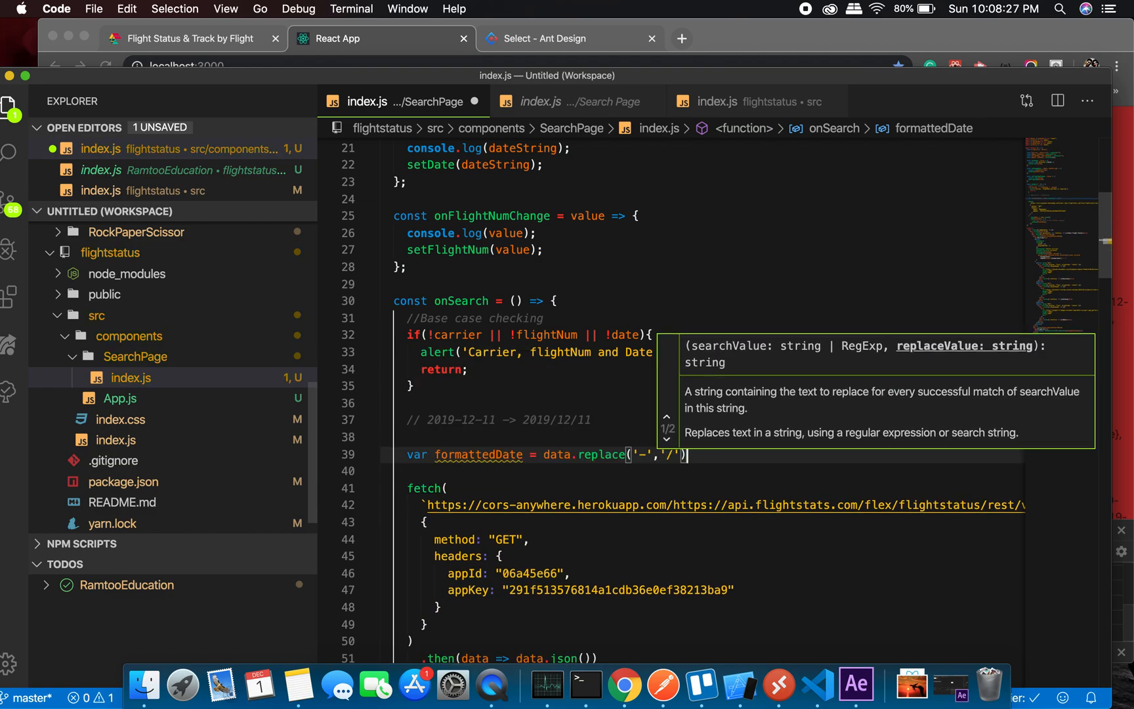
{"action": "type", "text": ";"}
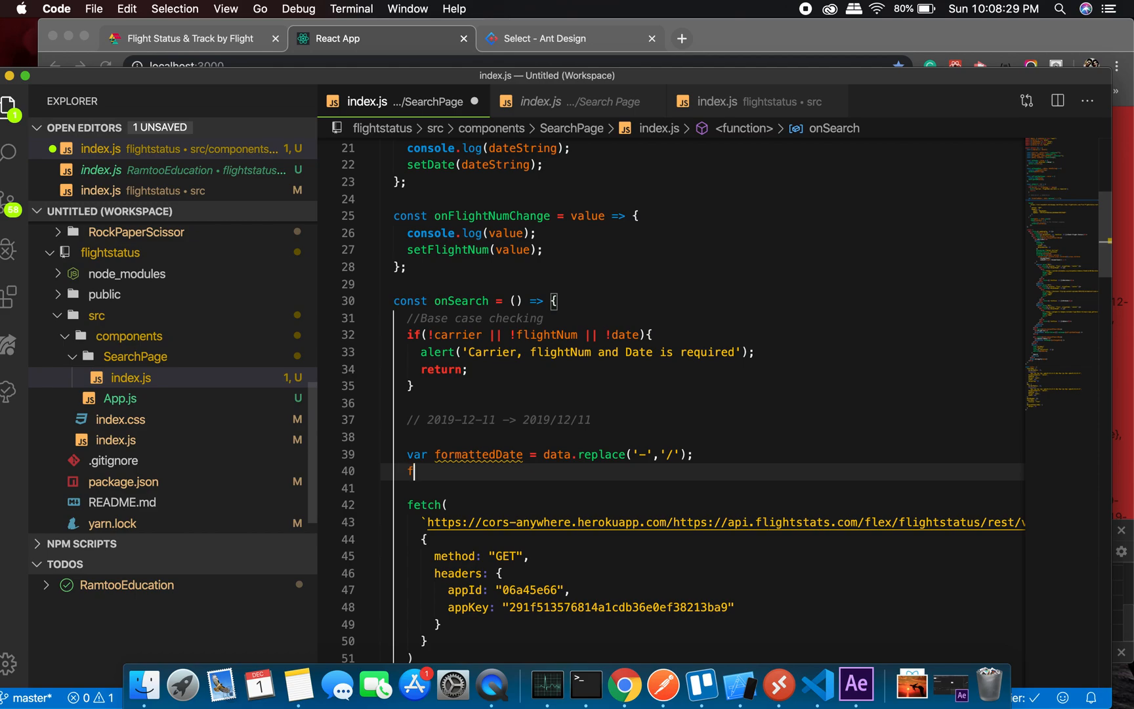
Add a second formattedDate.replace('-','/') call below it
{"action": "type", "text": "ormattedDate"}
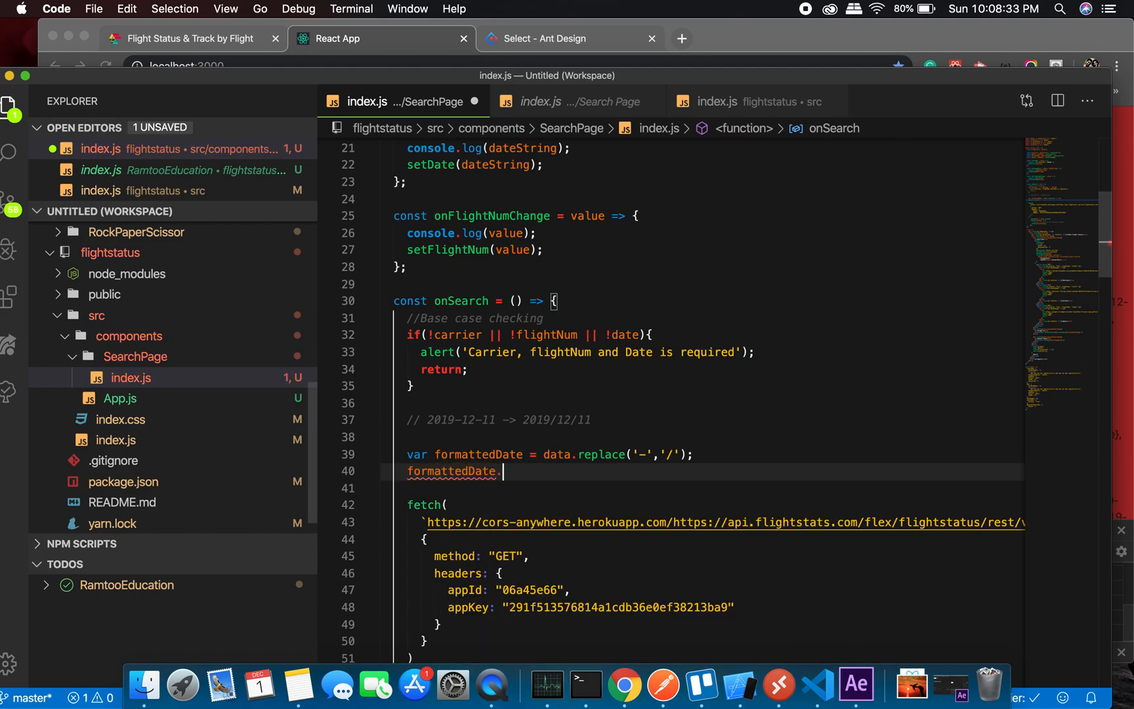
{"action": "type", "text": ".replace("}
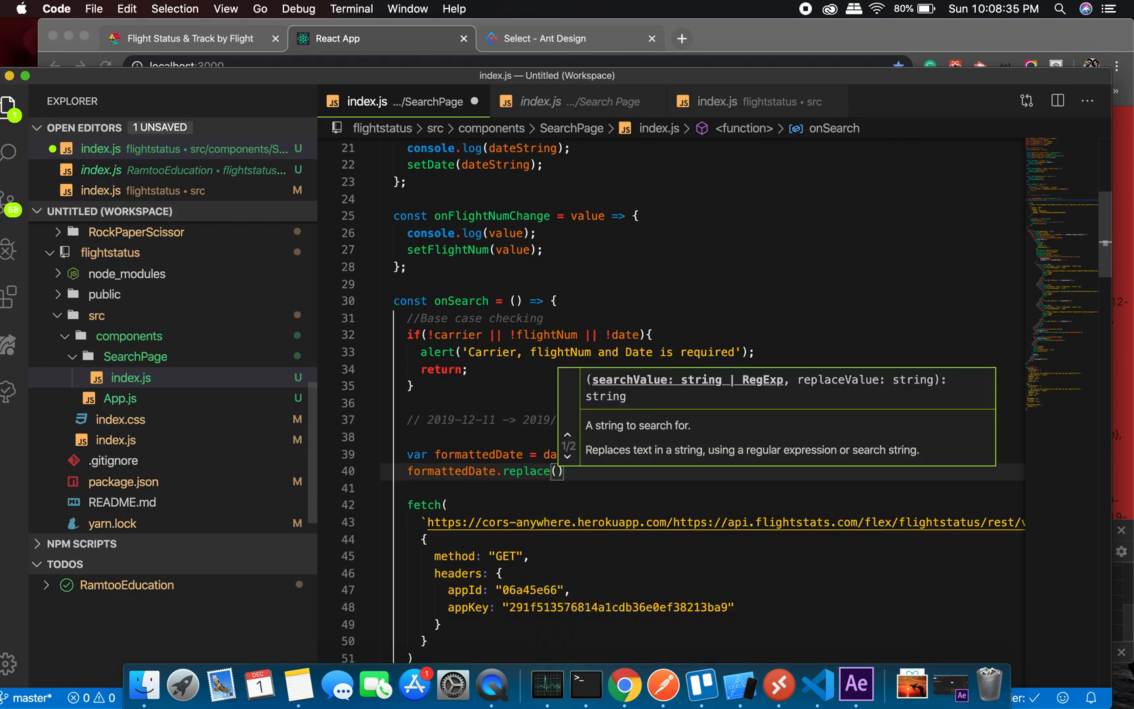
{"action": "type", "text": "'-'"}
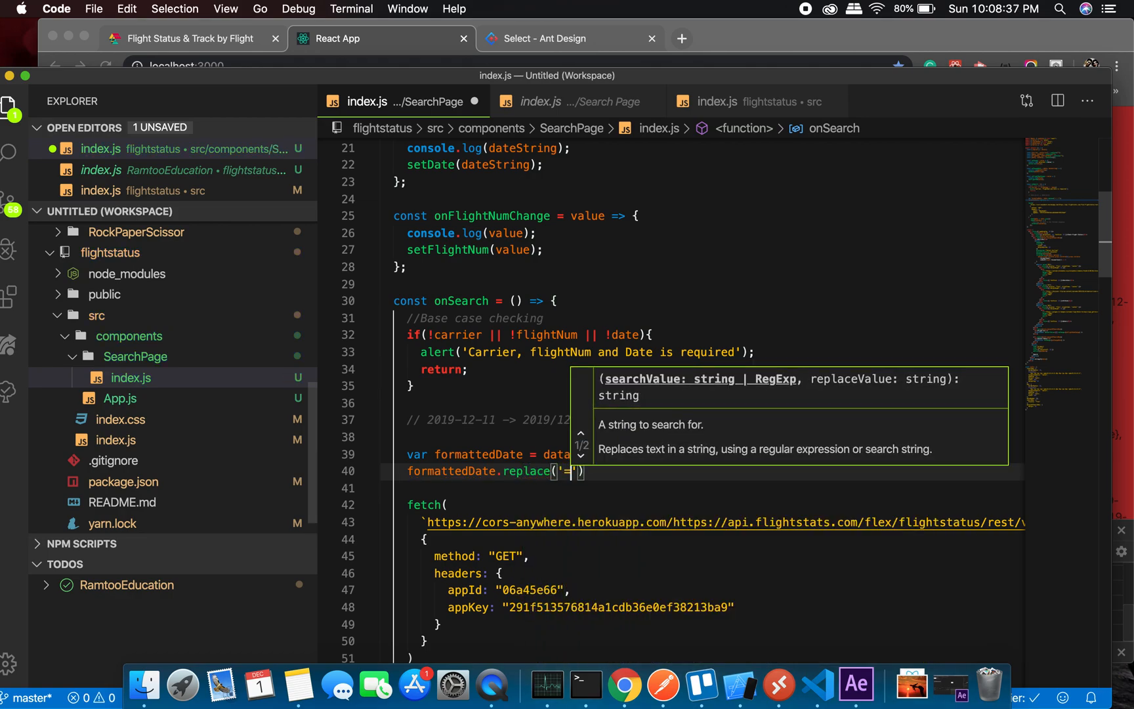
{"action": "type", "text": "-"}
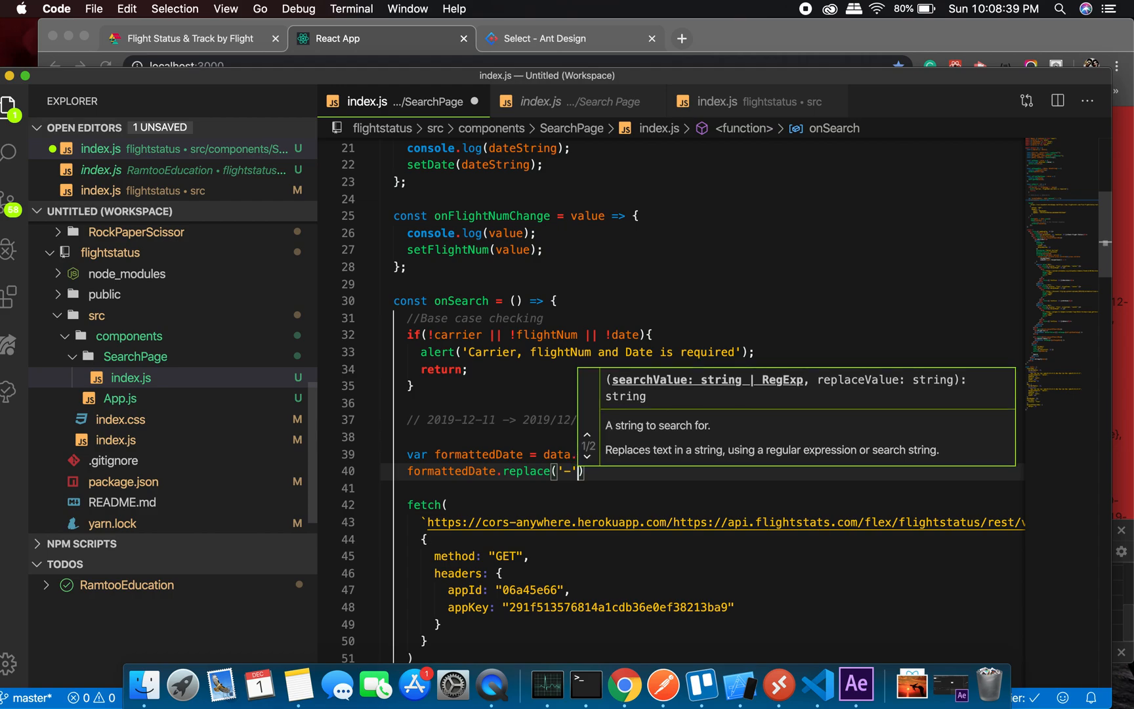
{"action": "type", "text": ",'/'"}
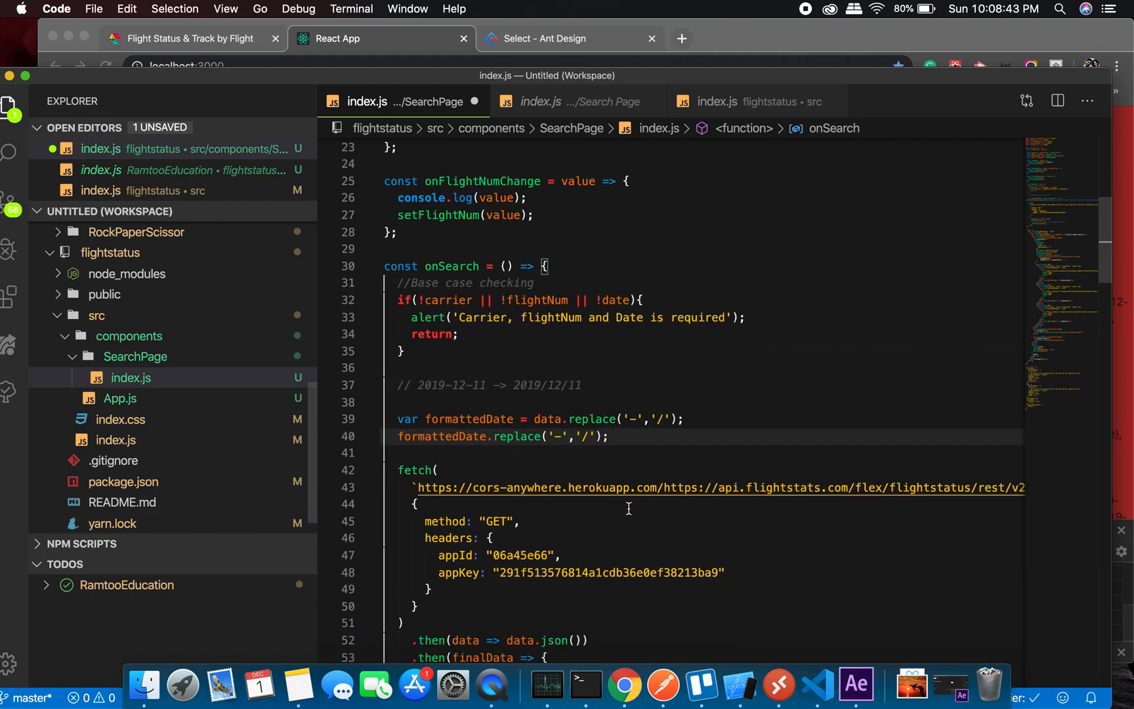
Log date and formattedDate before the fetch, building formattedDate from date, then return to Chrome
{"action": "type", "text": "conso"}
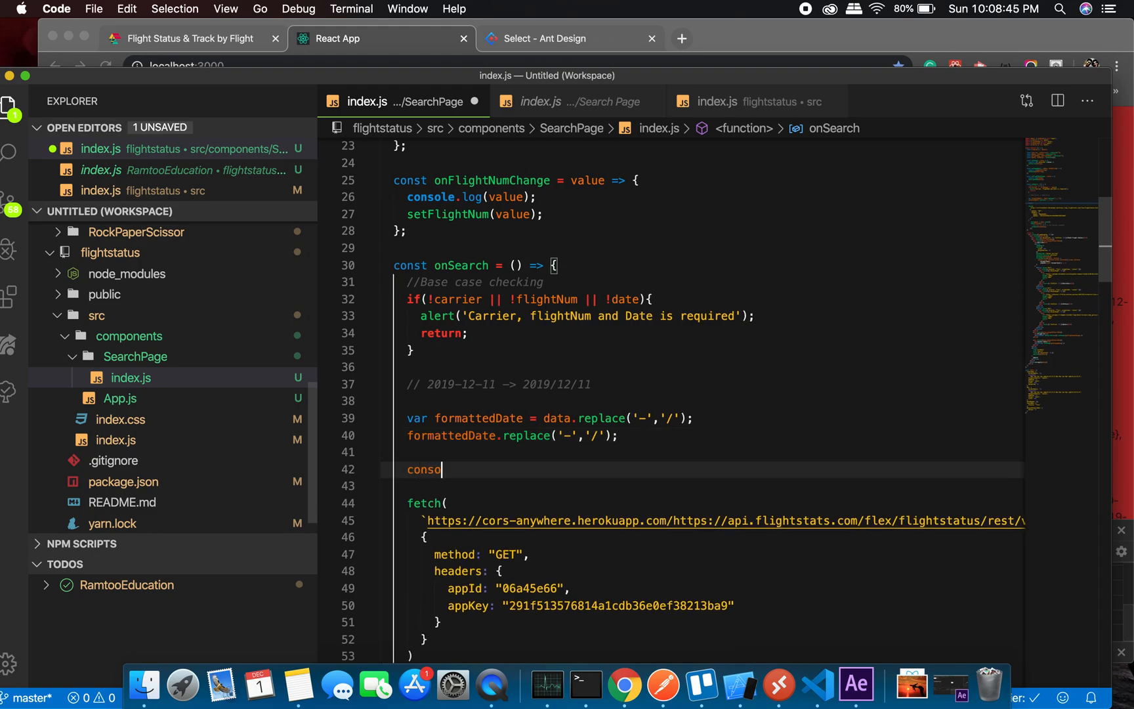
{"action": "type", "text": "le.log()"}
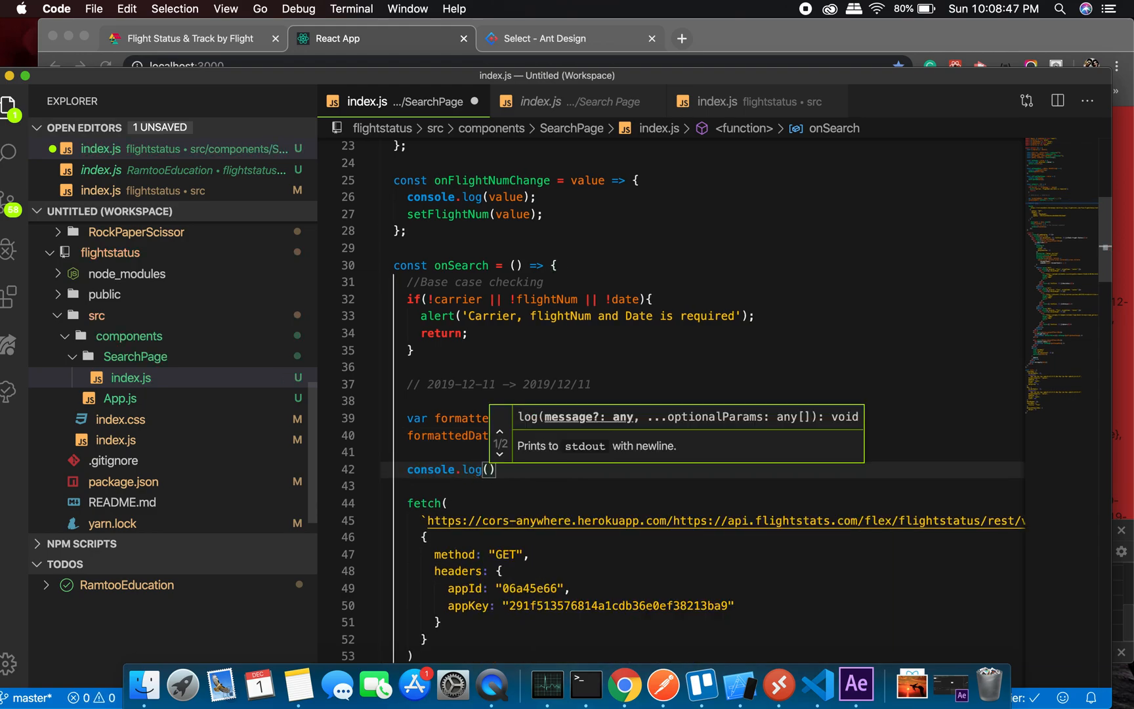
{"action": "type", "text": "formattedDate"}
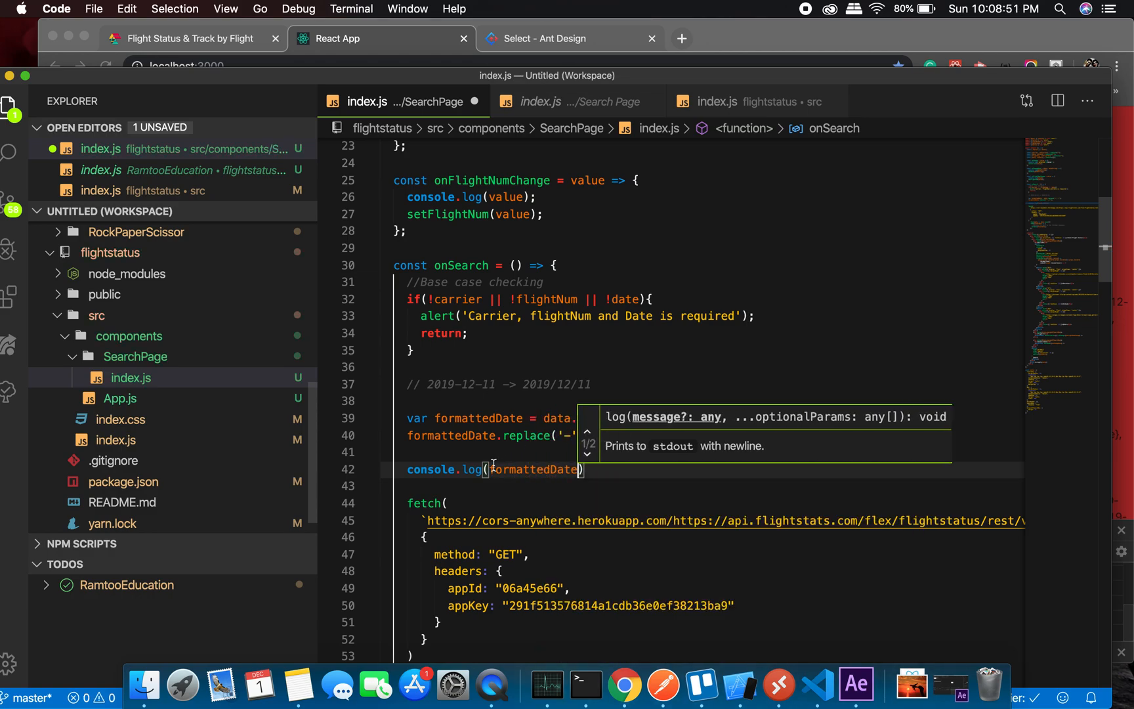
{"action": "type", "text": "date,"}
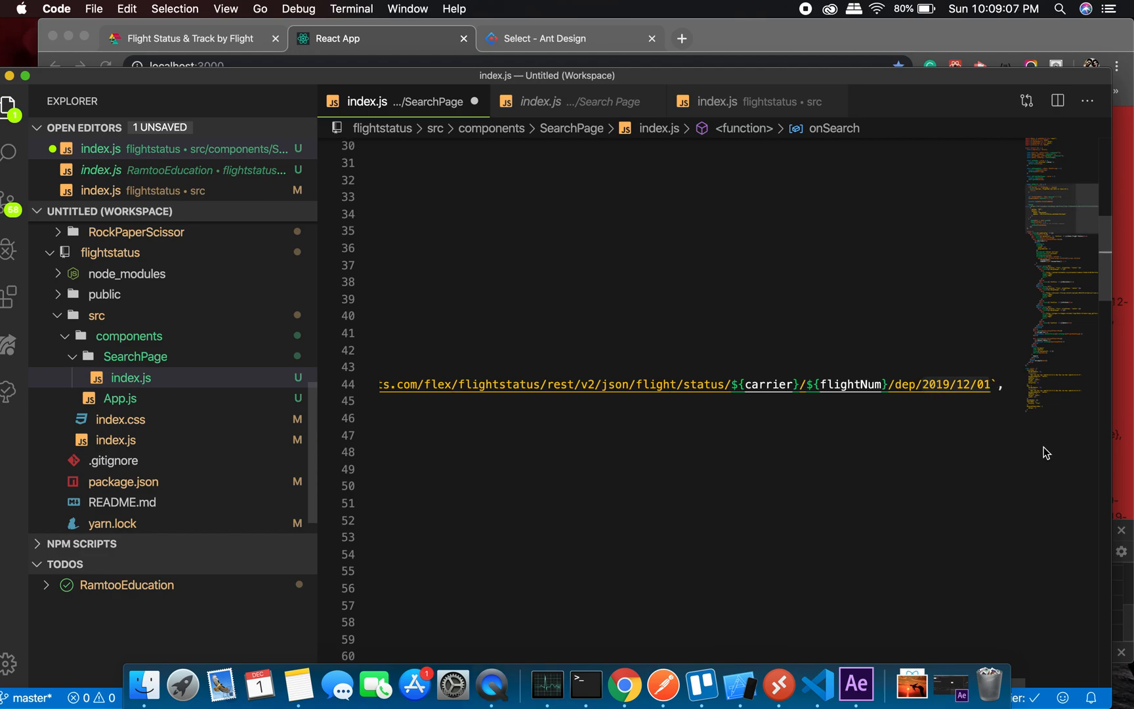
{"action": "type", "text": "${da}"}
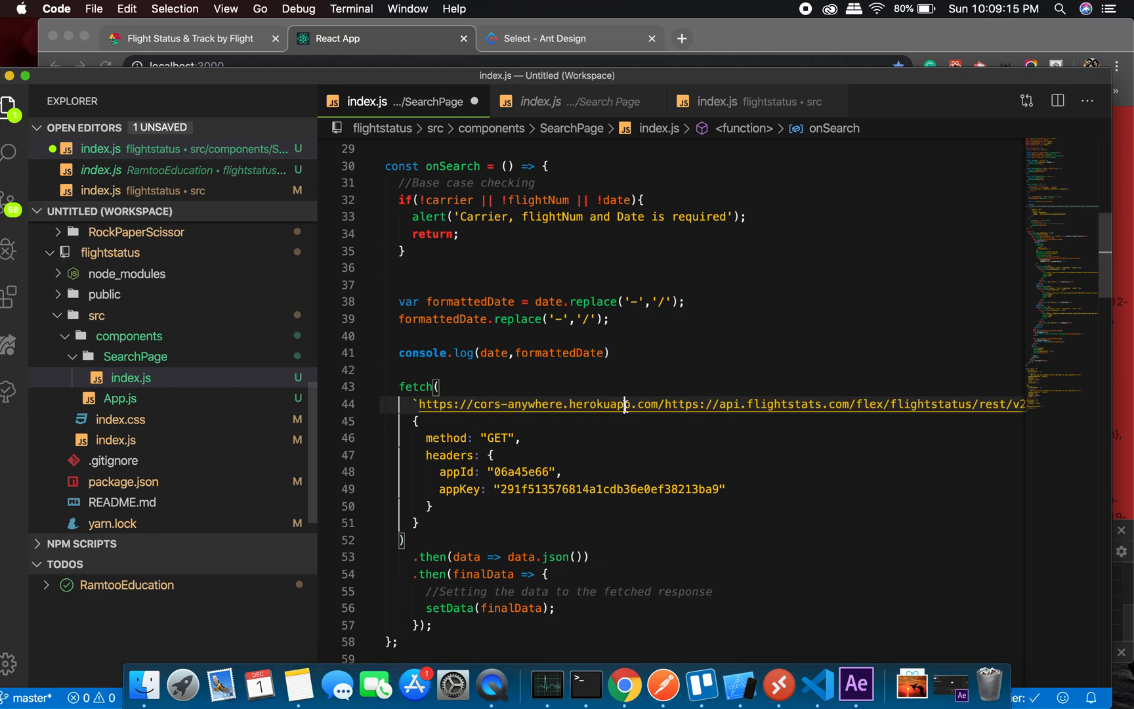
{"action": "left_click", "coordinate": [624, 683]}
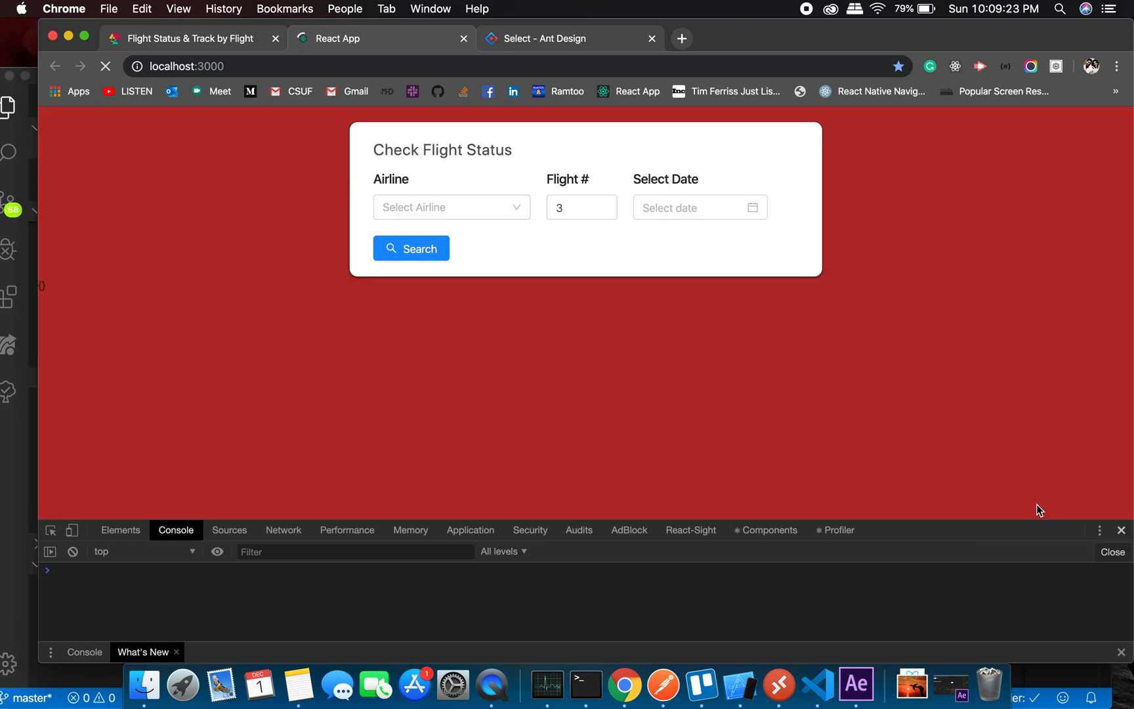
Search Eithid flight 241 on 2019-12-01 and get a 404 Not Found error
{"action": "left_click", "coordinate": [450, 208]}
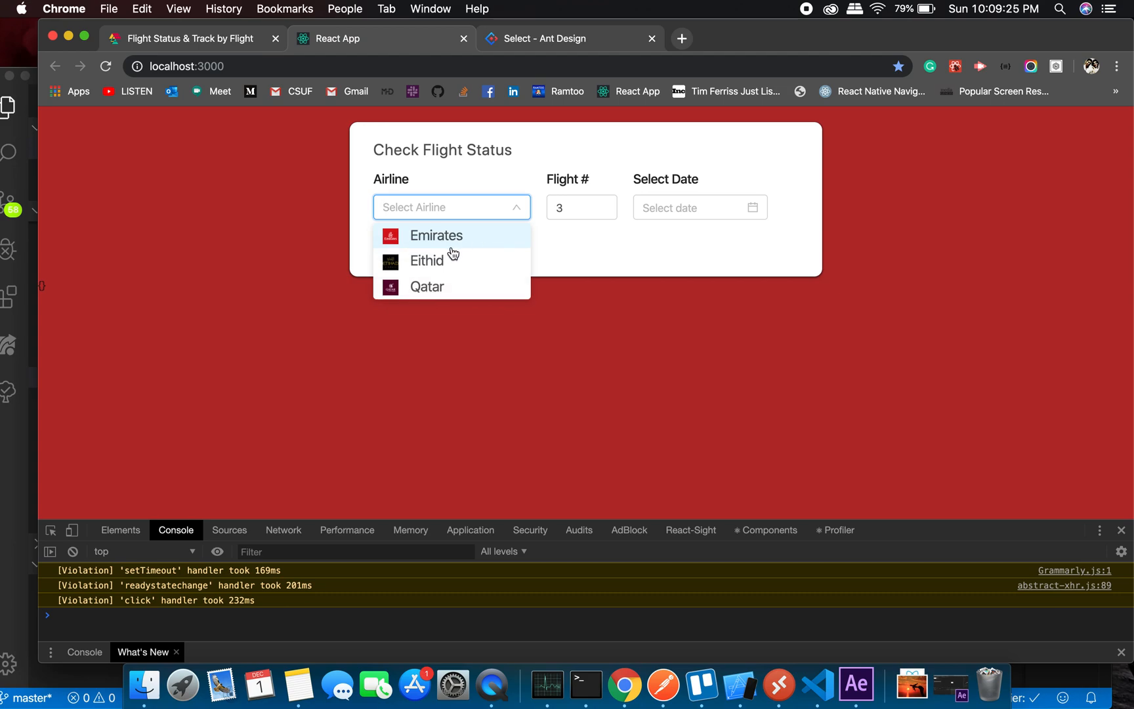
{"action": "left_click", "coordinate": [427, 261]}
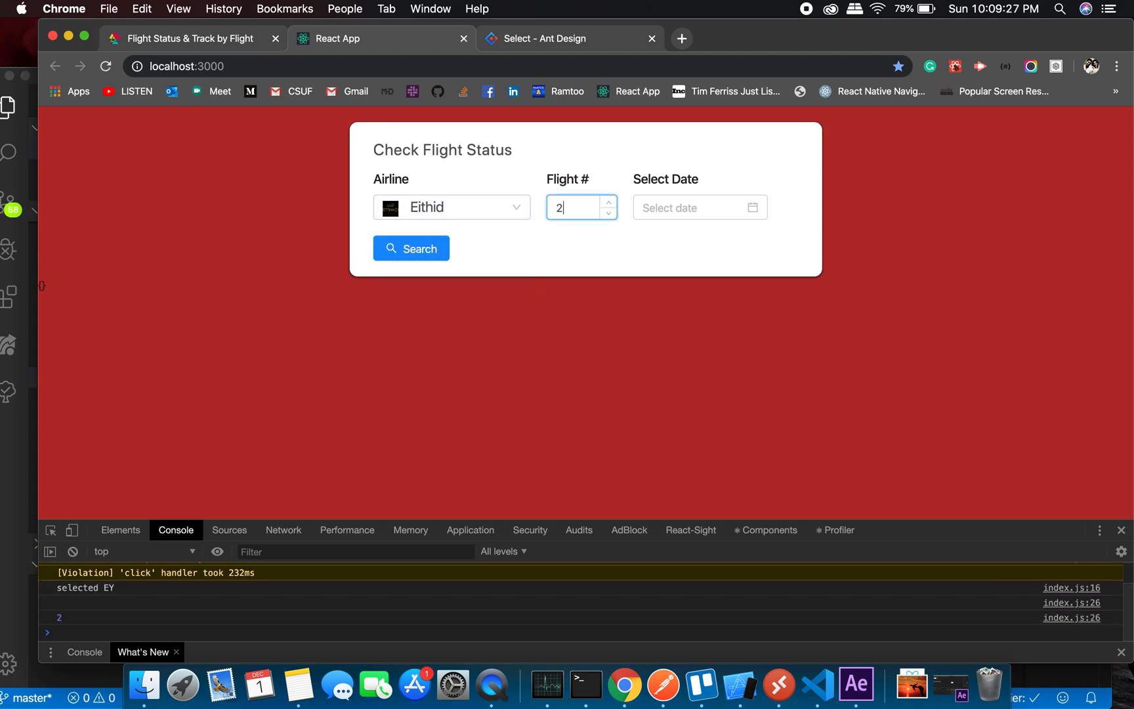
{"action": "type", "text": "41"}
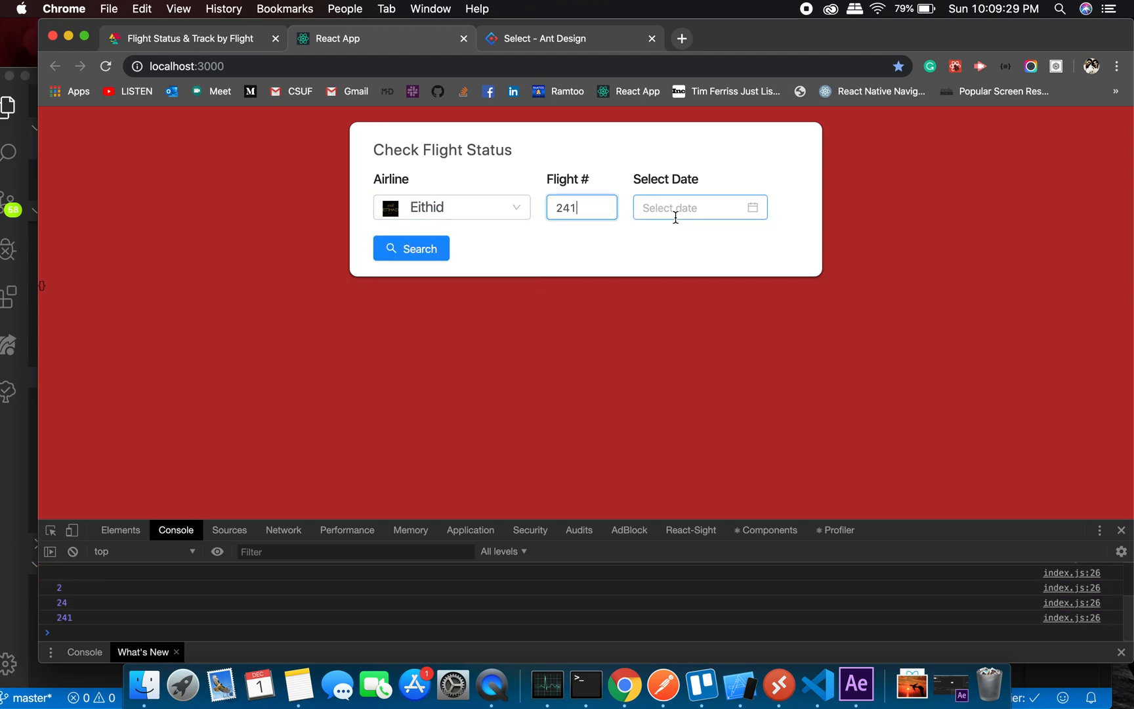
{"action": "type", "text": "2019-12-01"}
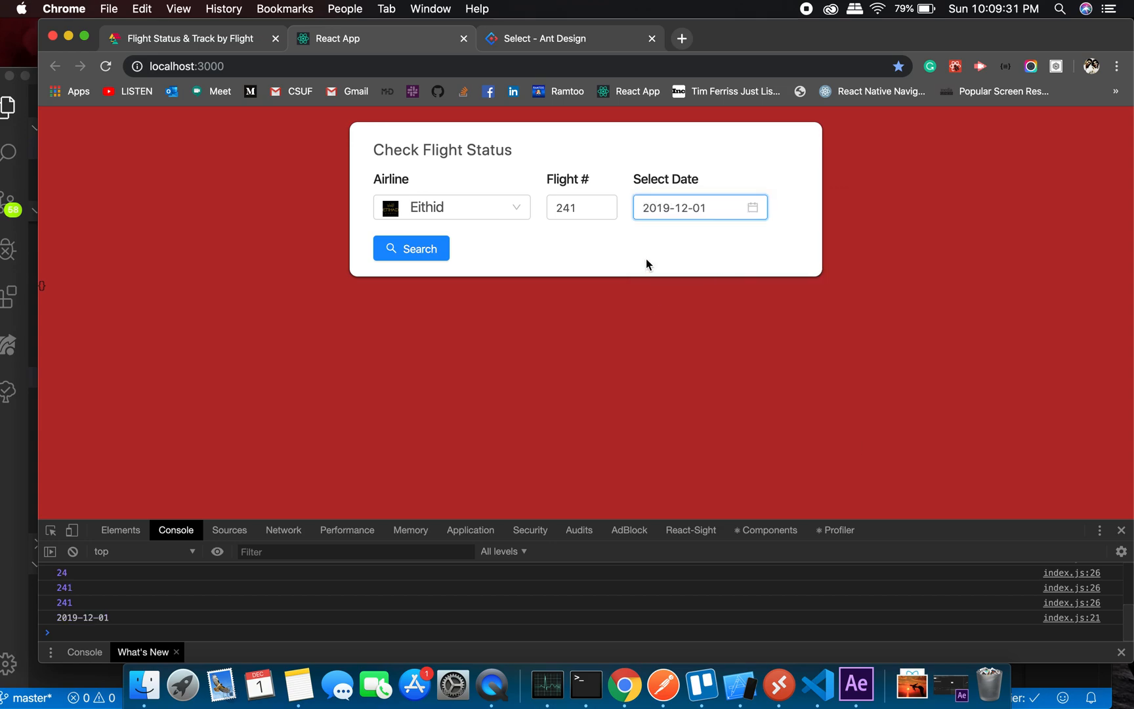
{"action": "left_click", "coordinate": [411, 248]}
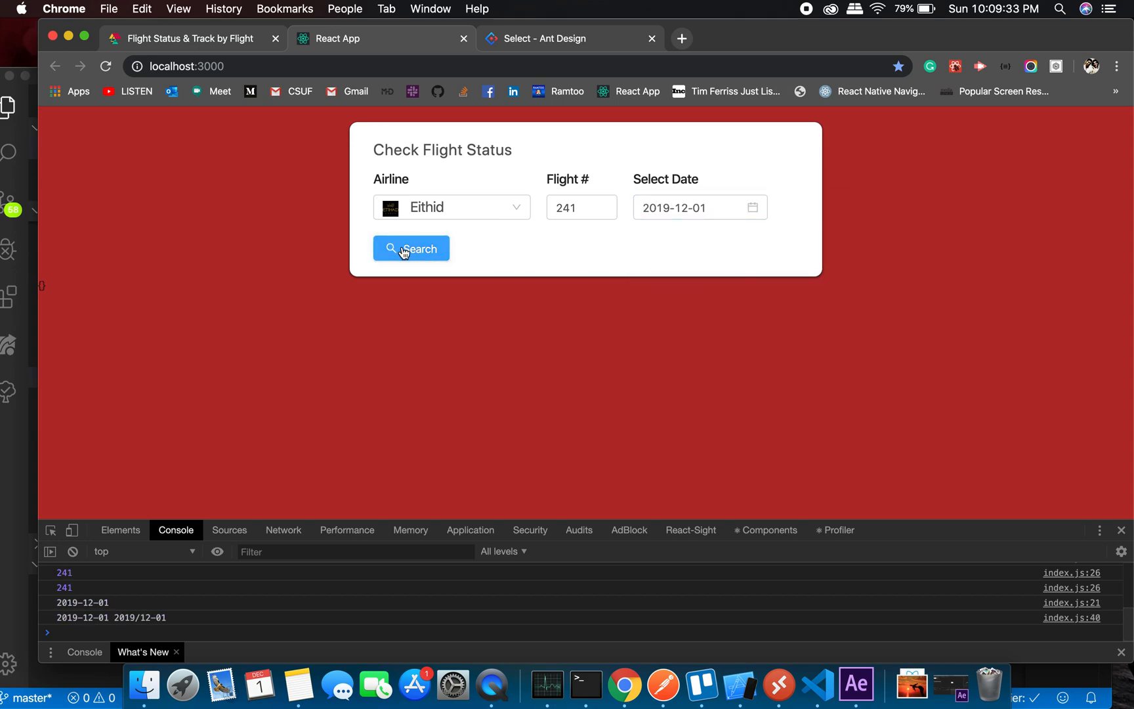
{"action": "left_click", "coordinate": [411, 248]}
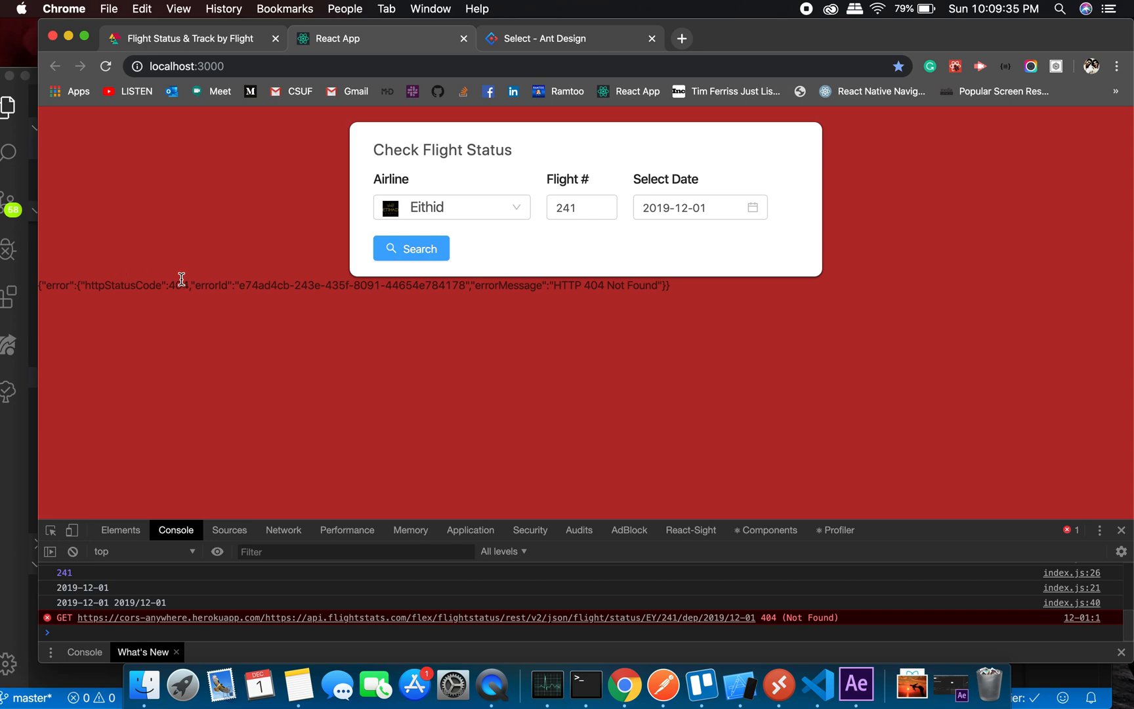
{"action": "mouse_move", "coordinate": [613, 282]}
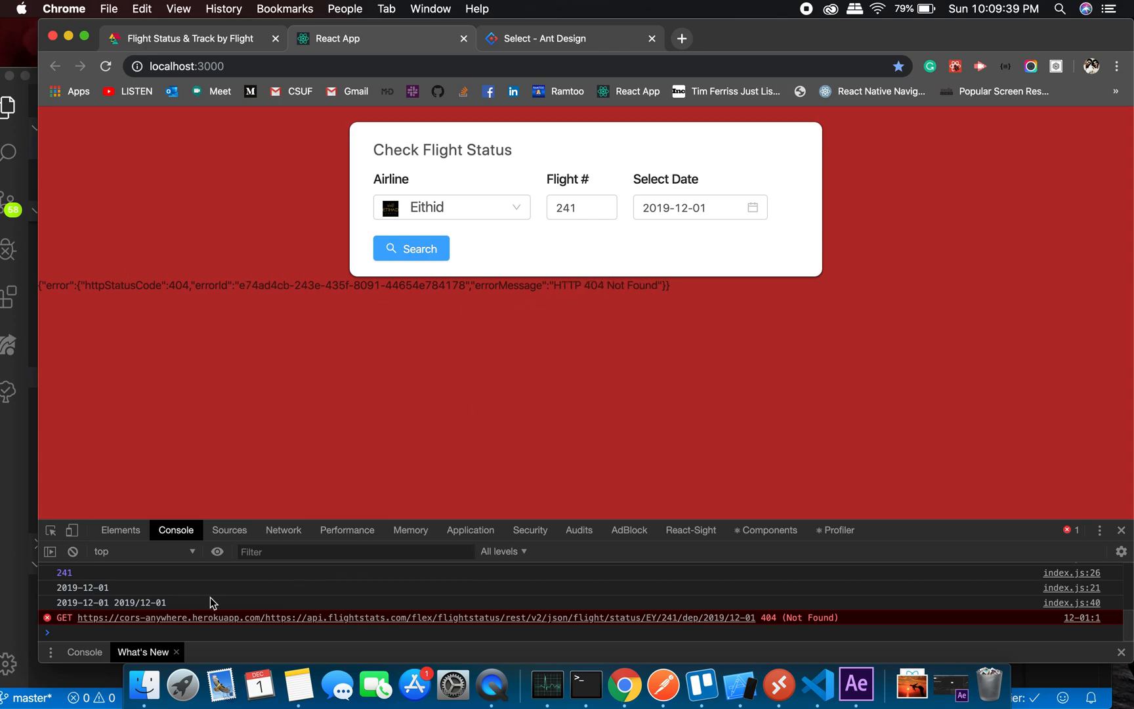
{"action": "mouse_move", "coordinate": [105, 606]}
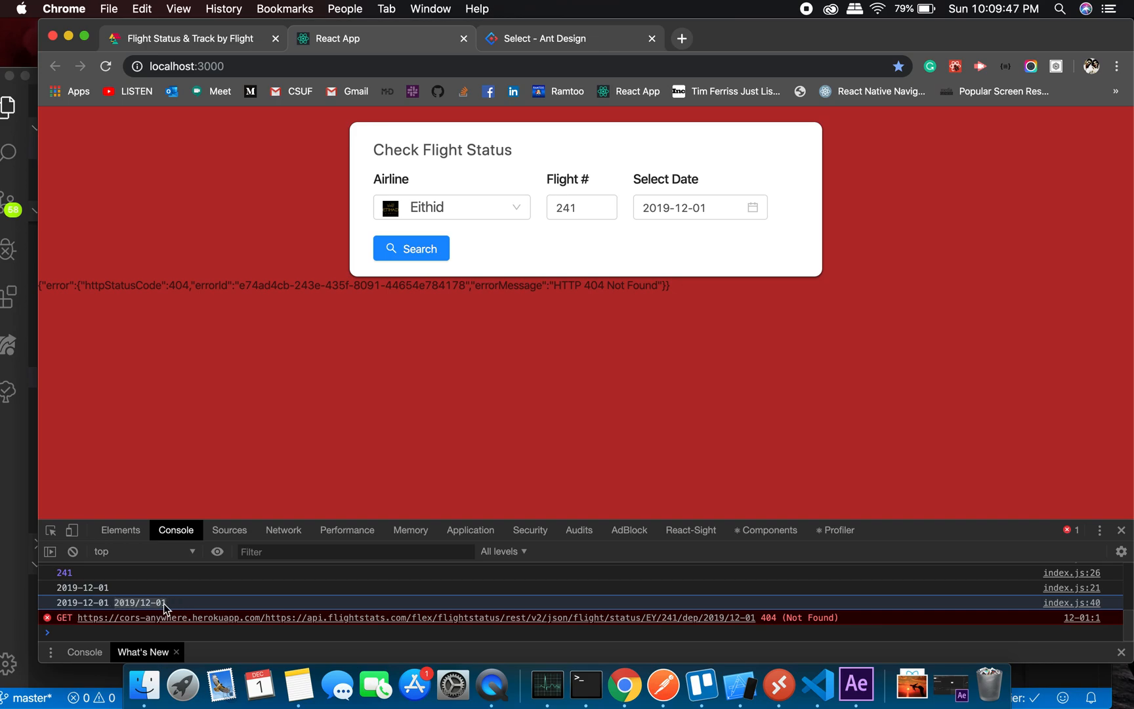
{"action": "mouse_move", "coordinate": [816, 683]}
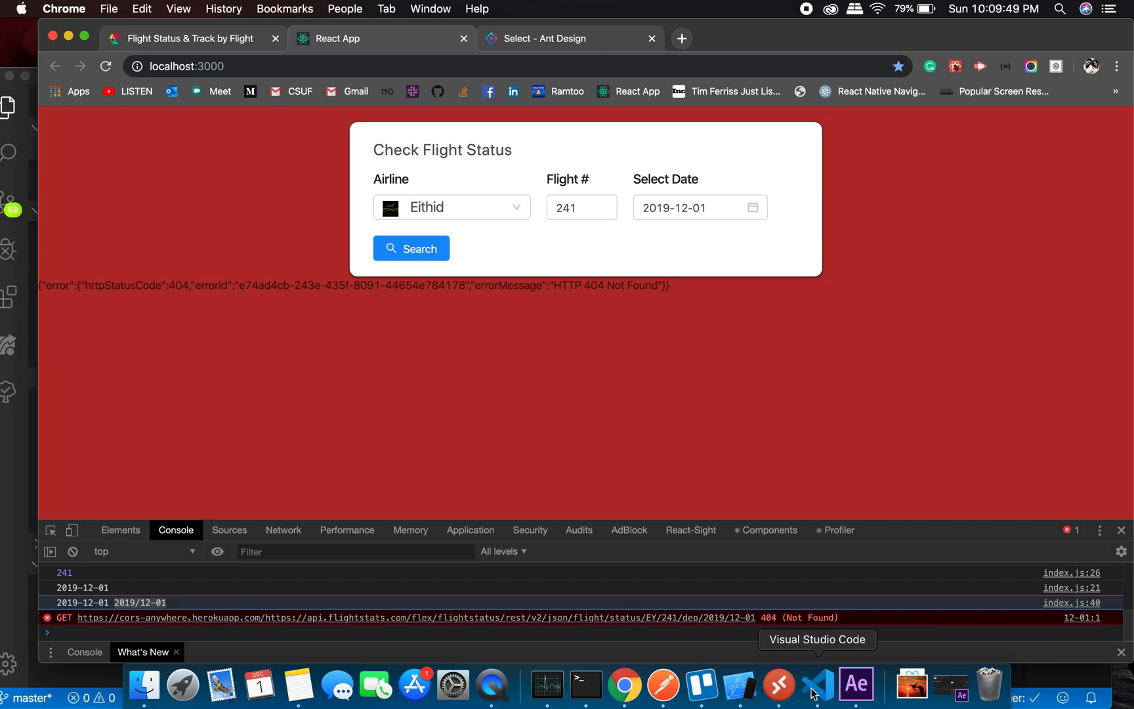
Rename the line-37 variable from formattedDate to firstFormat
{"action": "left_click", "coordinate": [813, 684]}
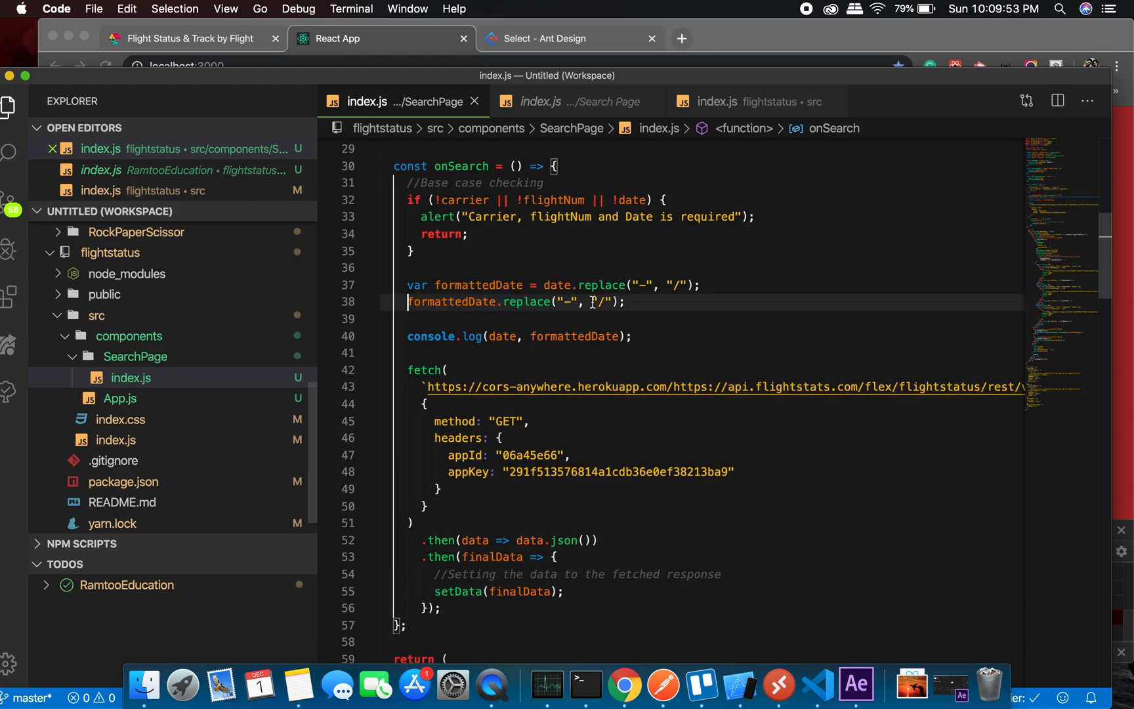
{"action": "double_click", "coordinate": [481, 284]}
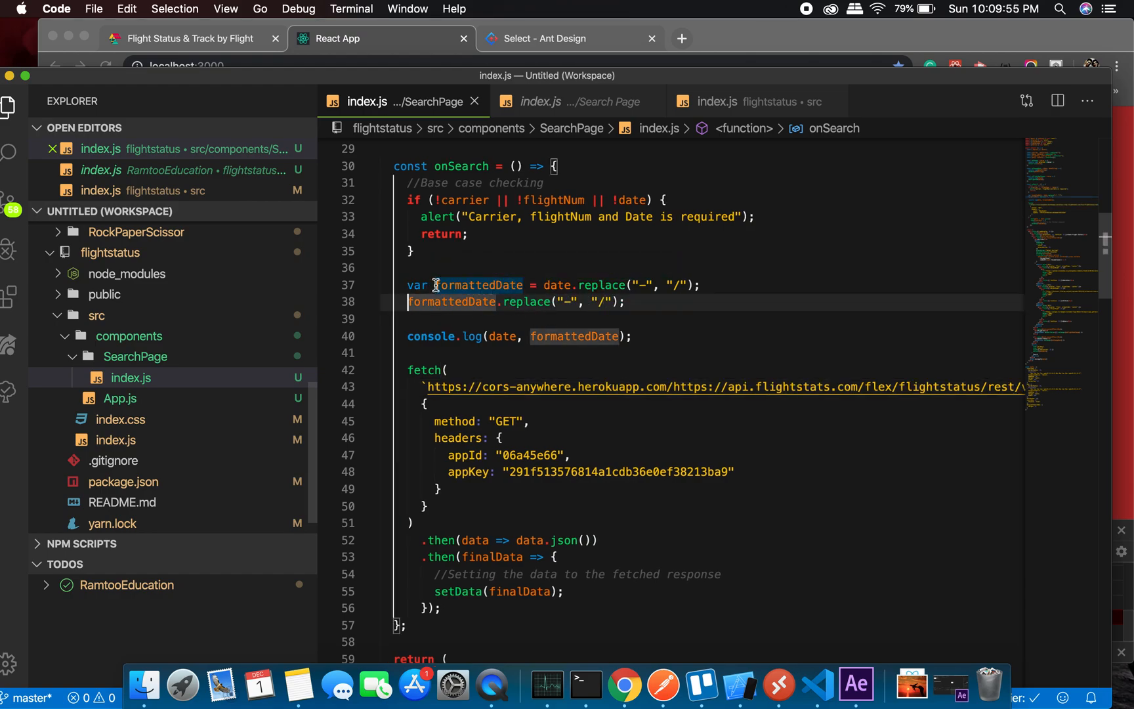
{"action": "type", "text": "Fi"}
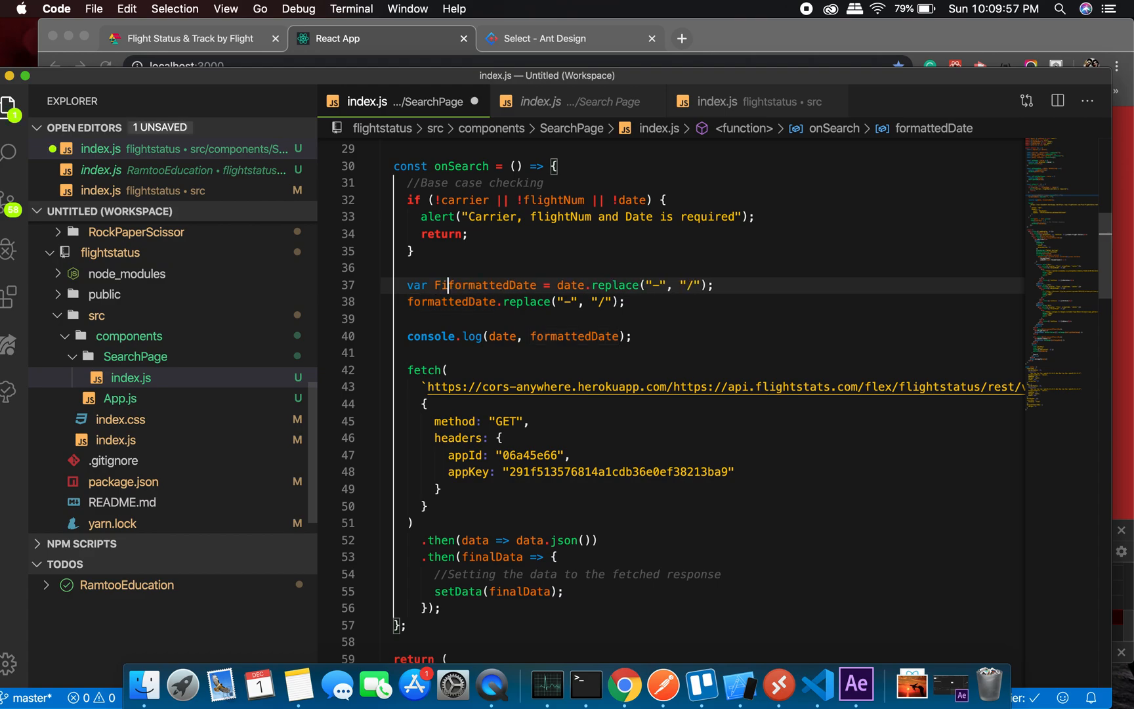
{"action": "type", "text": "rst"}
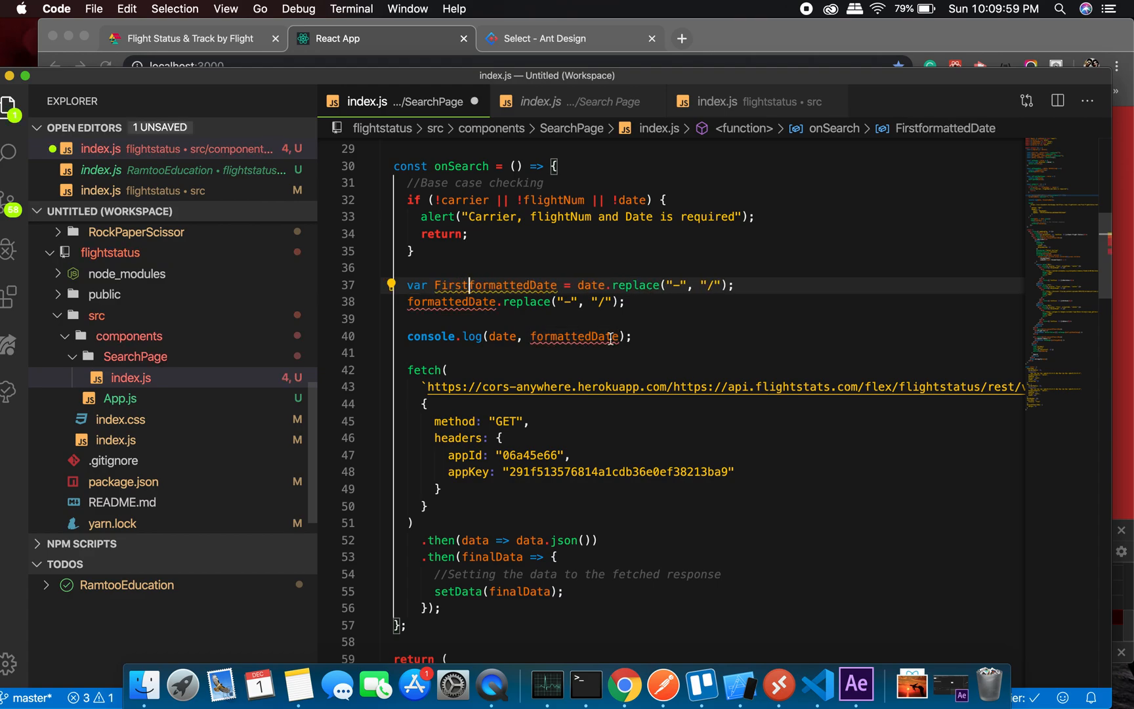
{"action": "mouse_move", "coordinate": [461, 284]}
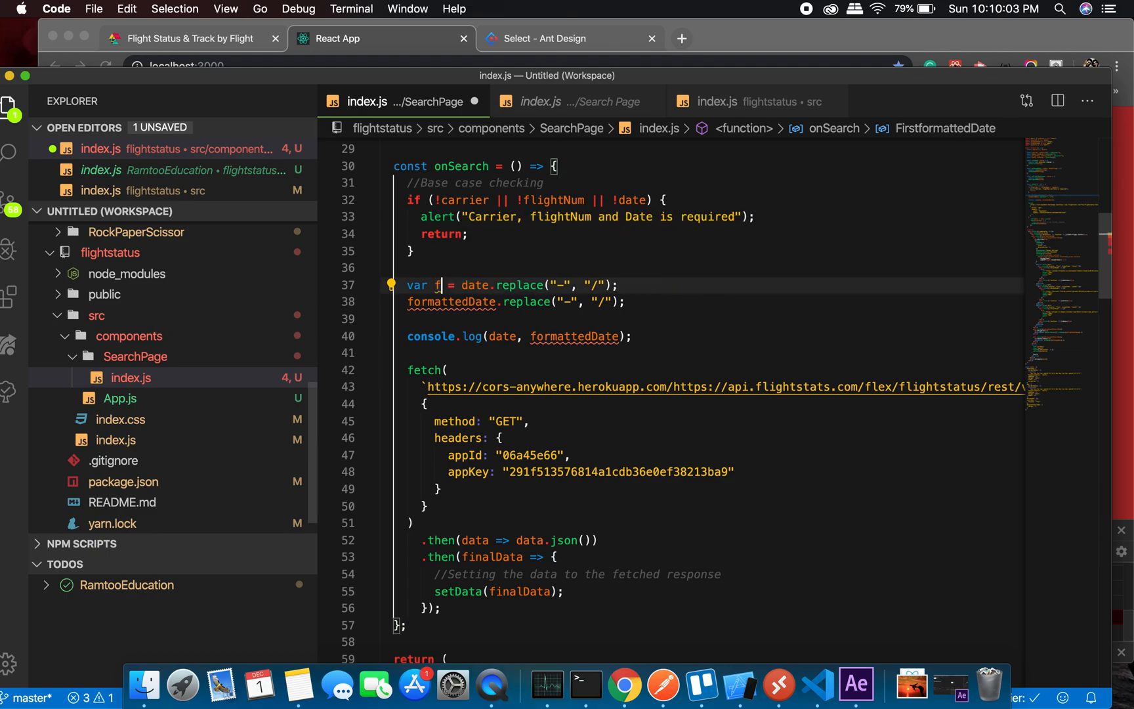
{"action": "type", "text": "irstFotm"}
{"action": "left_click", "coordinate": [706, 302]}
{"action": "type", "text": "var"}
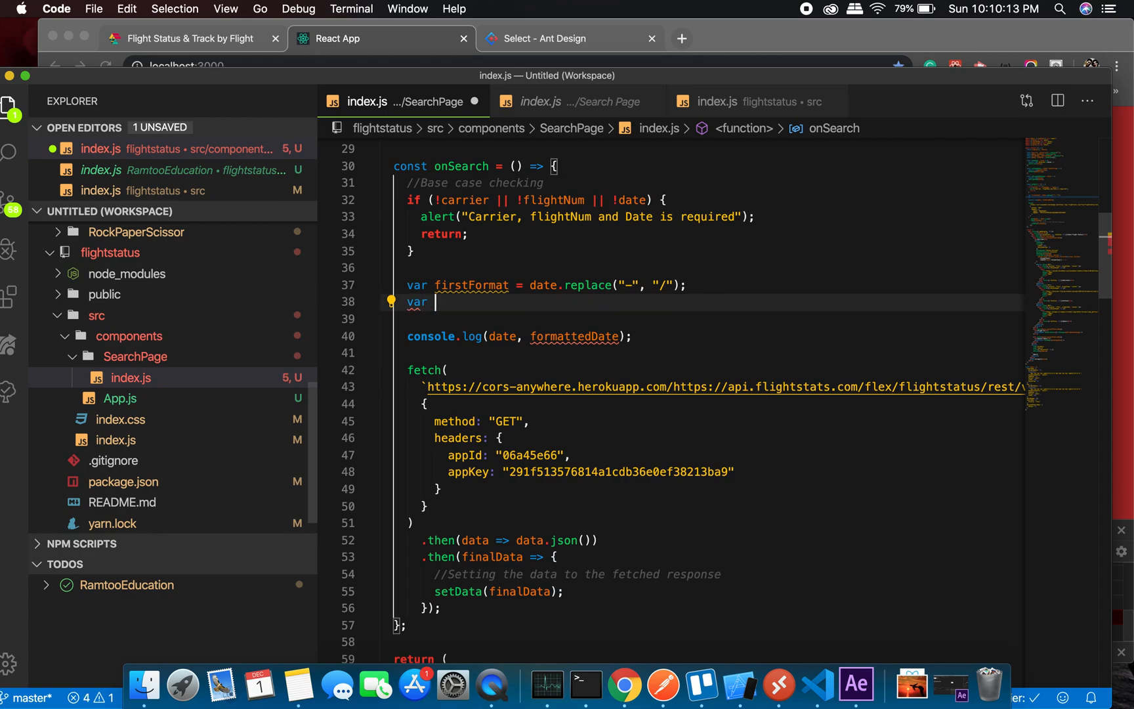
Add var formattedDate = firstFormat.replace('-','/') on line 38 and save index.js
{"action": "type", "text": "fo"}
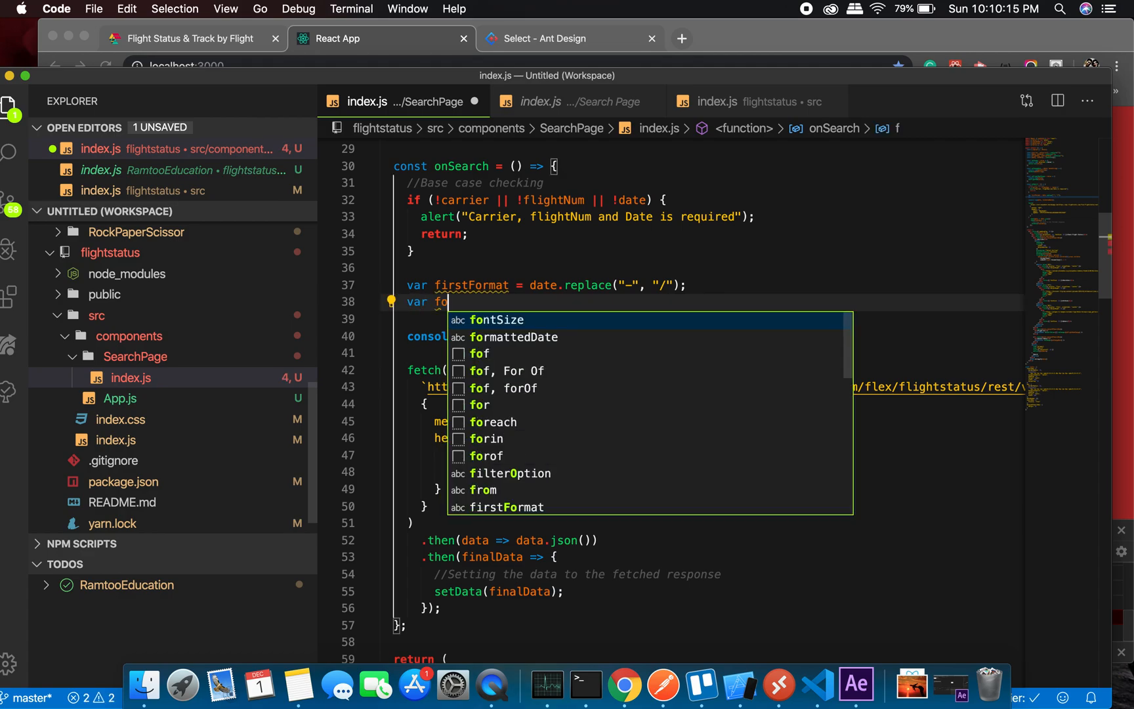
{"action": "type", "text": "rmatteed"}
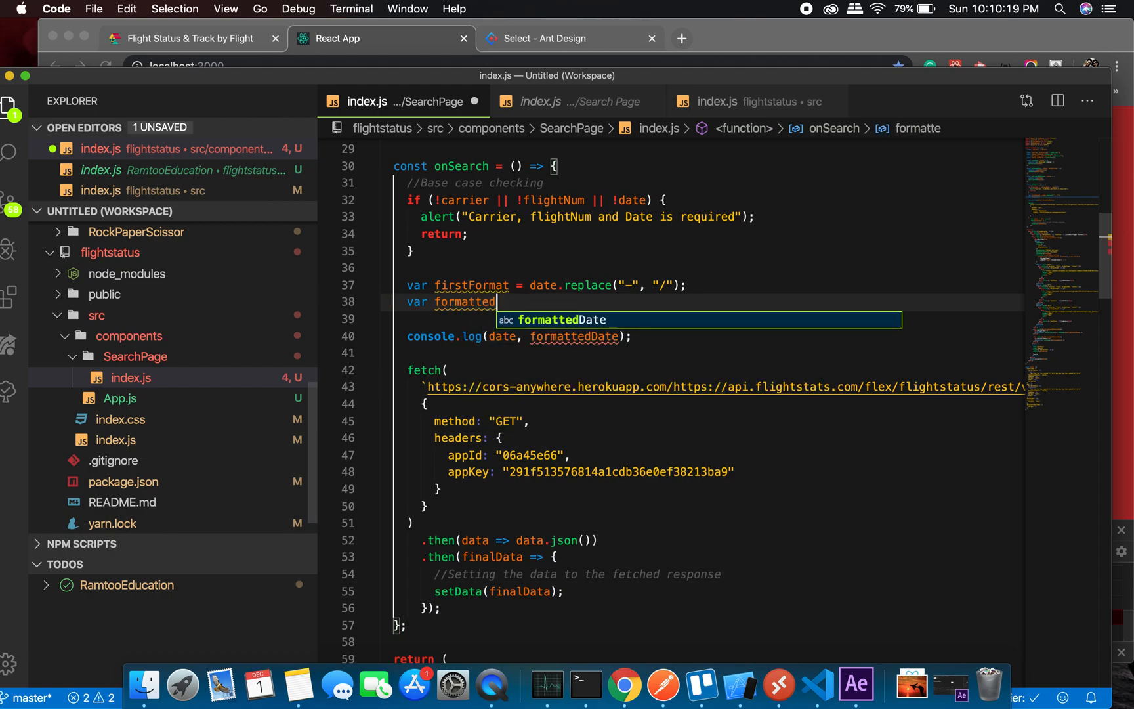
{"action": "key", "text": "Tab"}
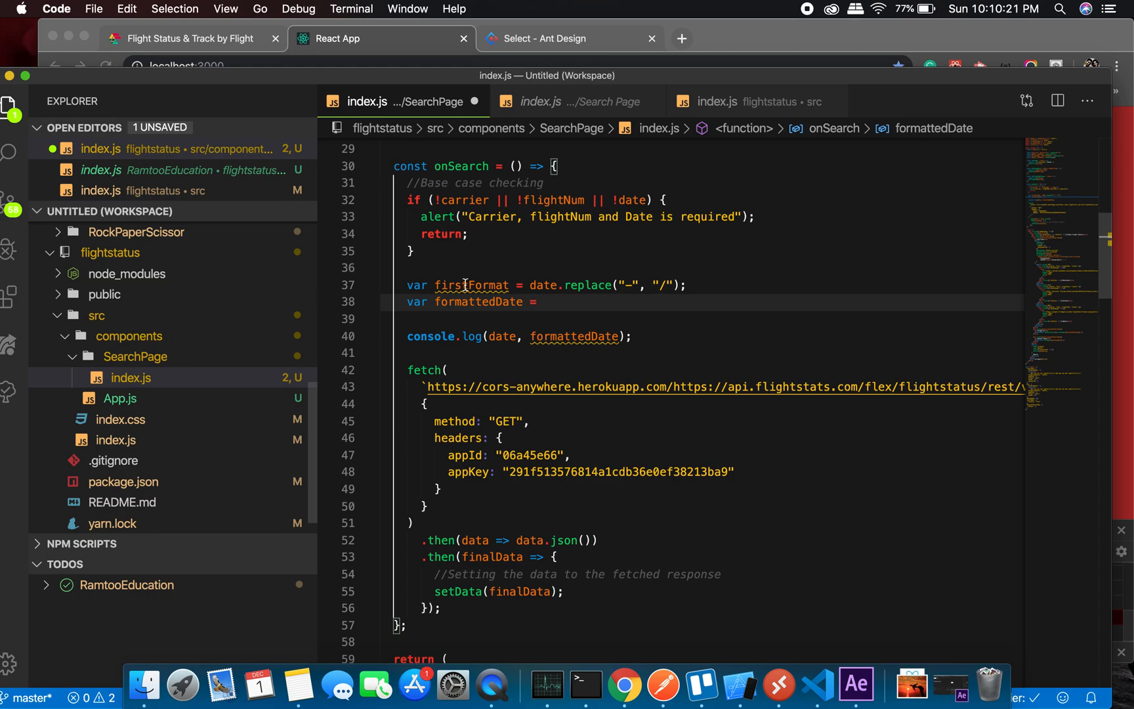
{"action": "type", "text": "firstformat"}
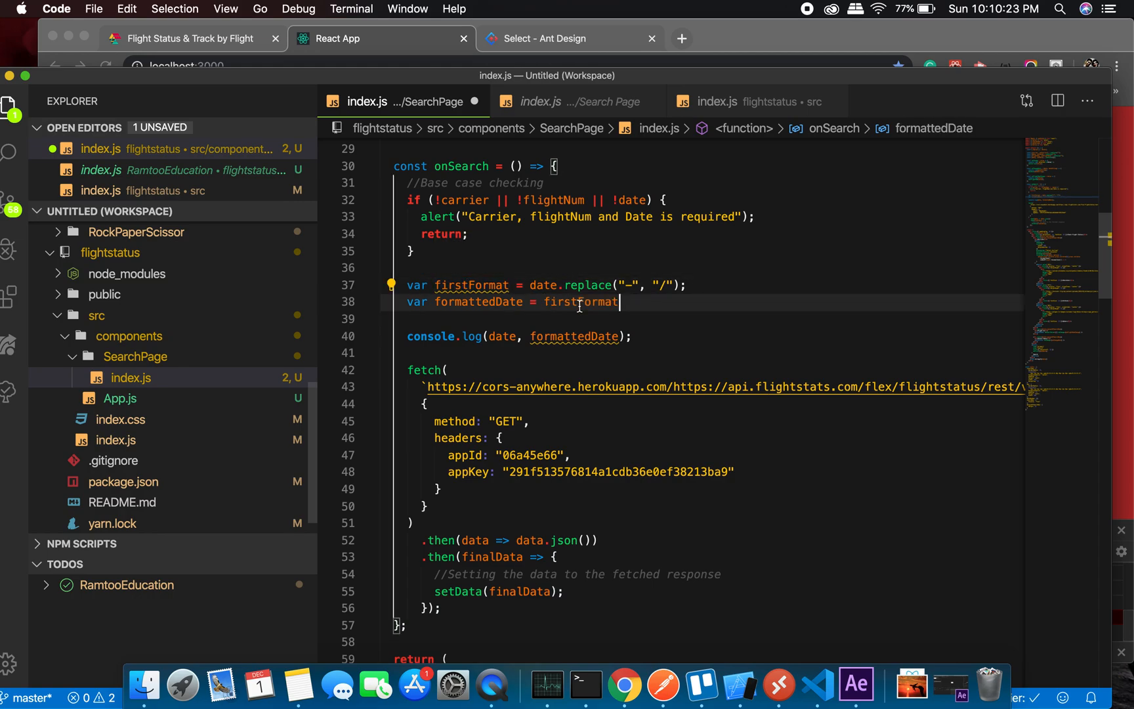
{"action": "type", "text": ".replace"}
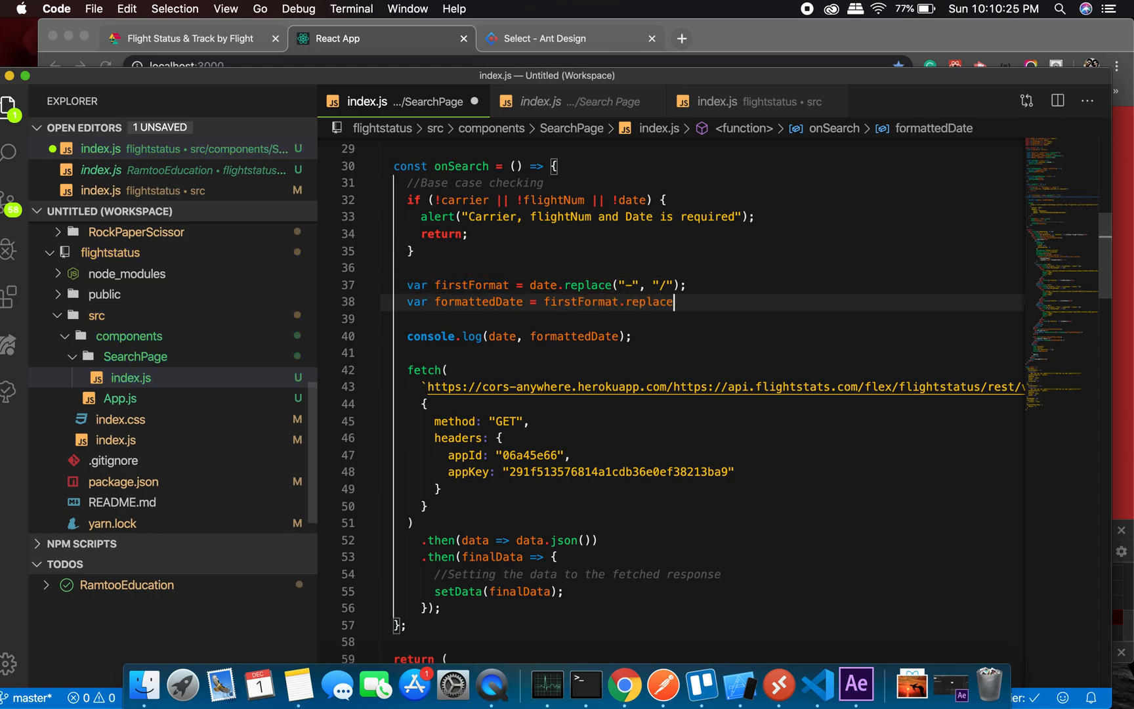
{"action": "type", "text": "(''"}
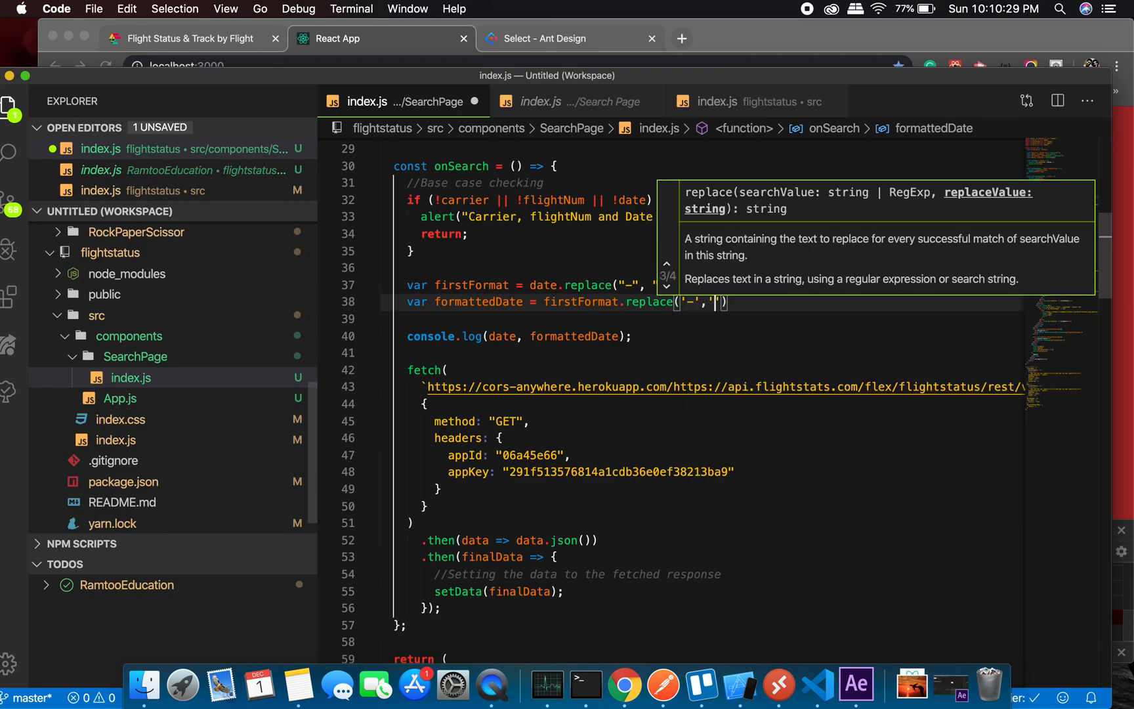
{"action": "type", "text": "/"}
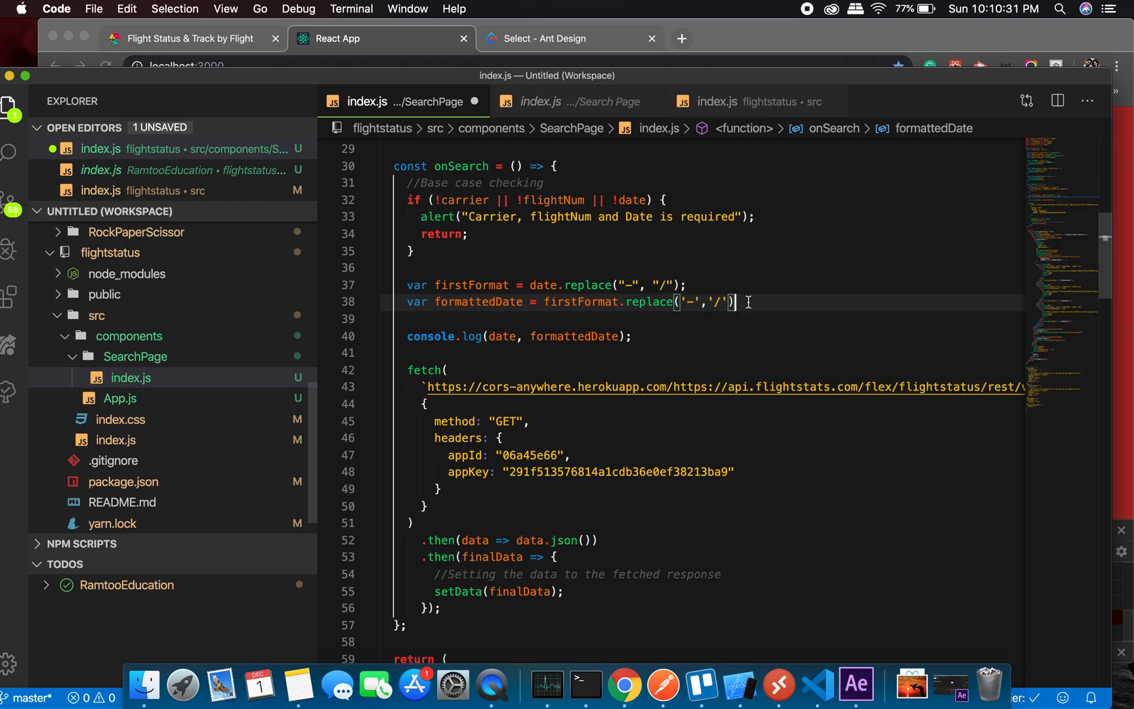
{"action": "left_click", "coordinate": [567, 354]}
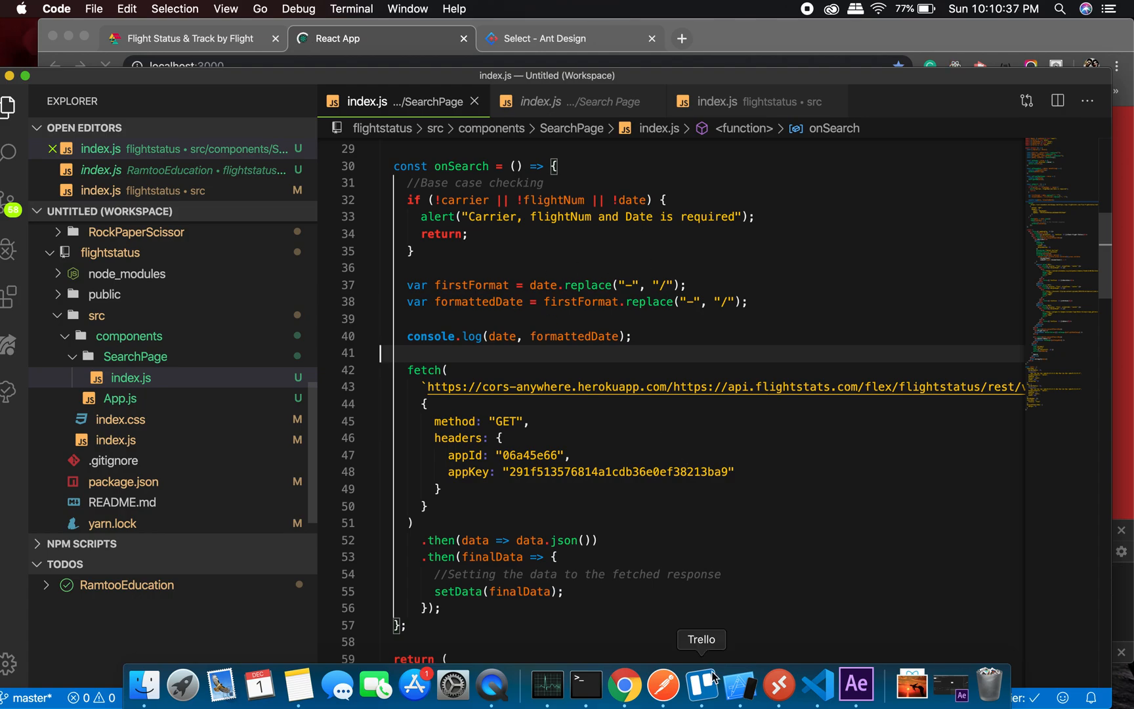
Search Emirates flight 241 on 2019-12-01 and get flight status JSON back
{"action": "left_click", "coordinate": [625, 683]}
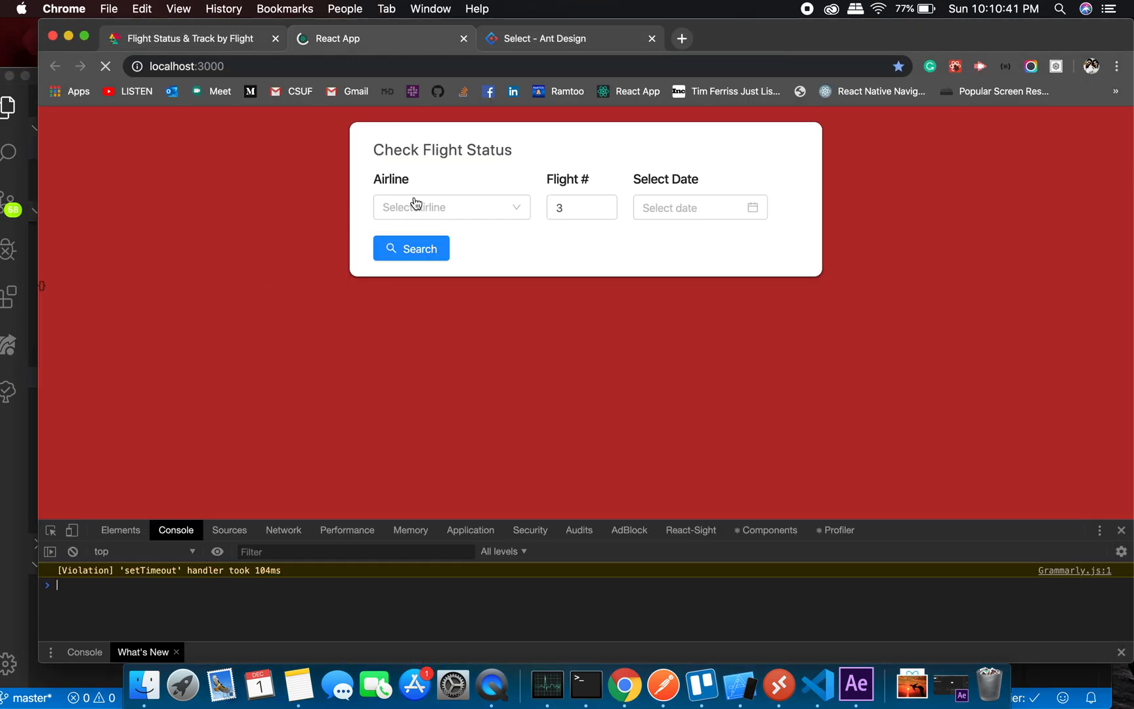
{"action": "left_click", "coordinate": [448, 206]}
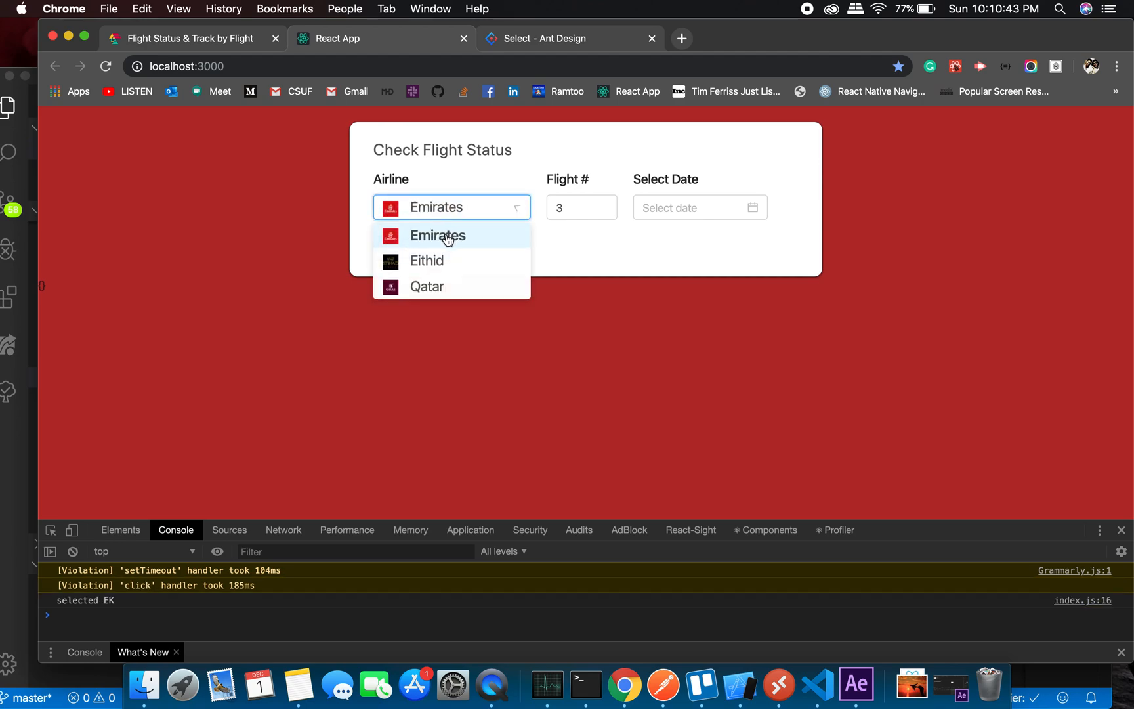
{"action": "type", "text": "241"}
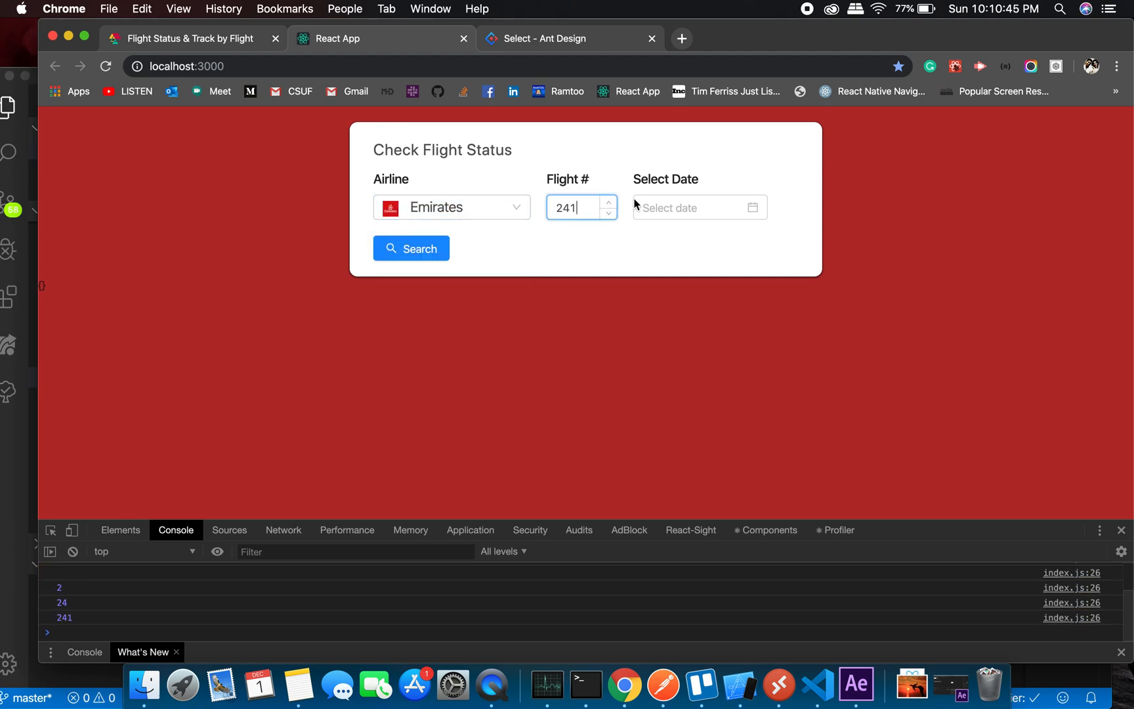
{"action": "left_click", "coordinate": [698, 208]}
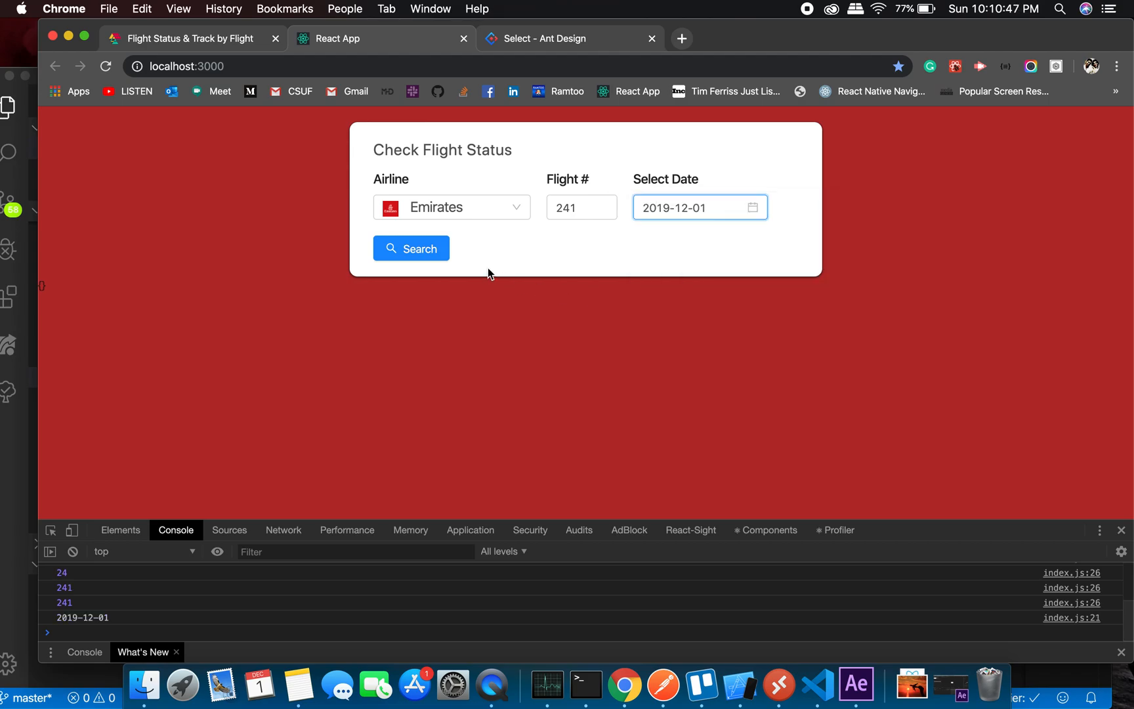
{"action": "left_click", "coordinate": [410, 248]}
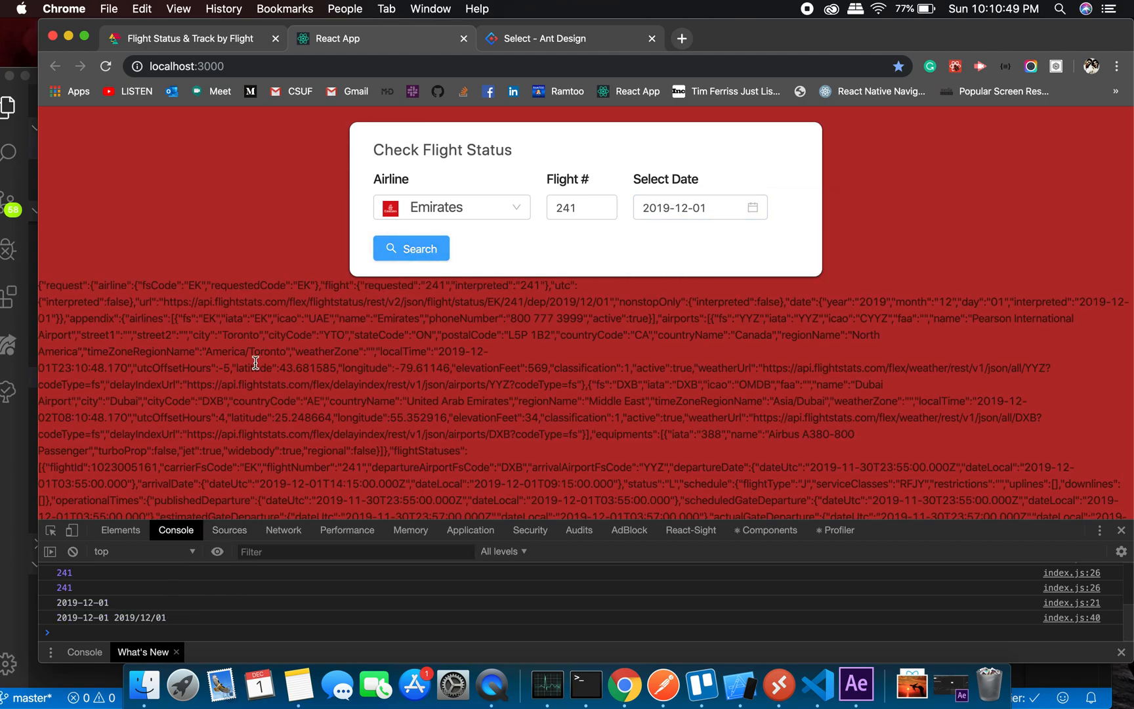
{"action": "left_click_drag", "start_coordinate": [63, 285], "coordinate": [607, 468]}
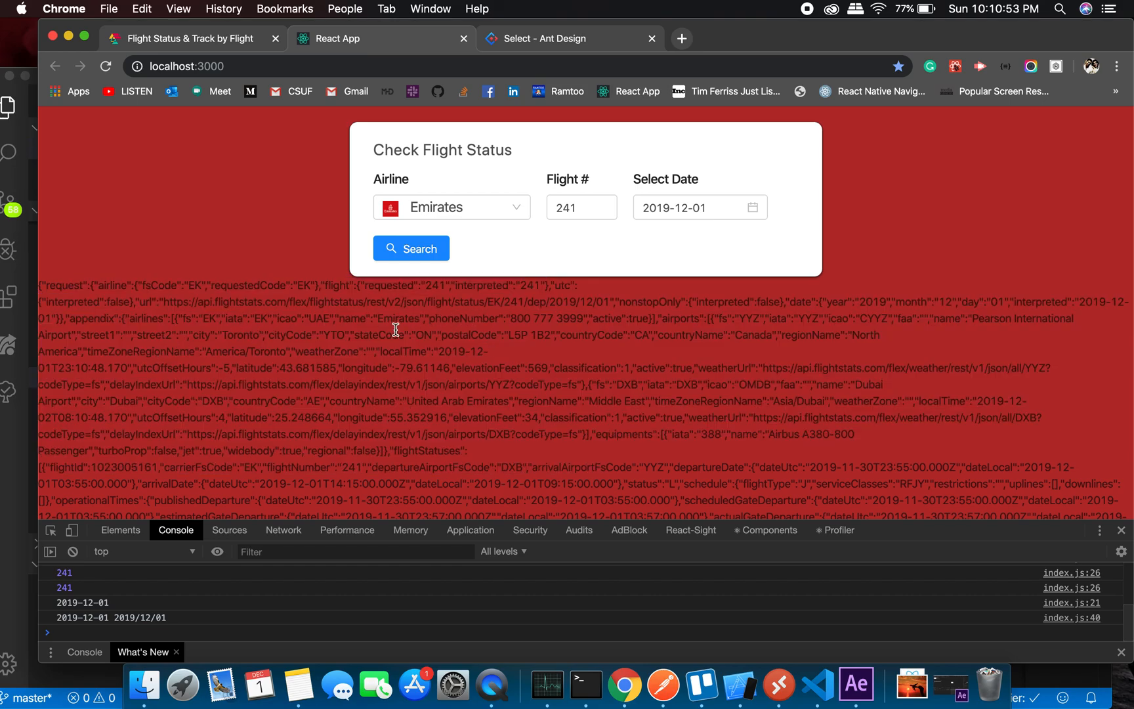
Repeat the flight 241 search for Eithid and Qatar, highlighting Qatar Airways in the results
{"action": "left_click", "coordinate": [451, 207]}
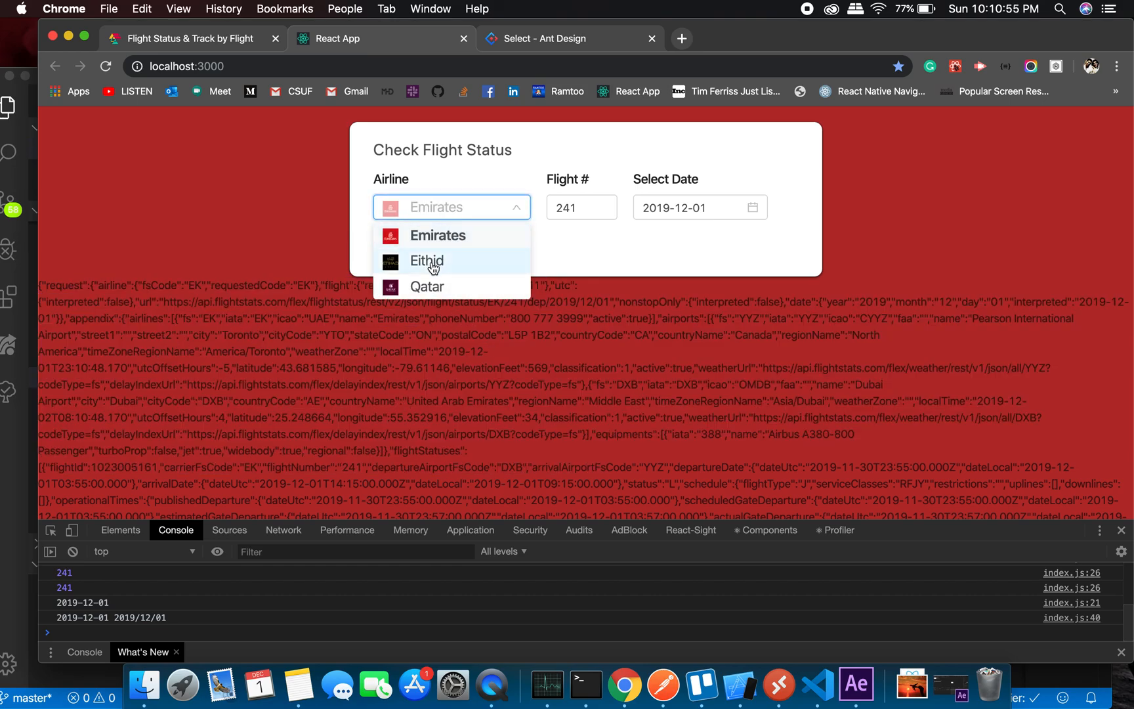
{"action": "left_click", "coordinate": [426, 261]}
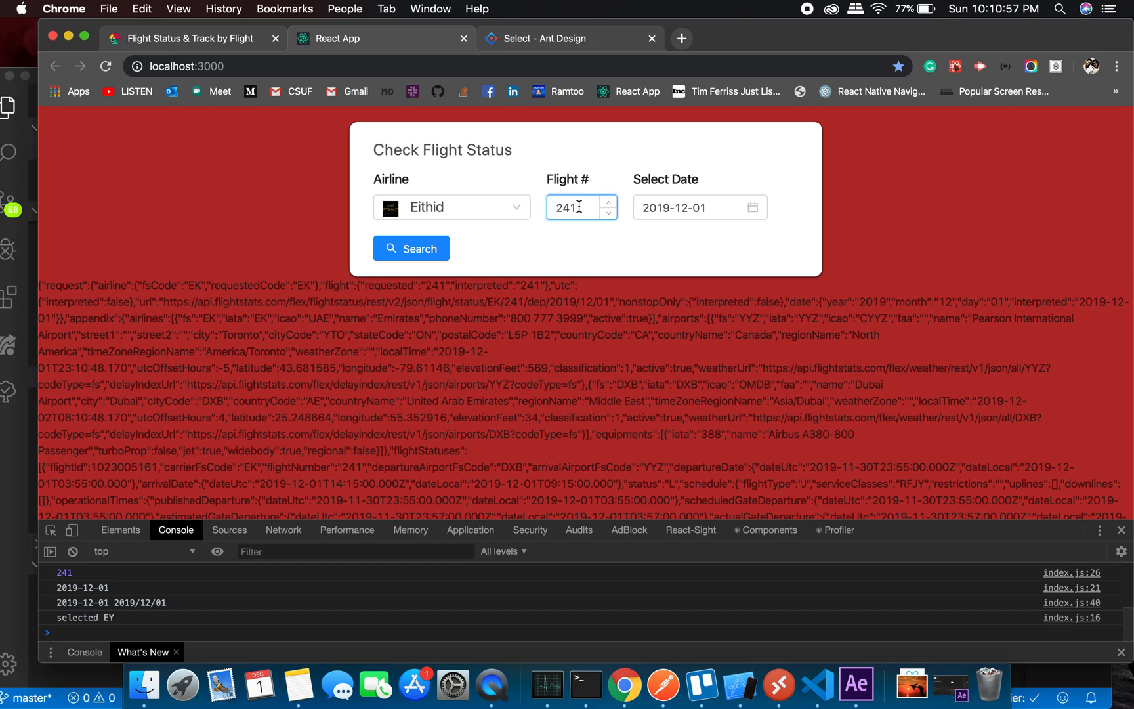
{"action": "left_click", "coordinate": [410, 248]}
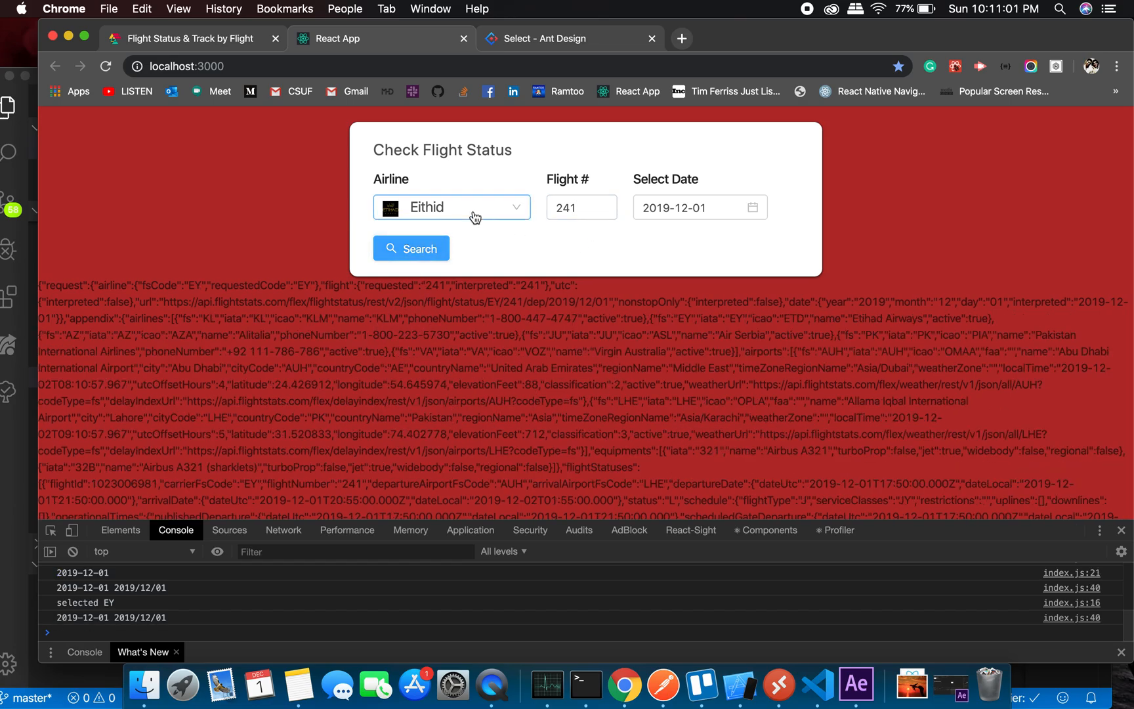
{"action": "left_click", "coordinate": [452, 207]}
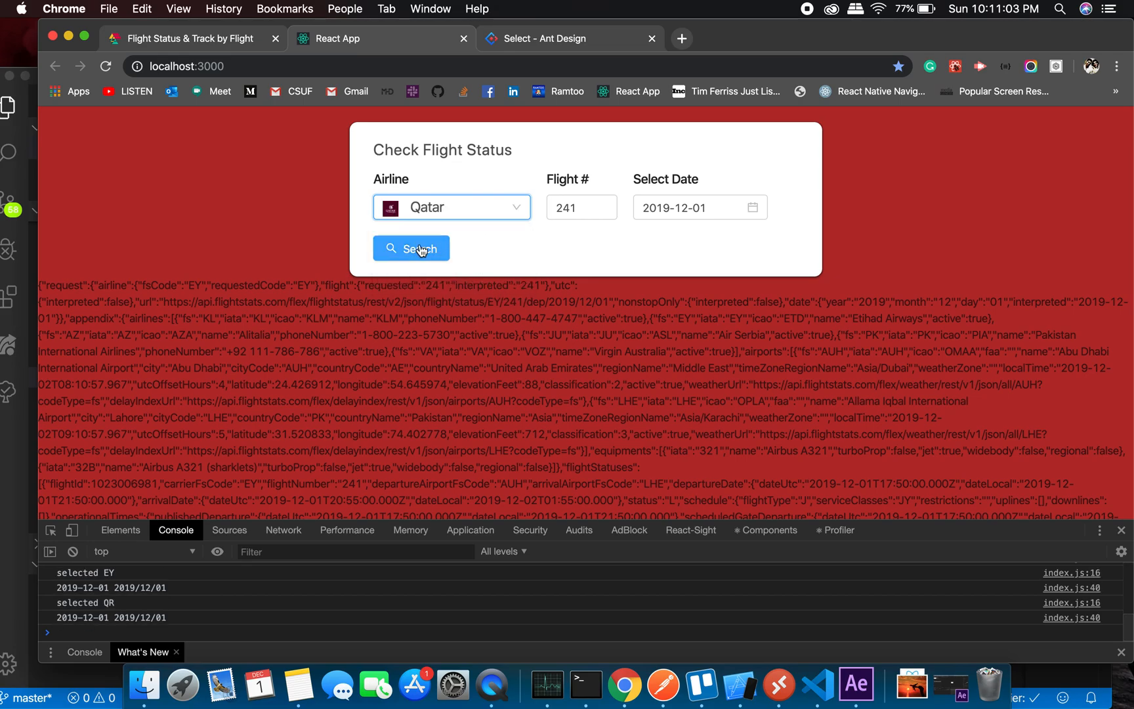
{"action": "left_click", "coordinate": [410, 248]}
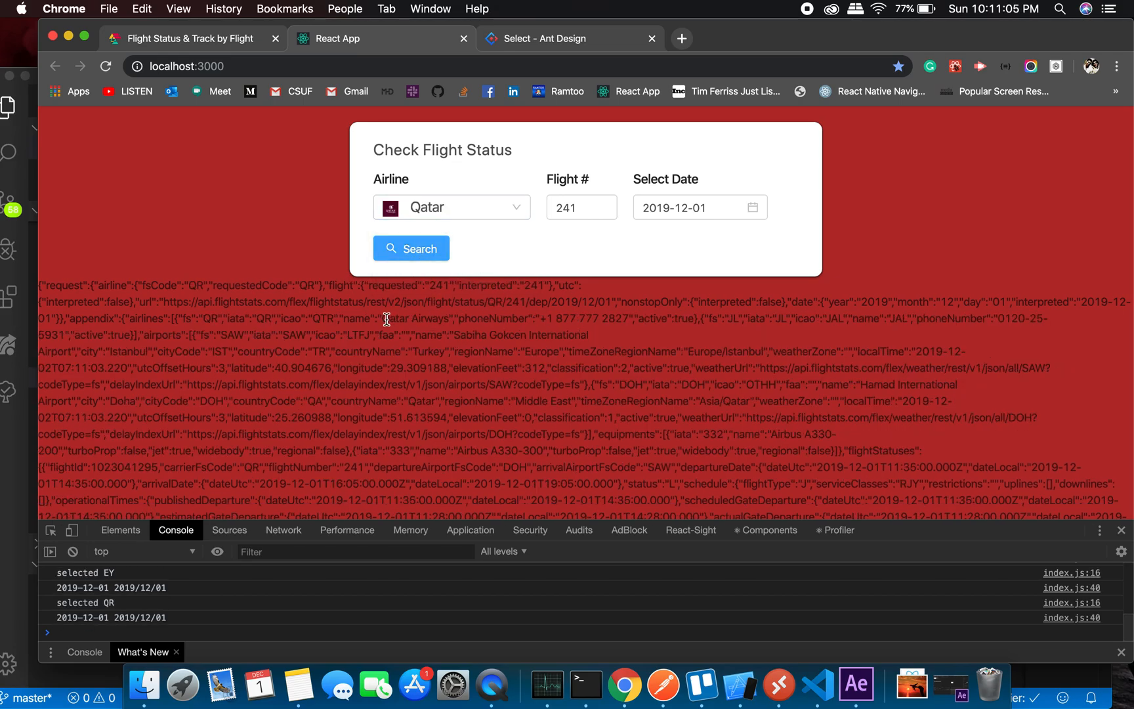
{"action": "double_click", "coordinate": [433, 319]}
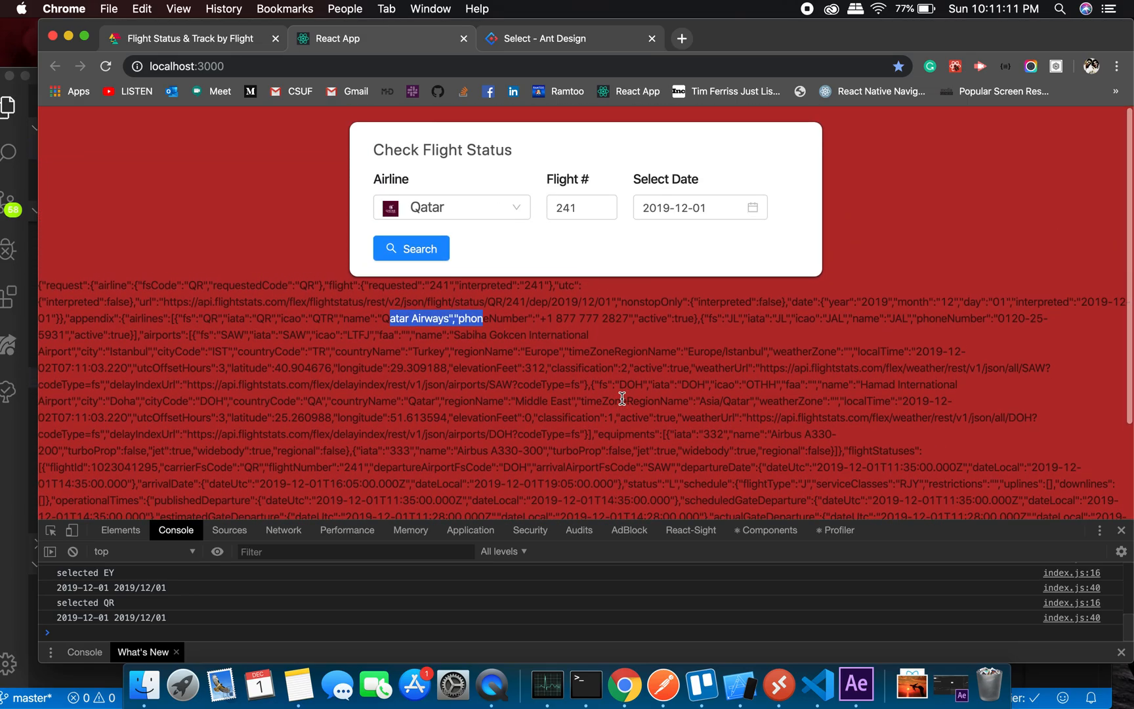
{"action": "mouse_move", "coordinate": [823, 683]}
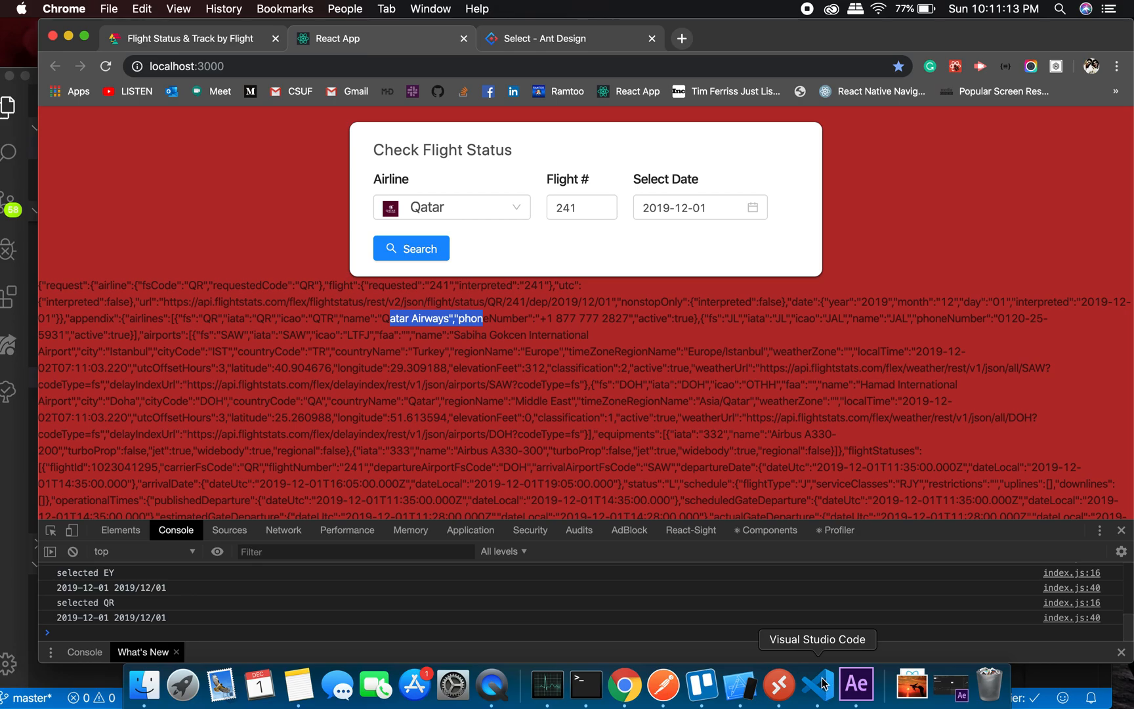
{"action": "left_click", "coordinate": [819, 683]}
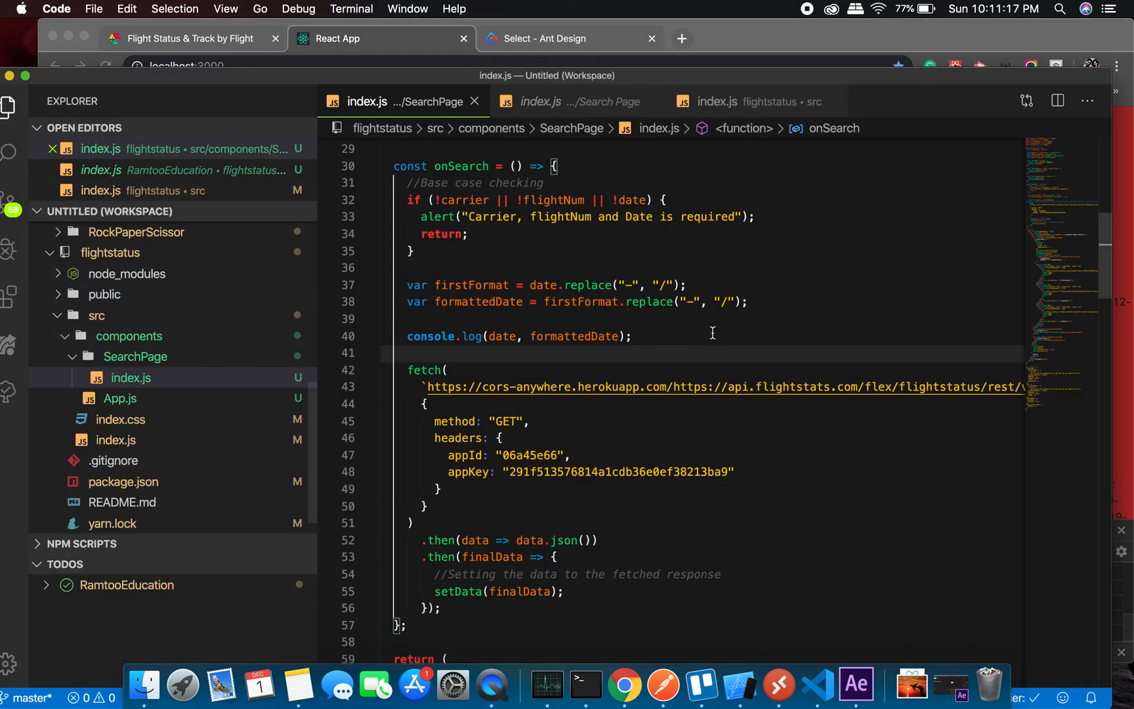
{"action": "mouse_move", "coordinate": [623, 683]}
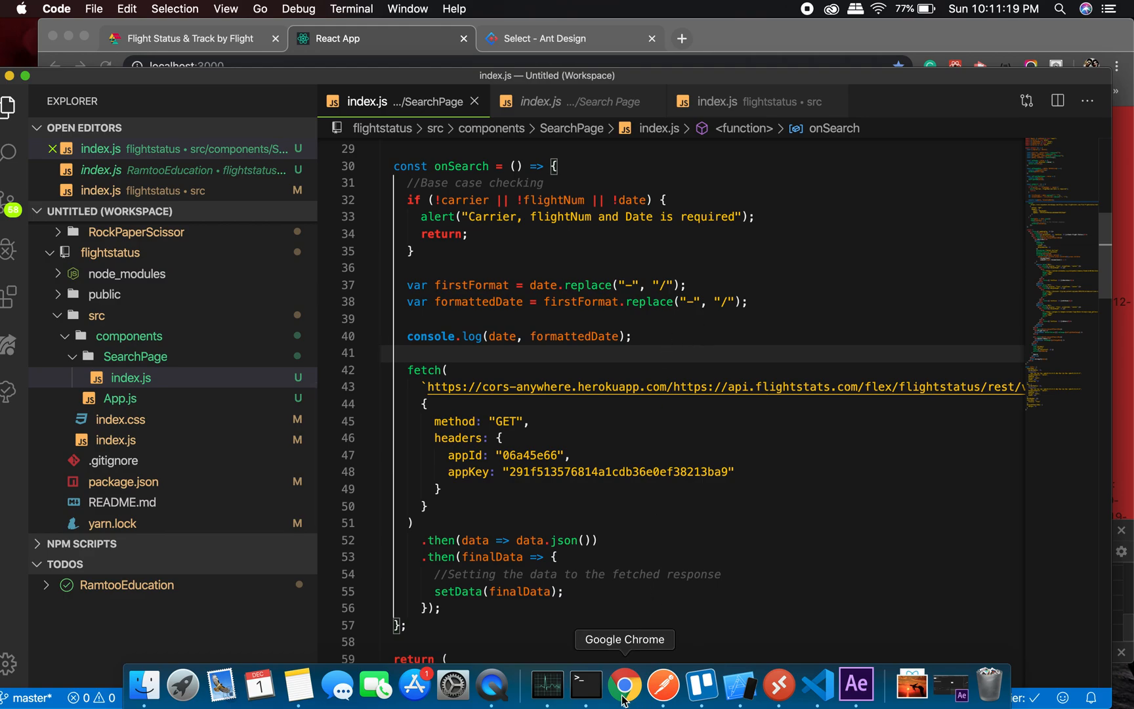
{"action": "left_click", "coordinate": [623, 684]}
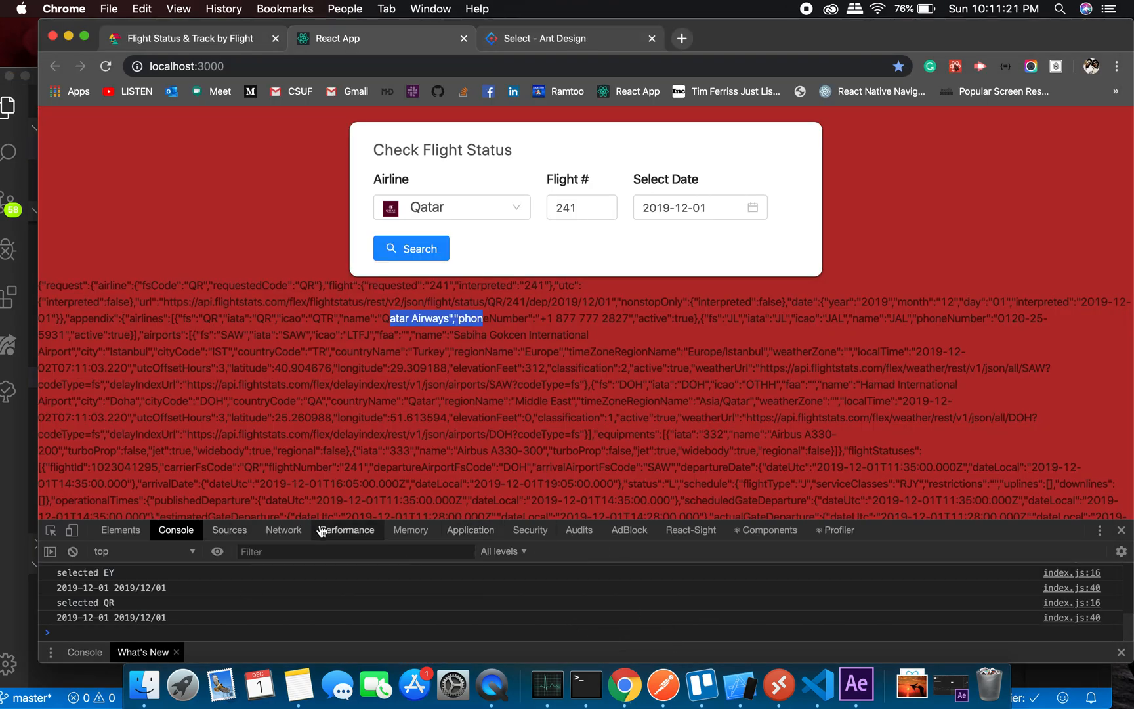